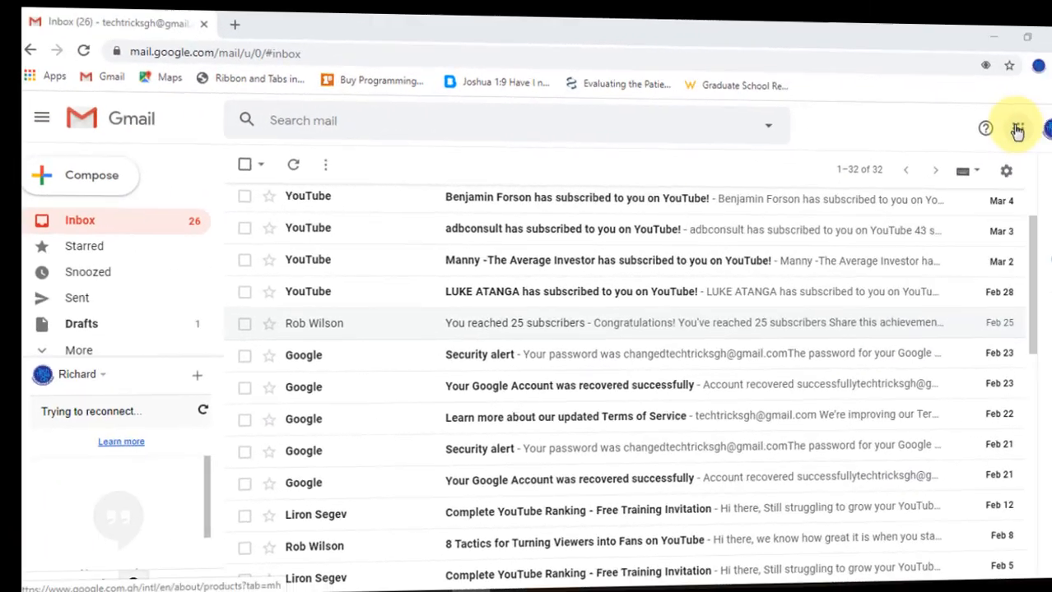
Step: From the Google apps listing, find Forms among all products and go to Google Forms
left_click(1018, 129)
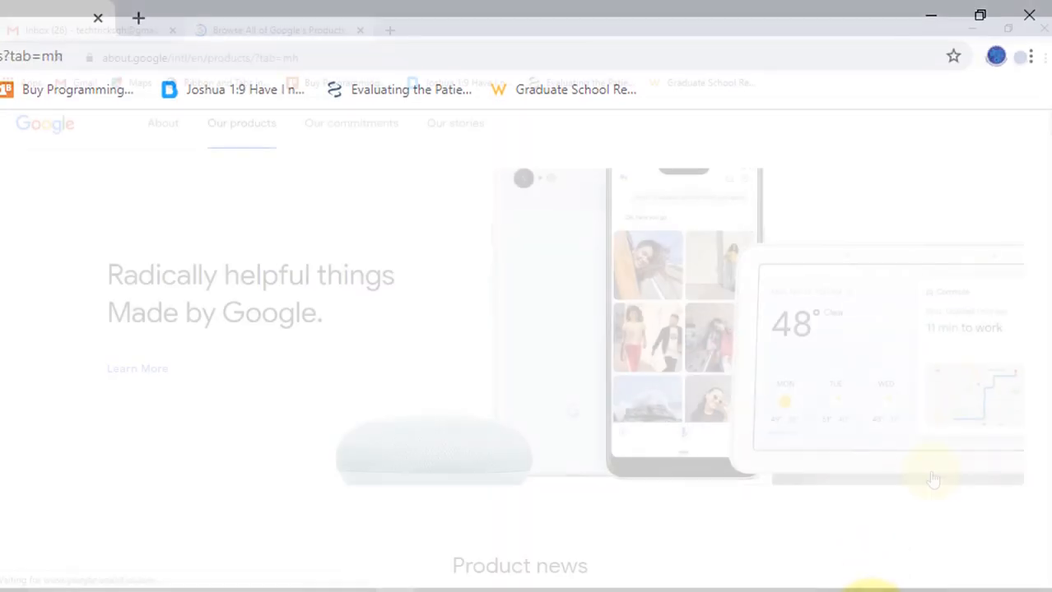
scroll("down", 3)
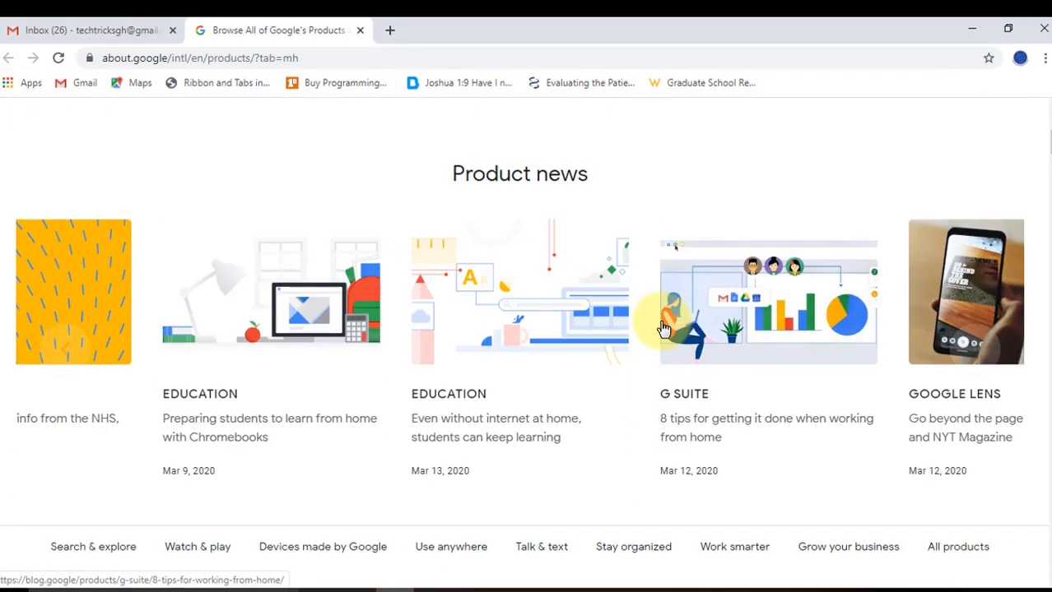
scroll("down", 3)
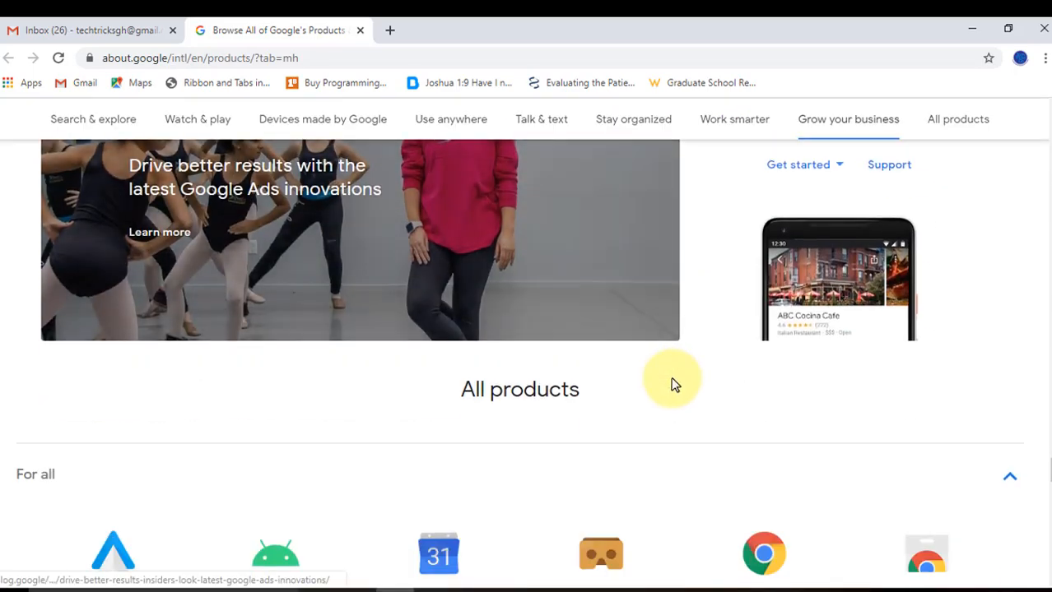
scroll("down", 3)
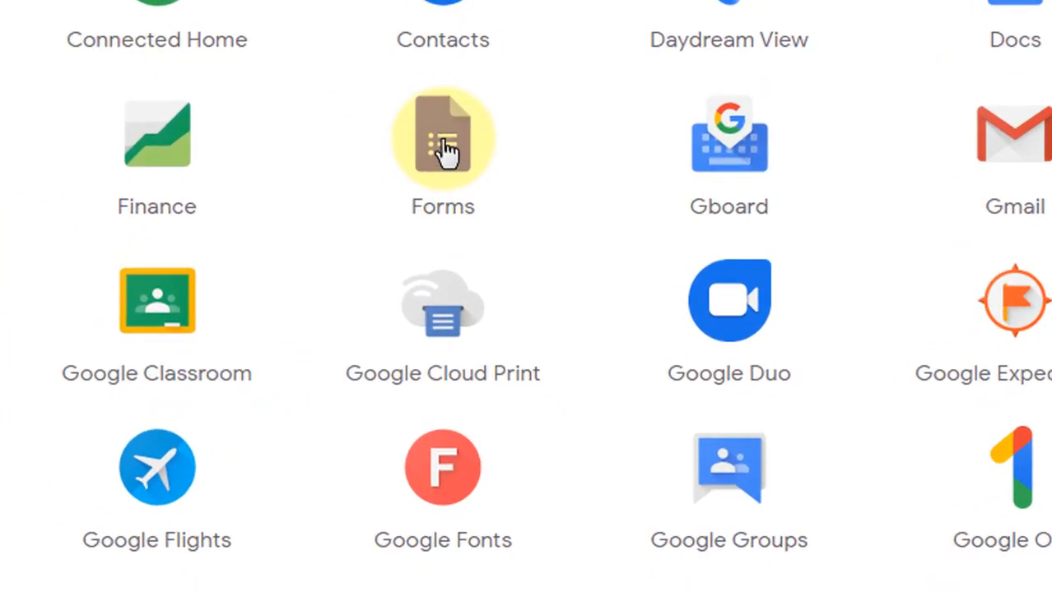
left_click(442, 139)
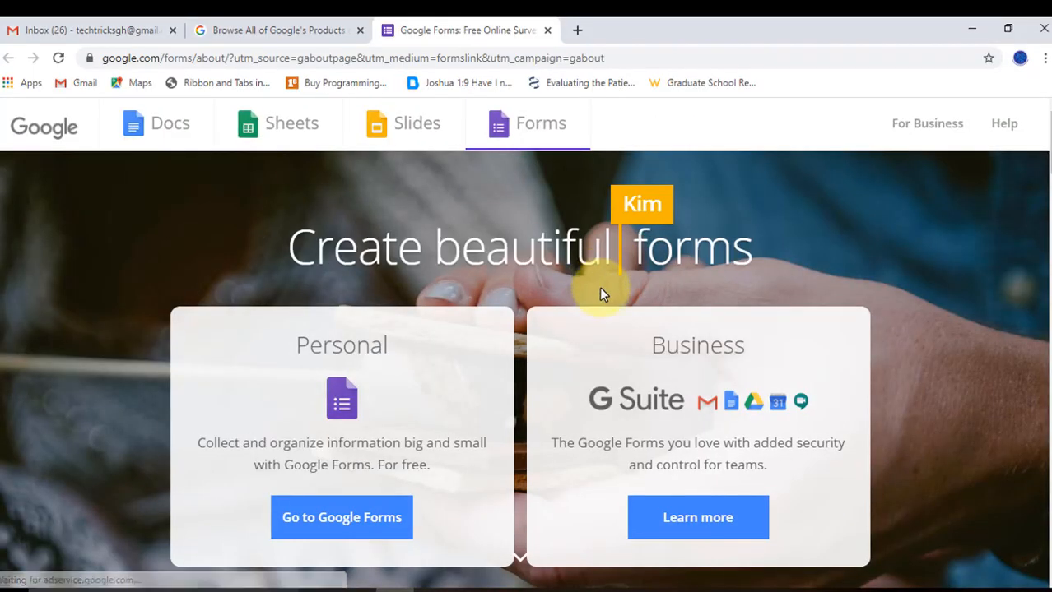
mouse_move(925, 295)
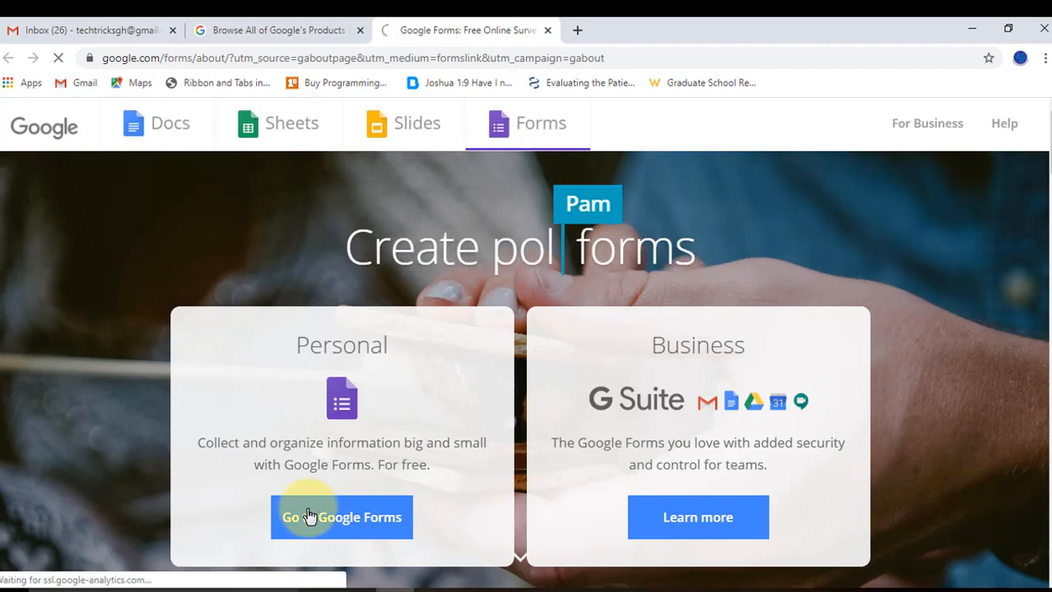
left_click(341, 517)
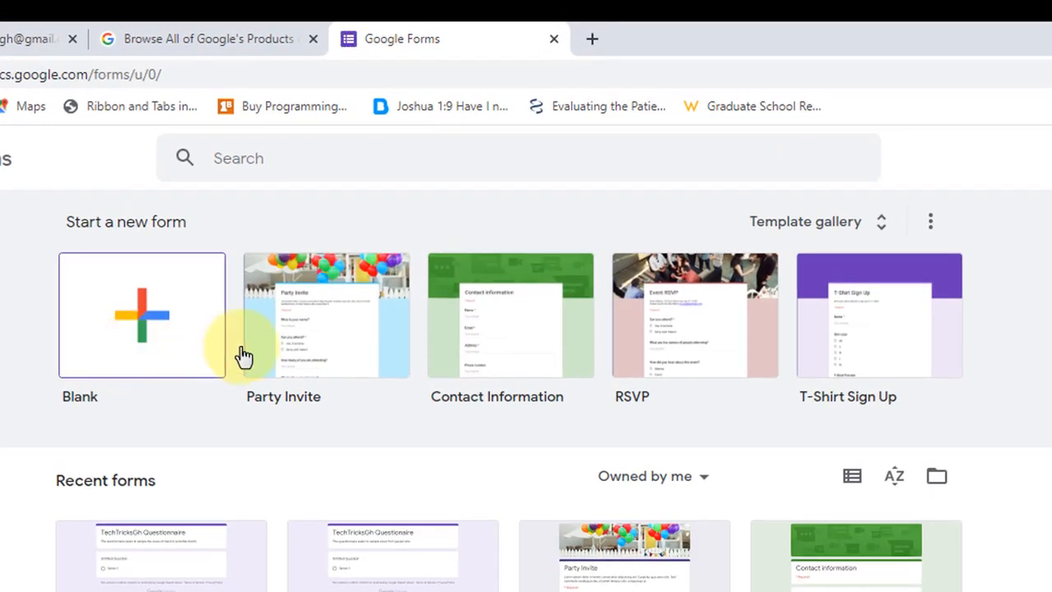
mouse_move(733, 362)
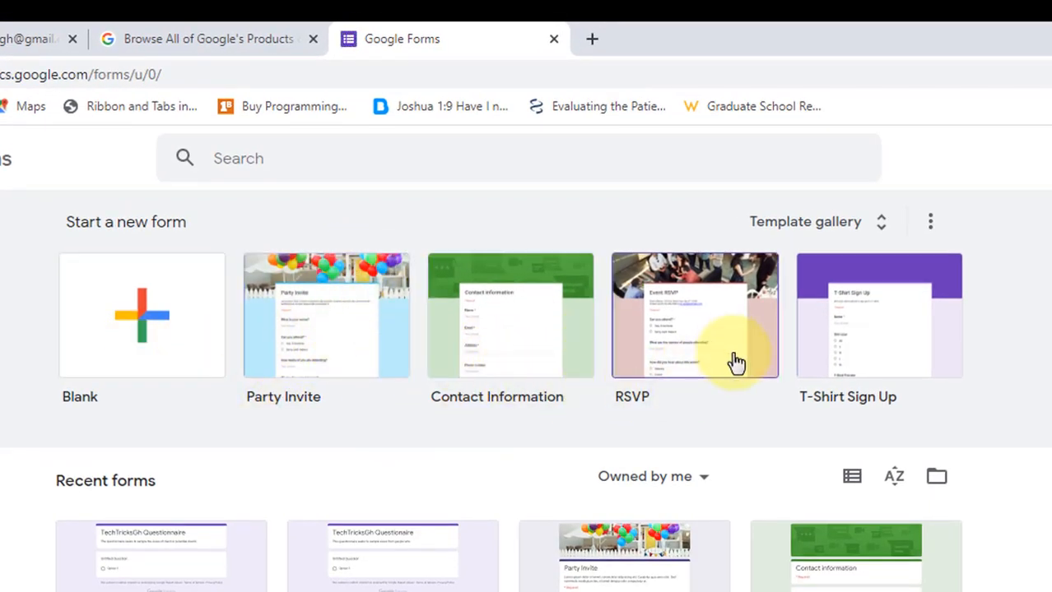
mouse_move(211, 448)
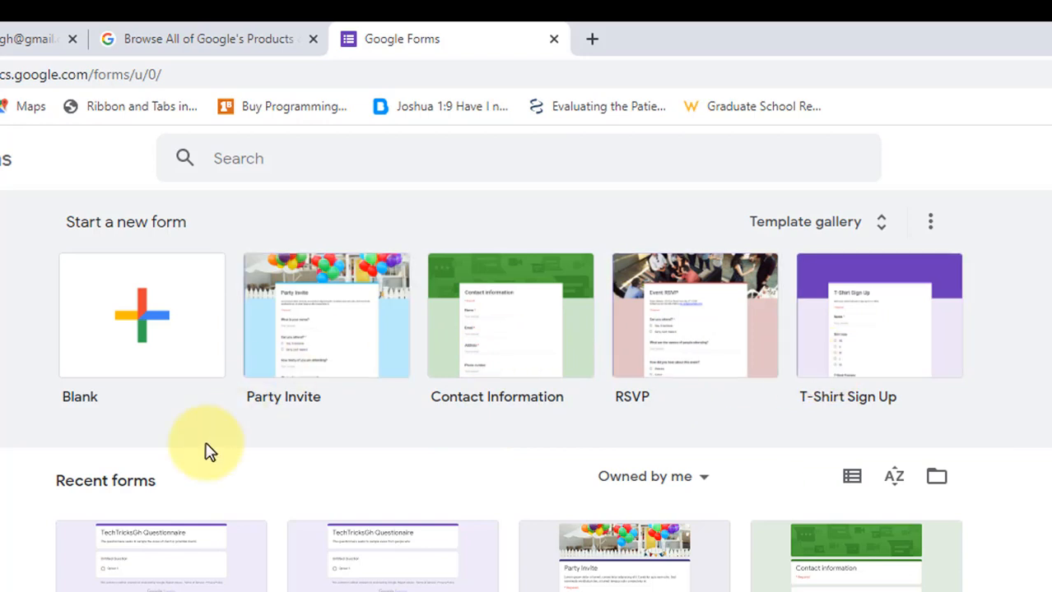
Step: Start a new blank form from the Google Forms home page
left_click(142, 316)
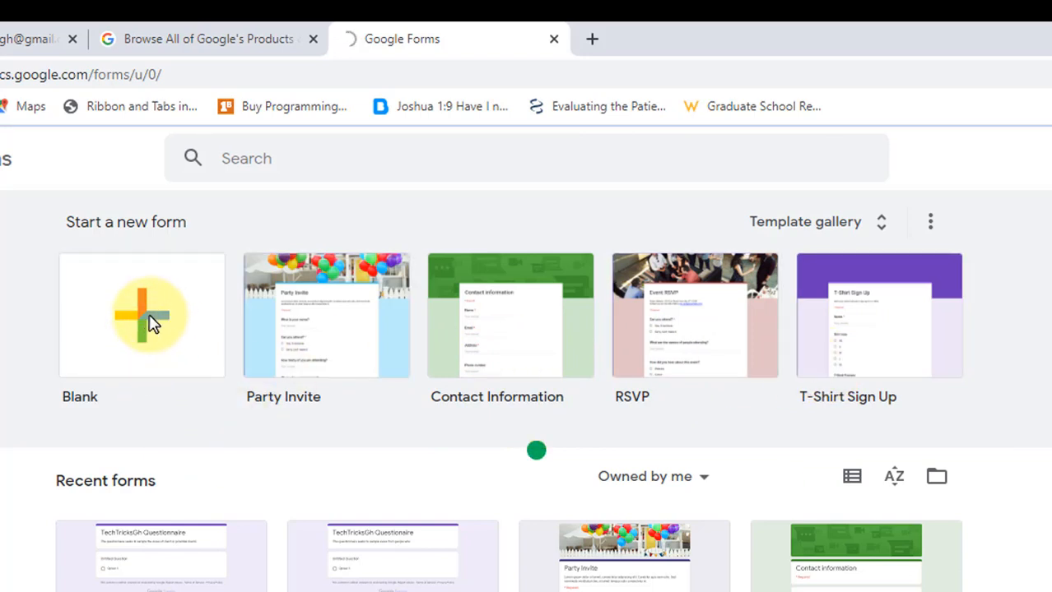
Step: Replace 'Untitled form' with the title 'TechTricksGh Questionnaire'
left_click(142, 316)
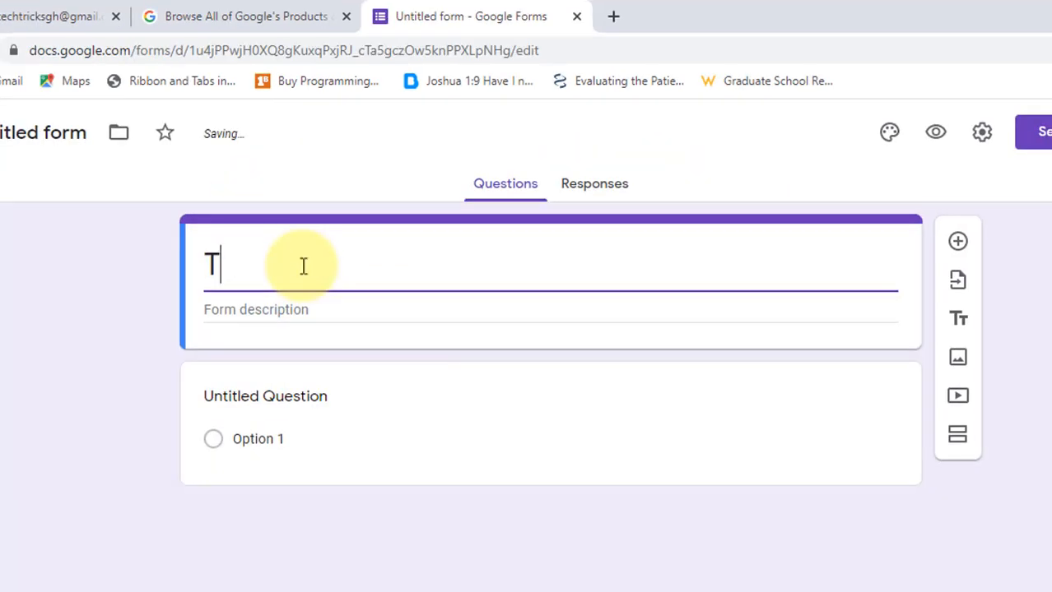
type("echTricksG")
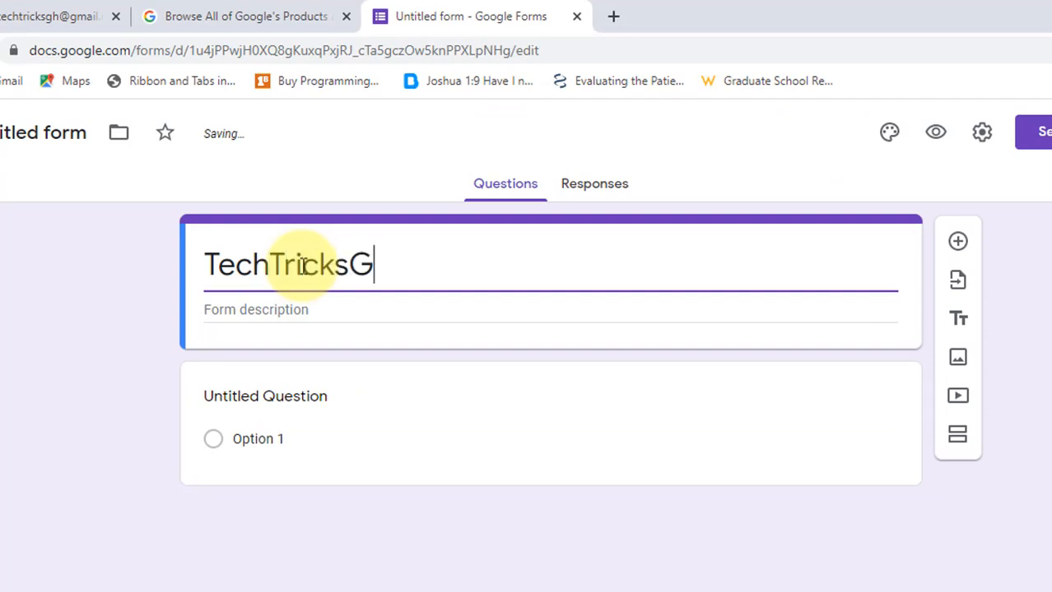
type("h Q")
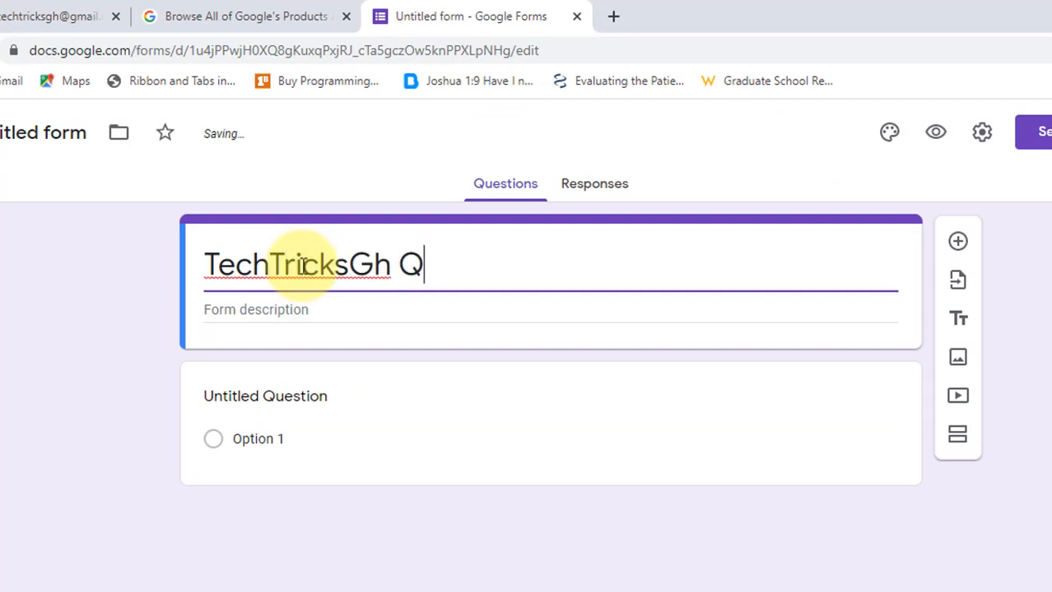
type("uestionn")
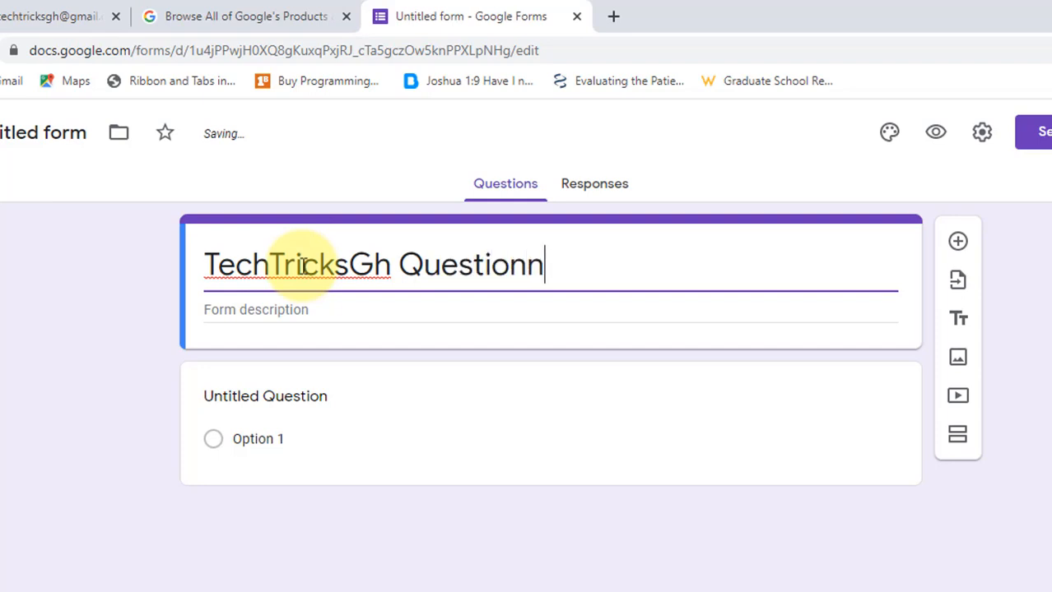
type("aire")
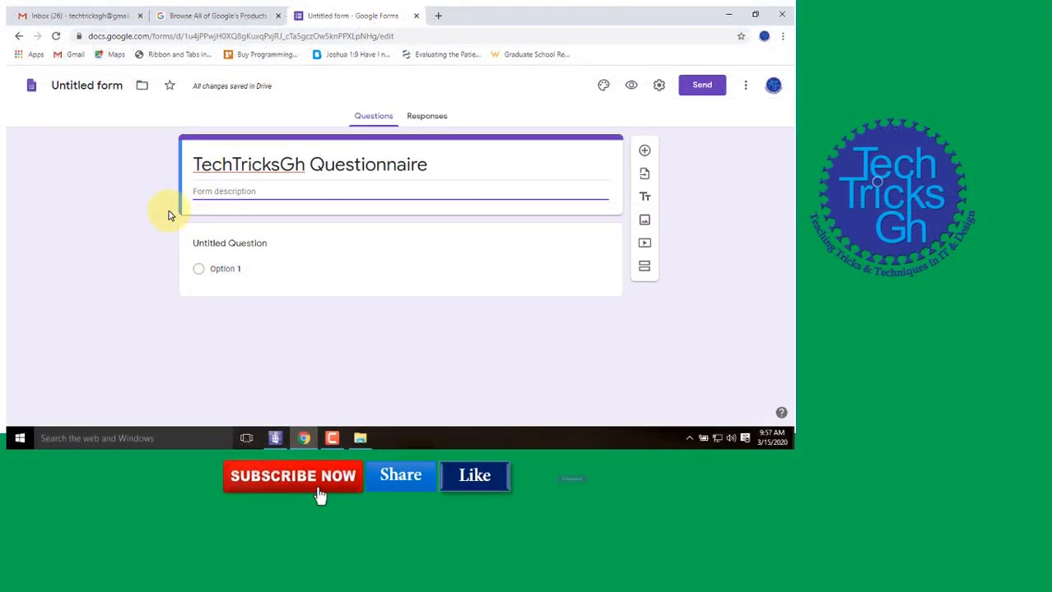
Step: Write the description 'This questionnaire seeks to sample the views of viewers and potential viewers of TechTricksGh'
type("This q")
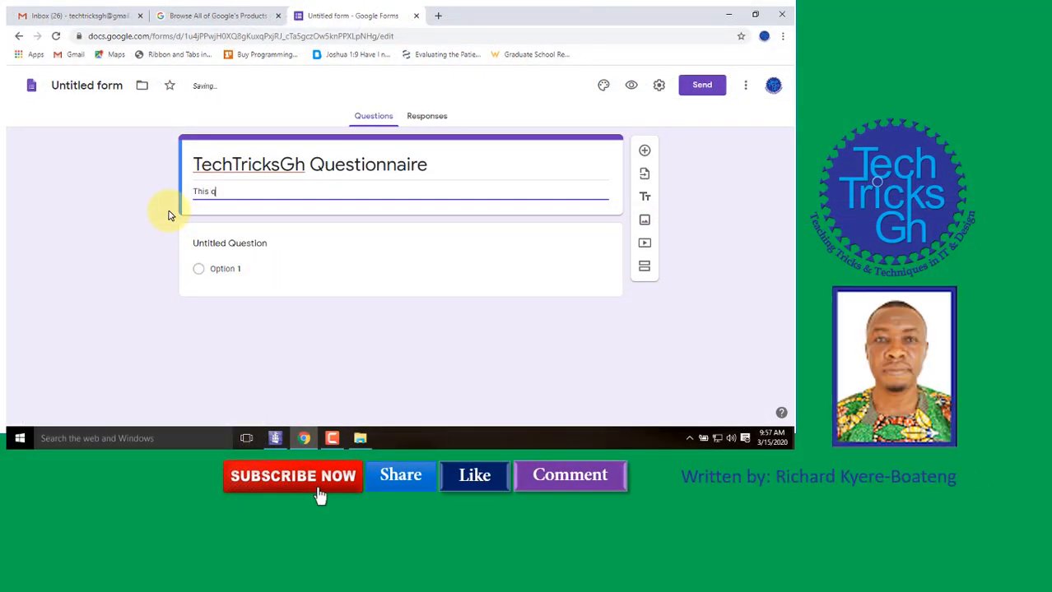
type("uestionn")
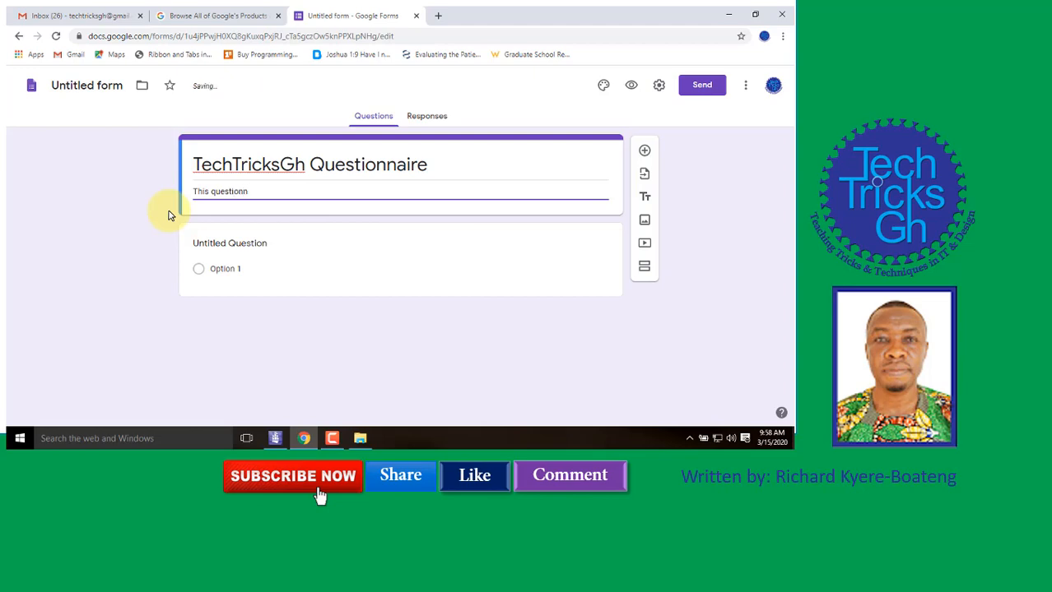
type("aire")
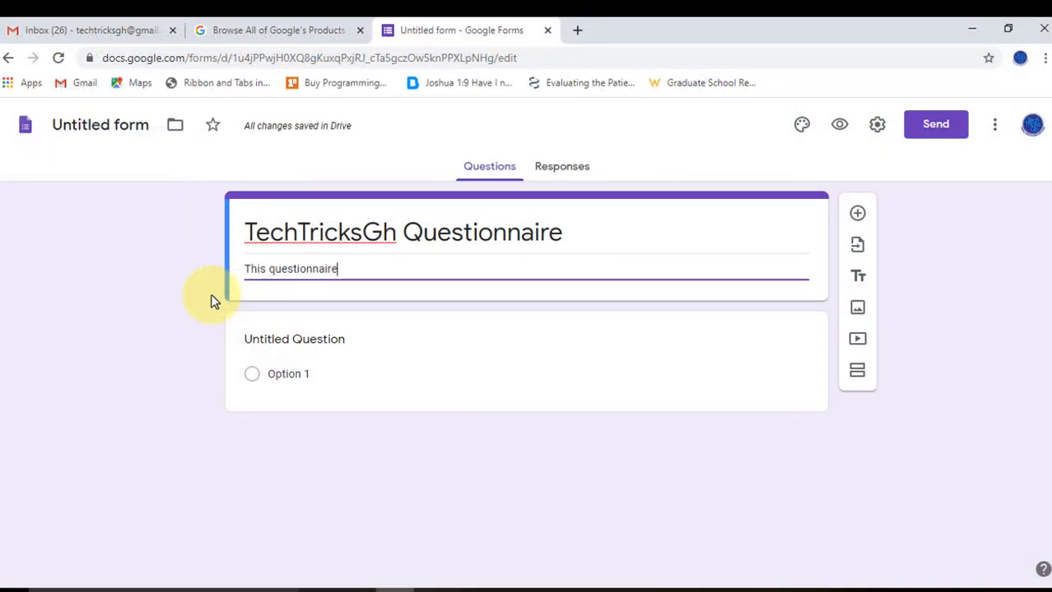
type("seeks")
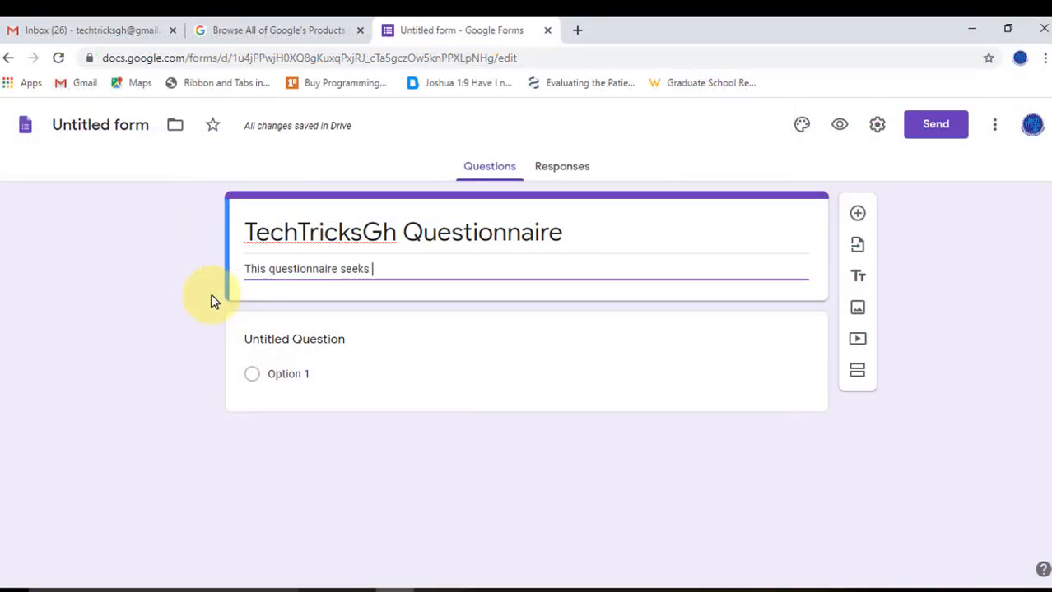
type("to sa")
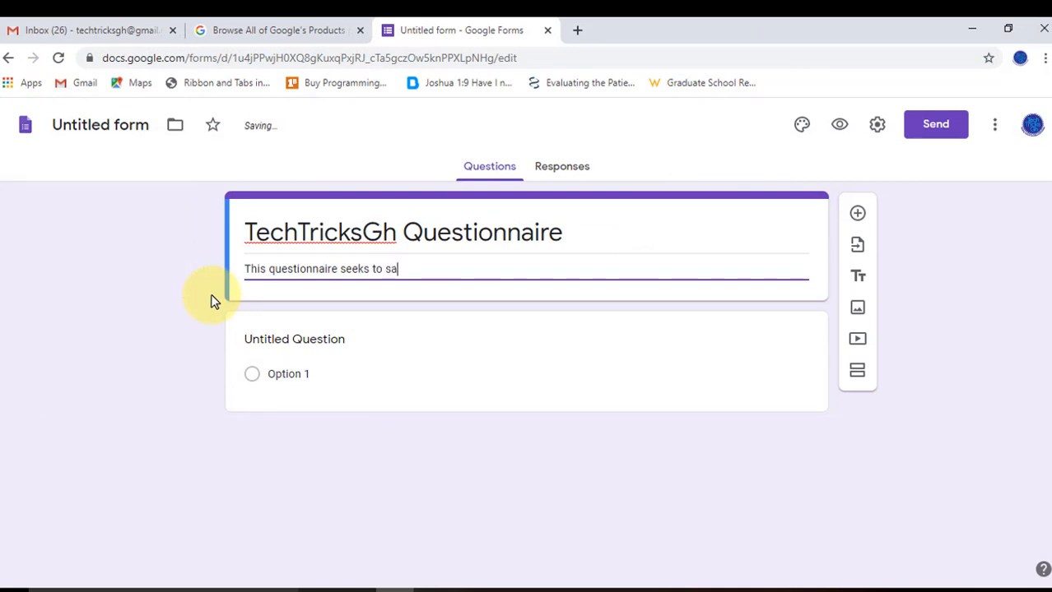
type("mple th")
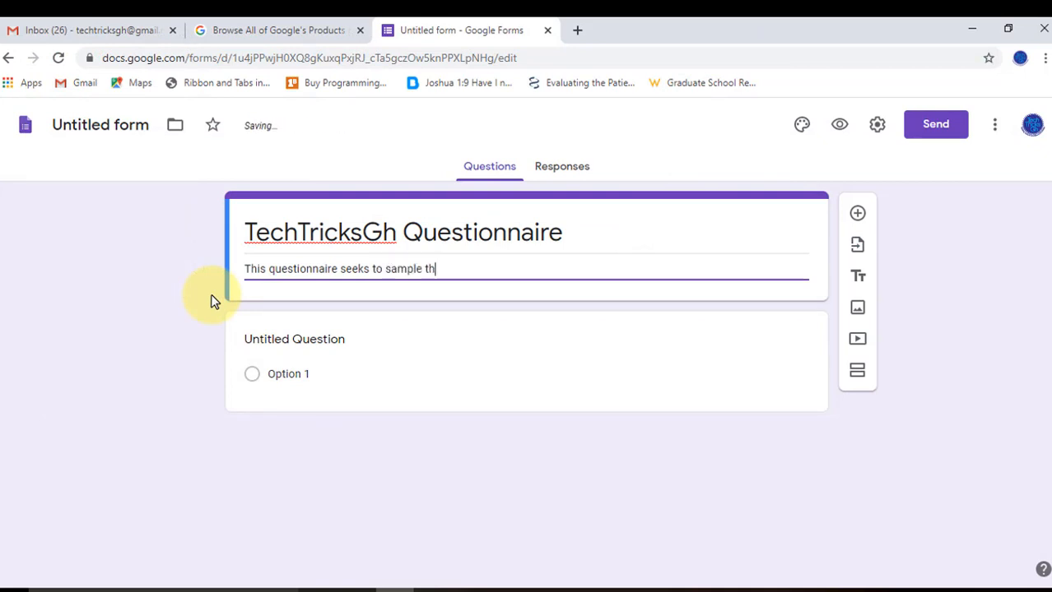
type("e")
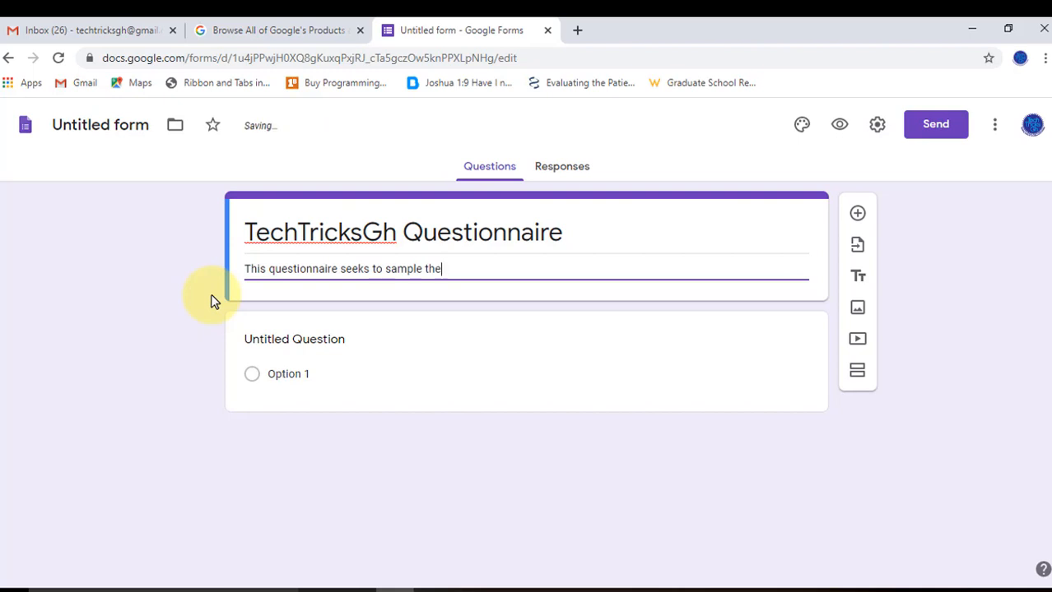
type("views")
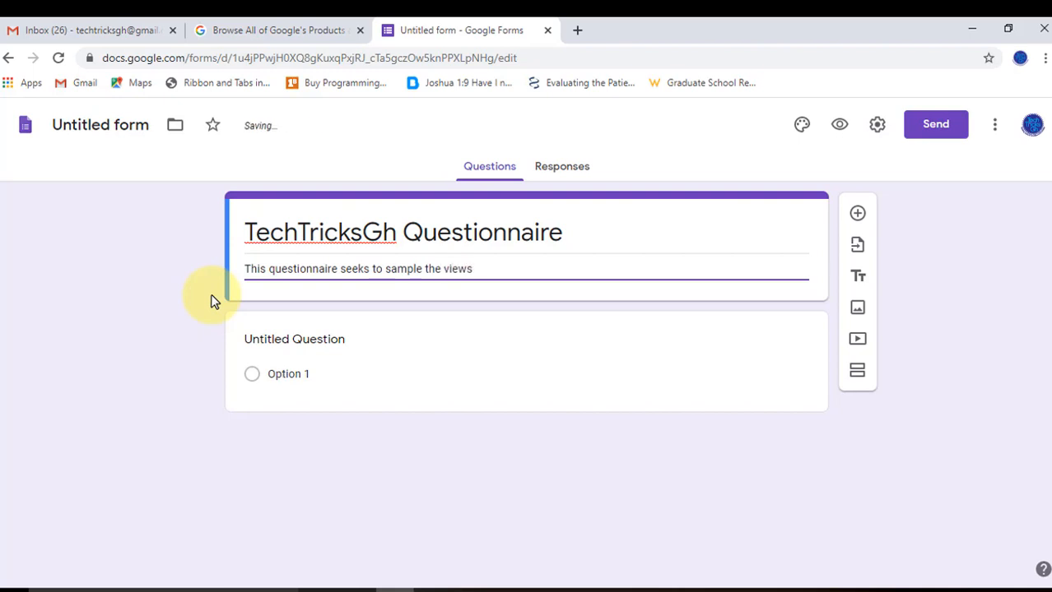
type("of")
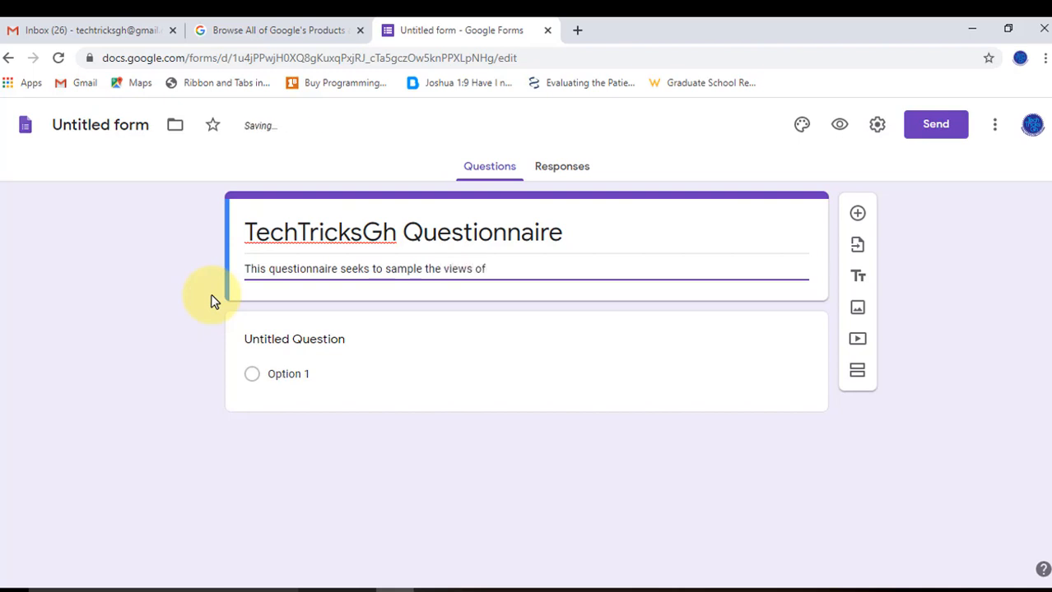
type("viewers")
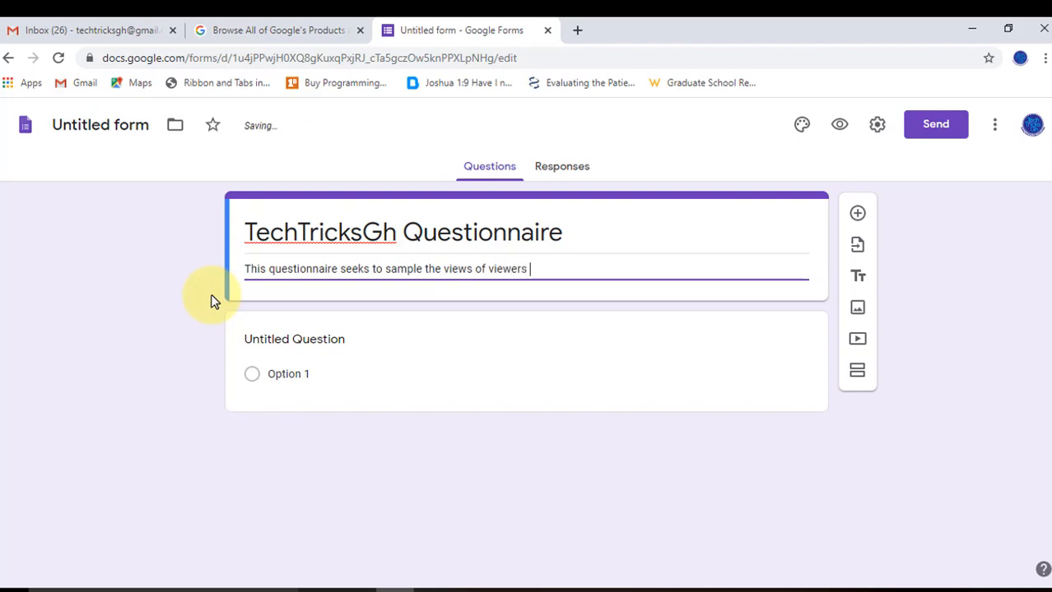
type("and pot")
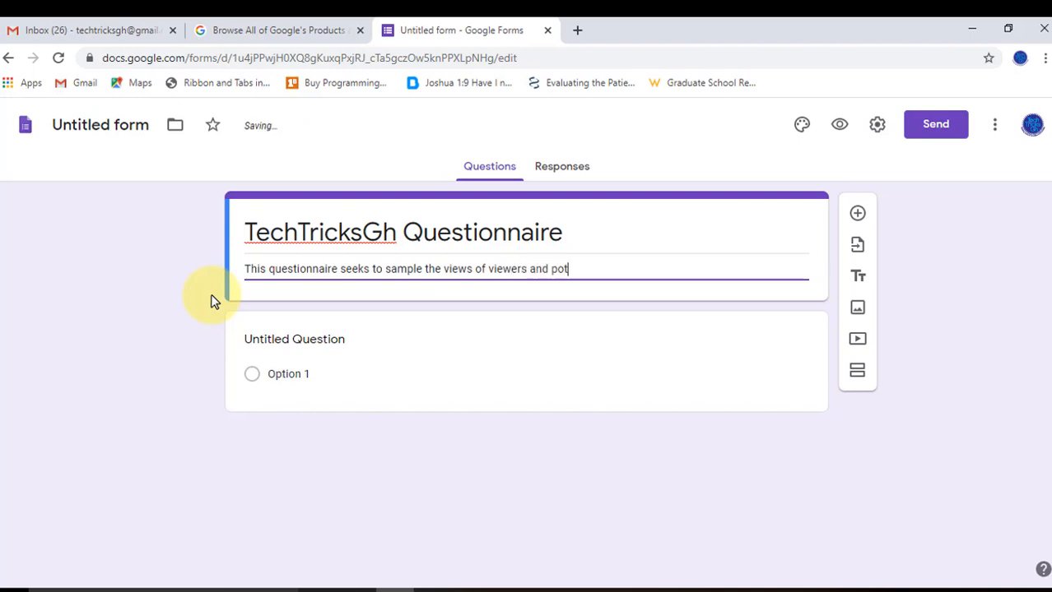
type("ential")
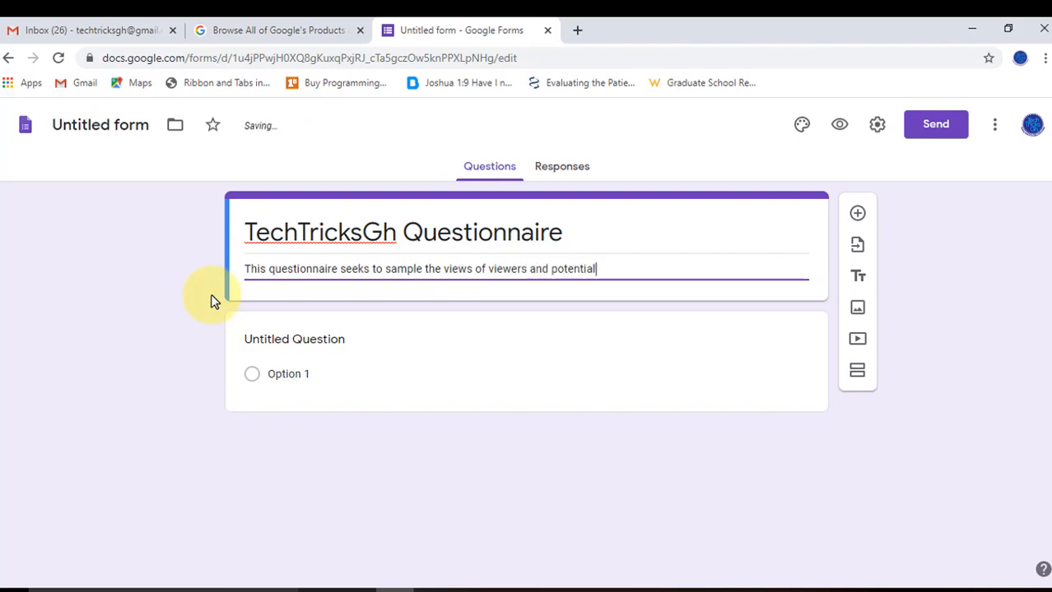
type("viewe")
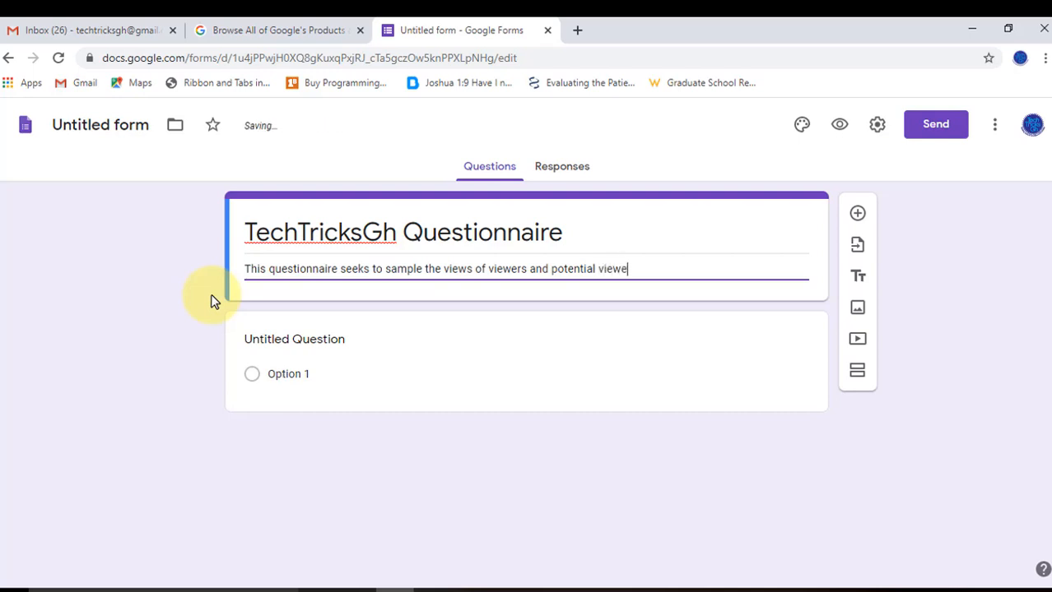
type("rs o")
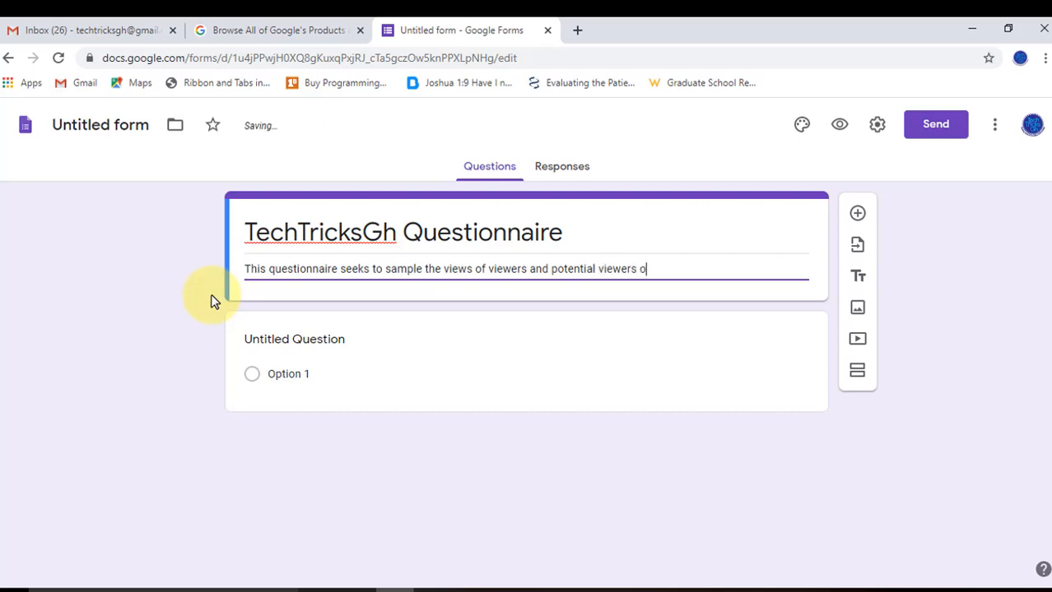
type("f TechTrick")
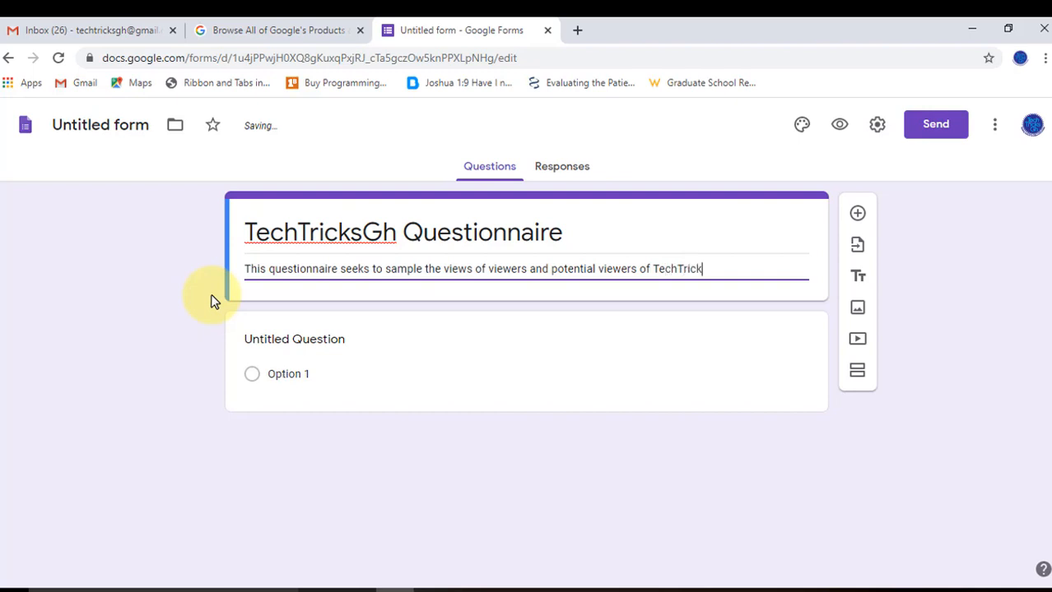
type("sGh")
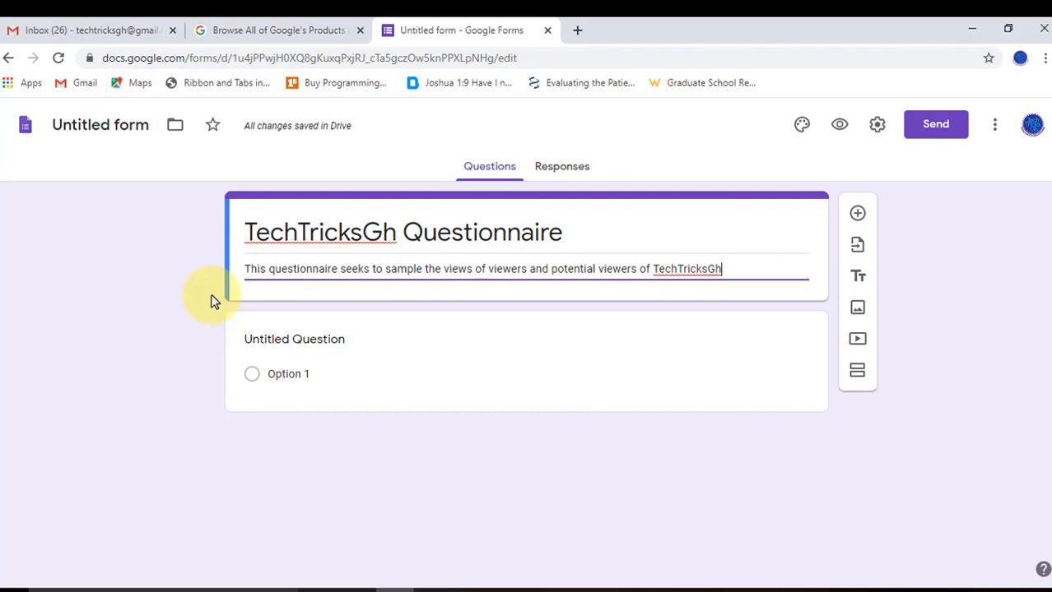
Step: Rename the first question 'Name', keep it short answer, and mark it required
left_click(293, 339)
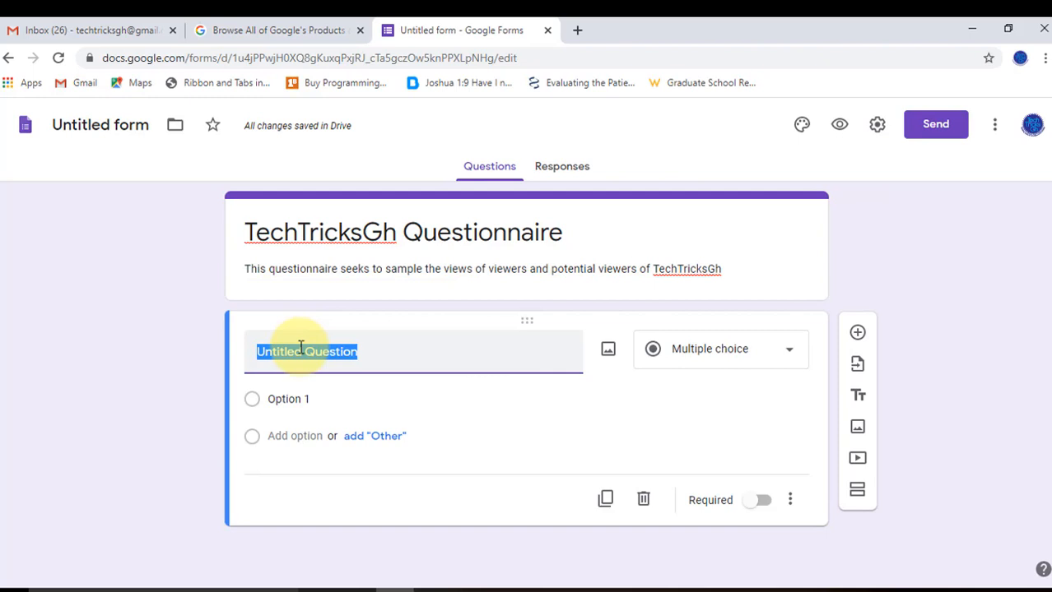
type("N")
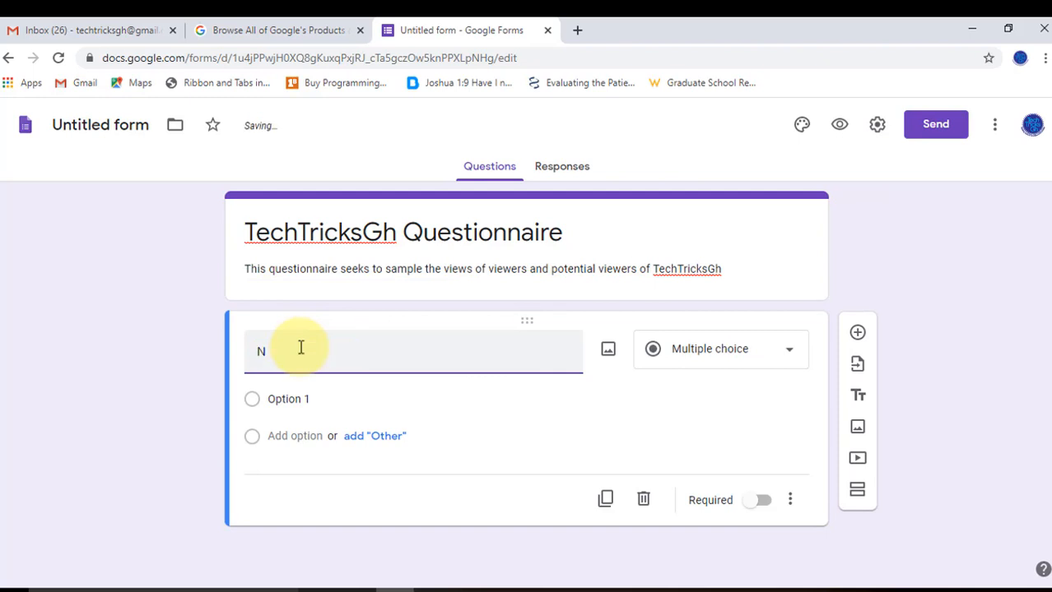
type("Name")
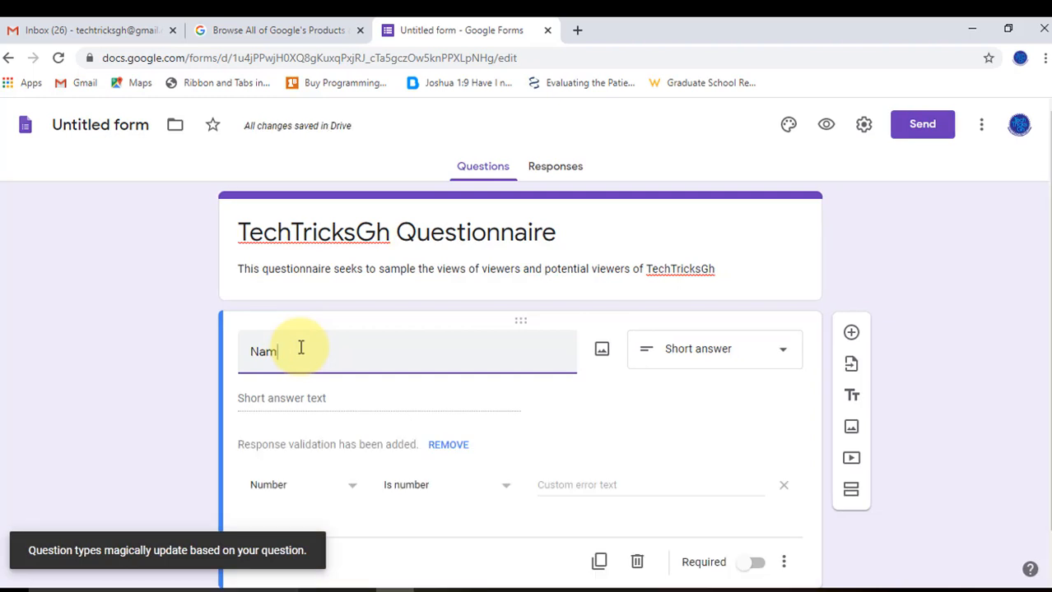
mouse_move(787, 349)
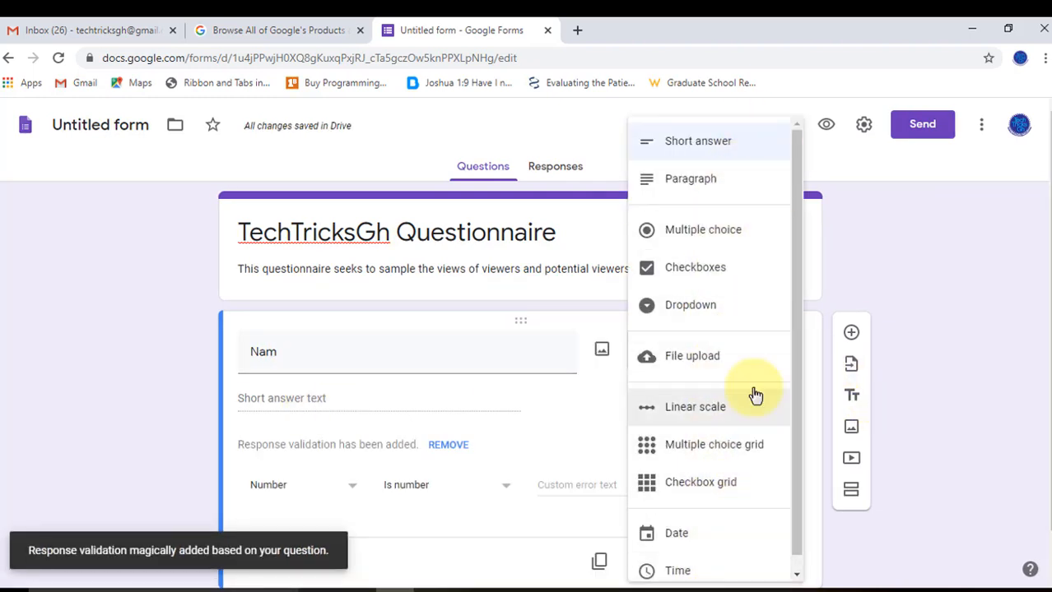
mouse_move(734, 316)
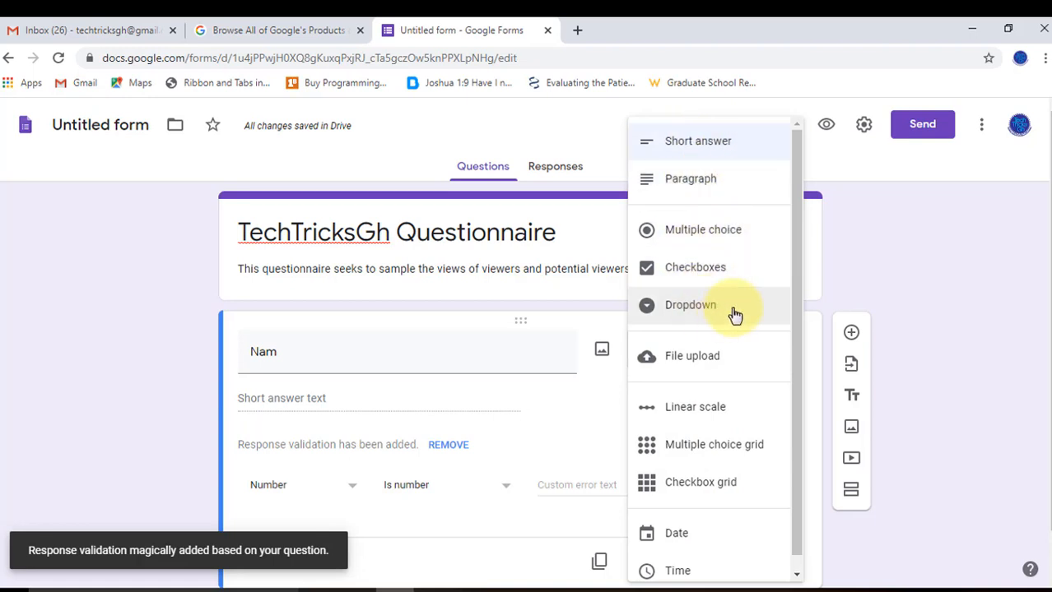
mouse_move(694, 505)
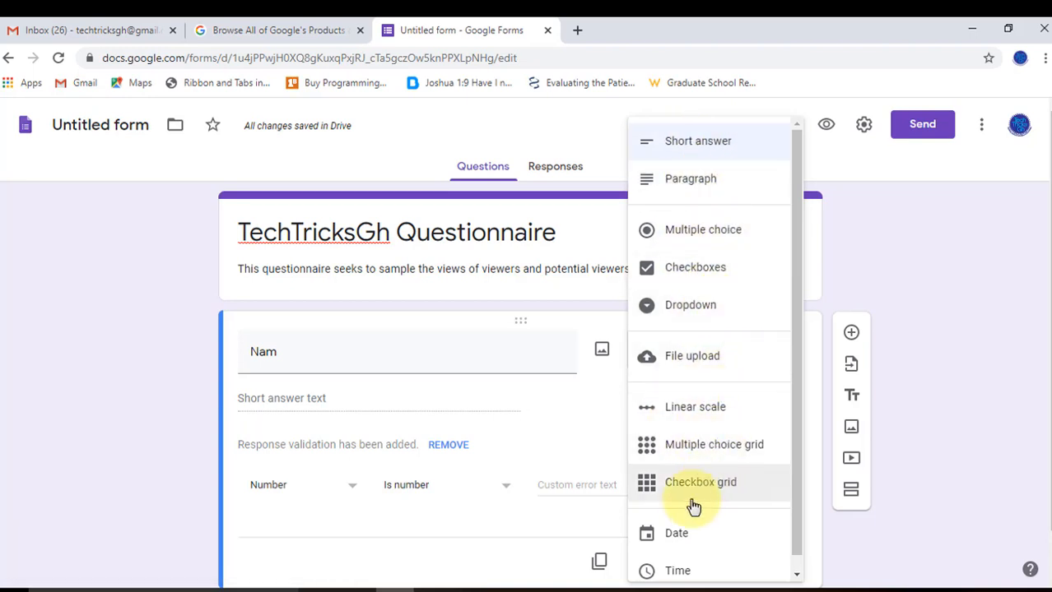
mouse_move(706, 142)
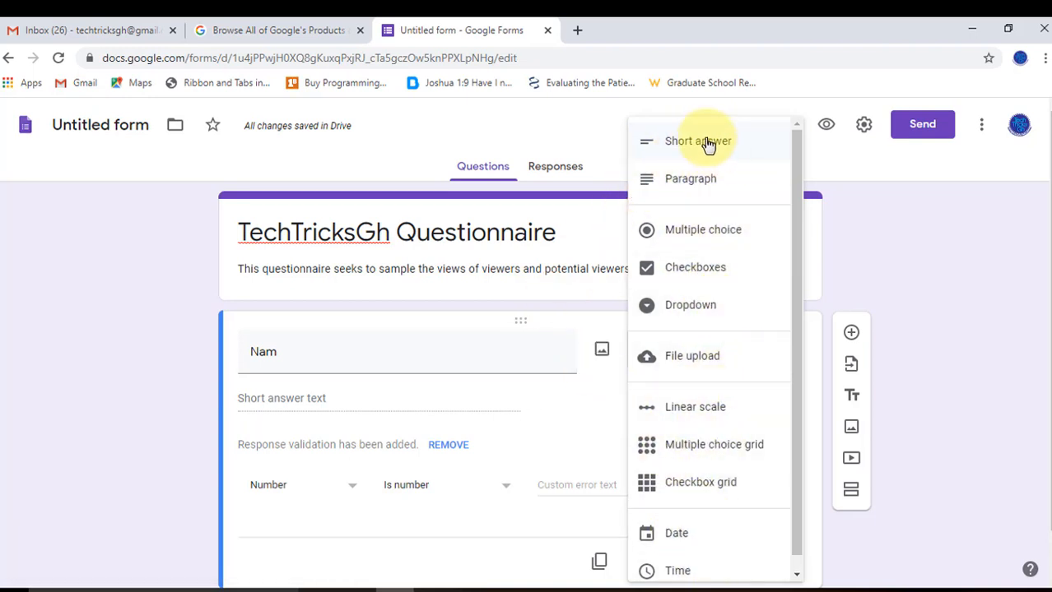
left_click(698, 141)
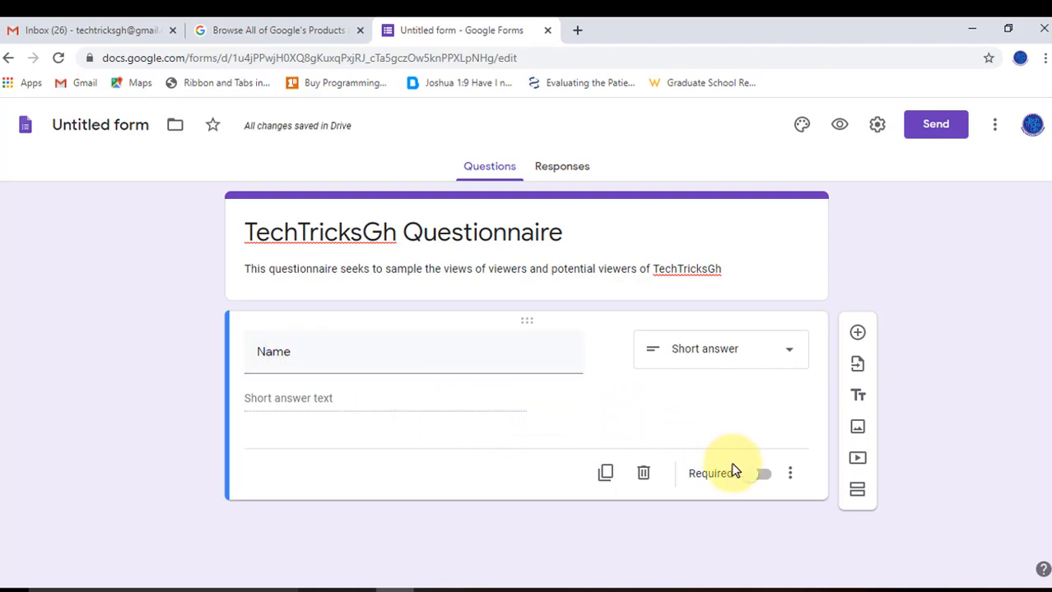
left_click(760, 474)
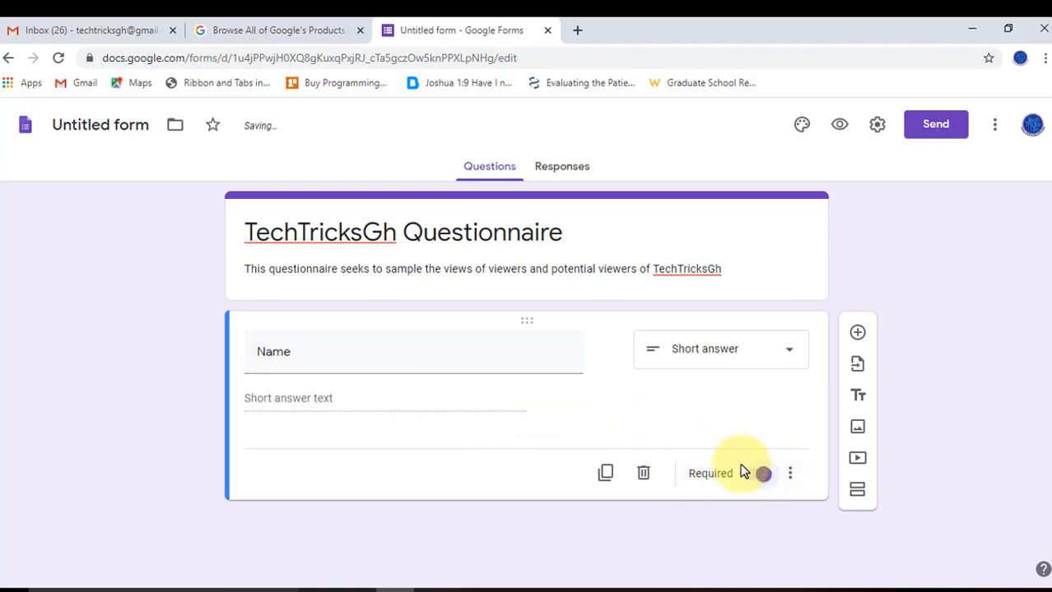
left_click(757, 474)
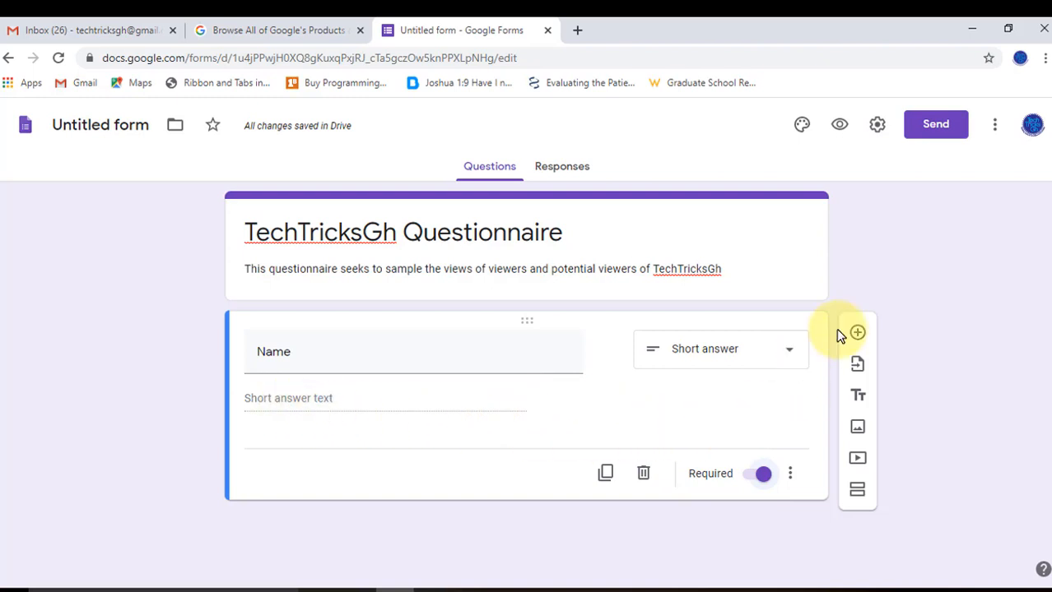
Step: Add a short-answer question titled 'Email Address' after Name
left_click(856, 333)
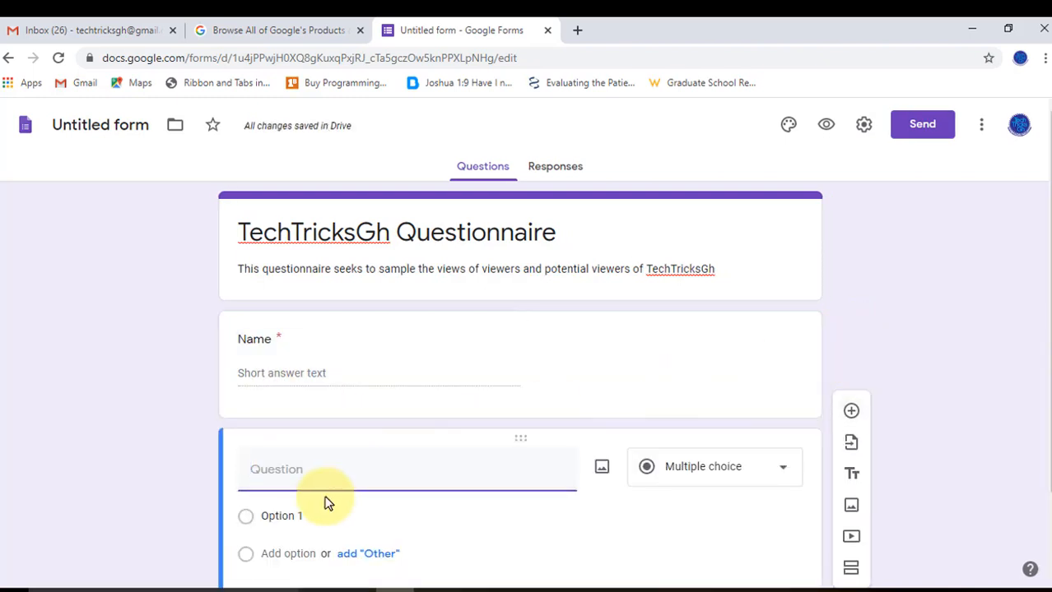
type("Email")
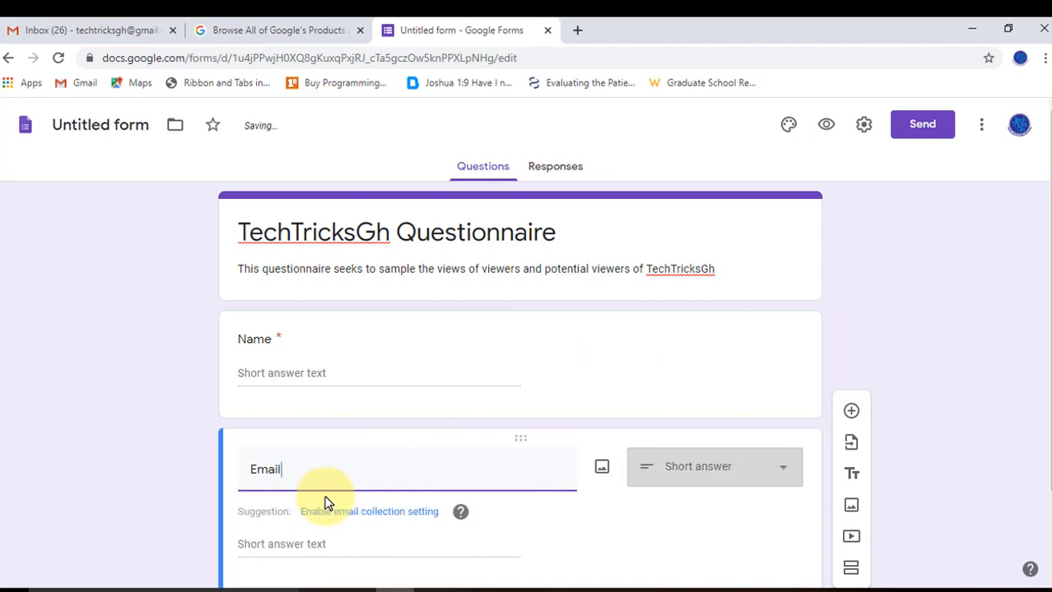
type("Add")
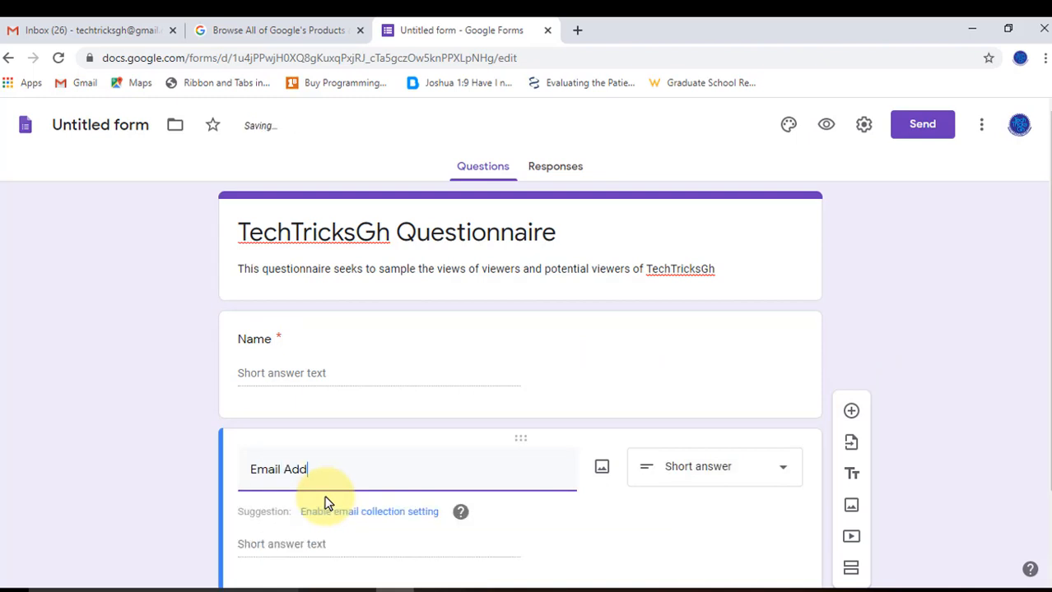
type("ress")
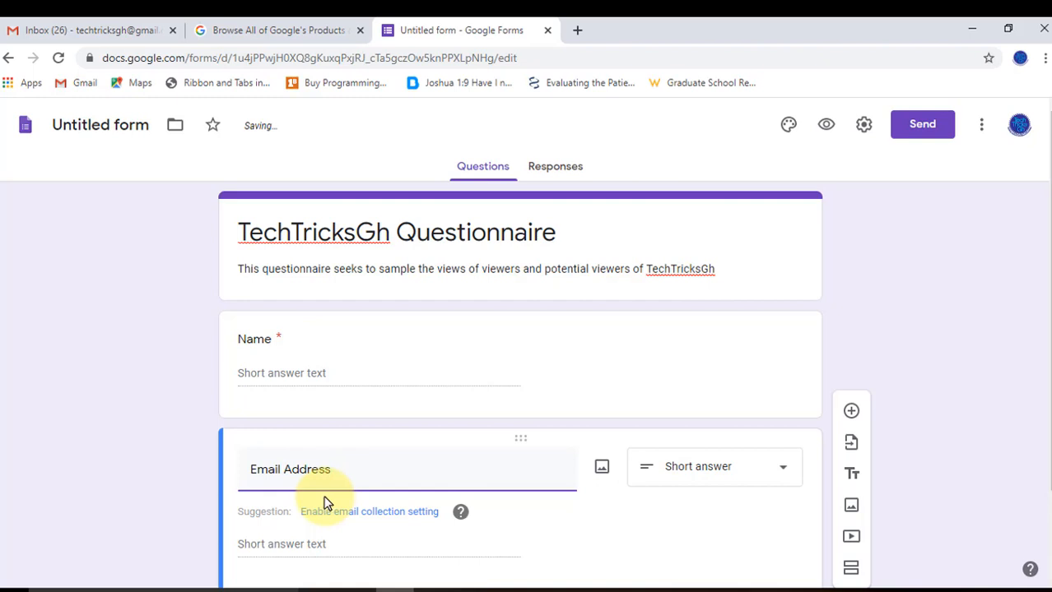
mouse_move(441, 523)
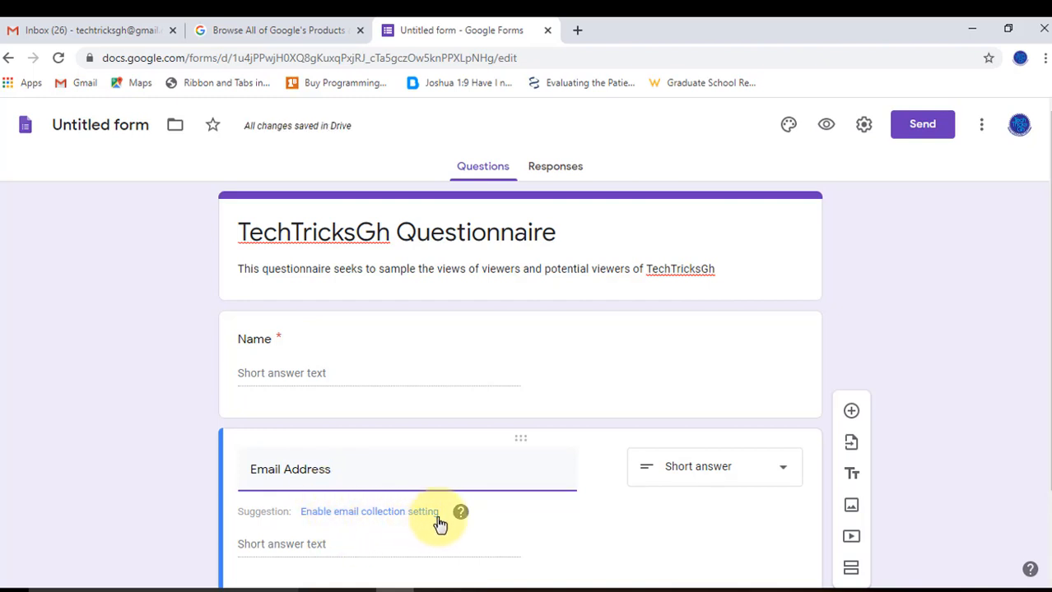
mouse_move(467, 533)
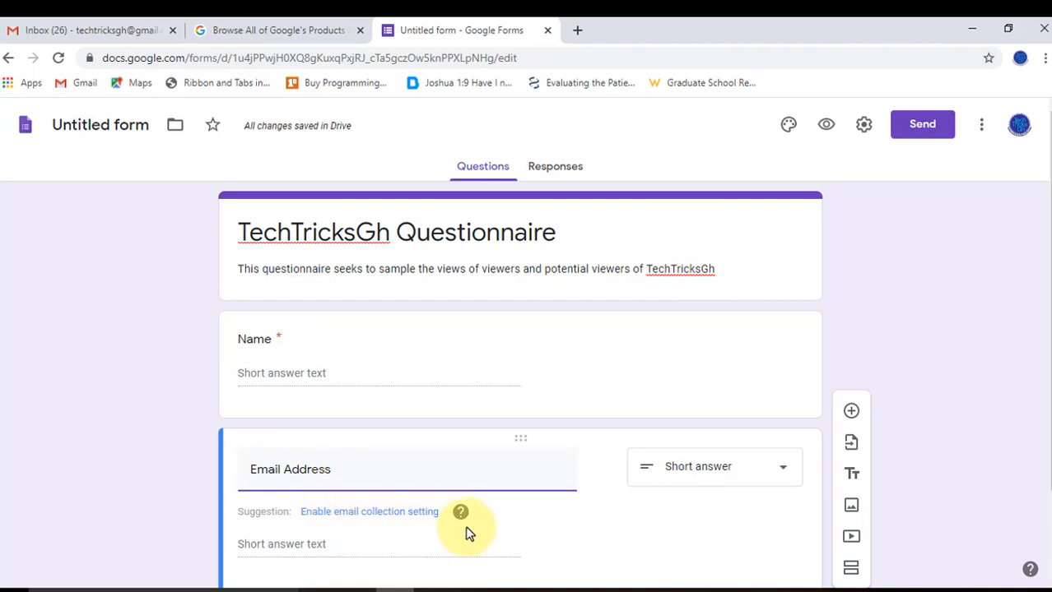
Step: Add a 'Phone Number' short-answer question and mark it required
scroll("down", 3)
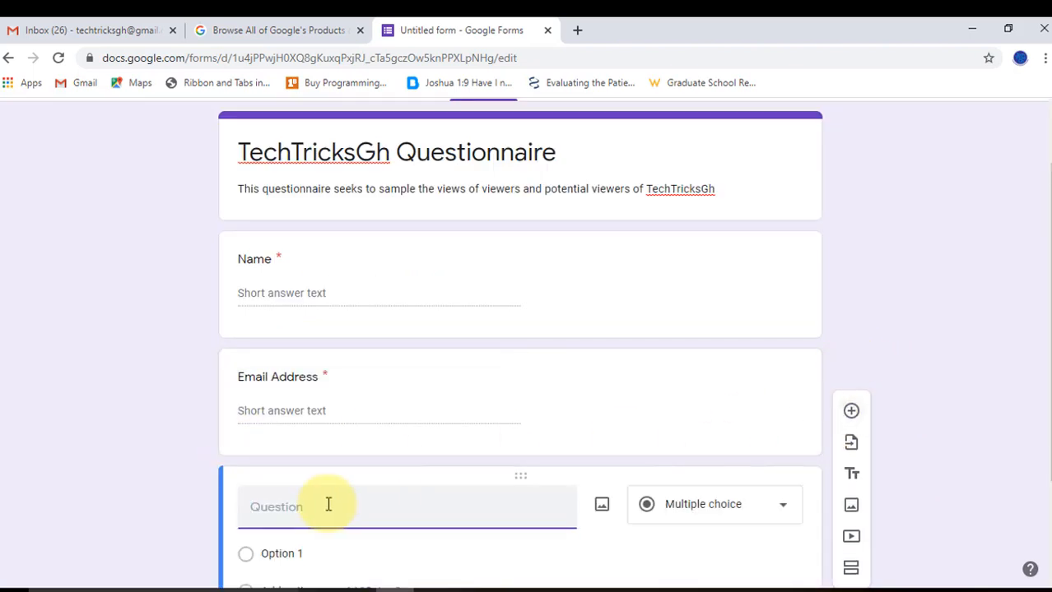
type("P")
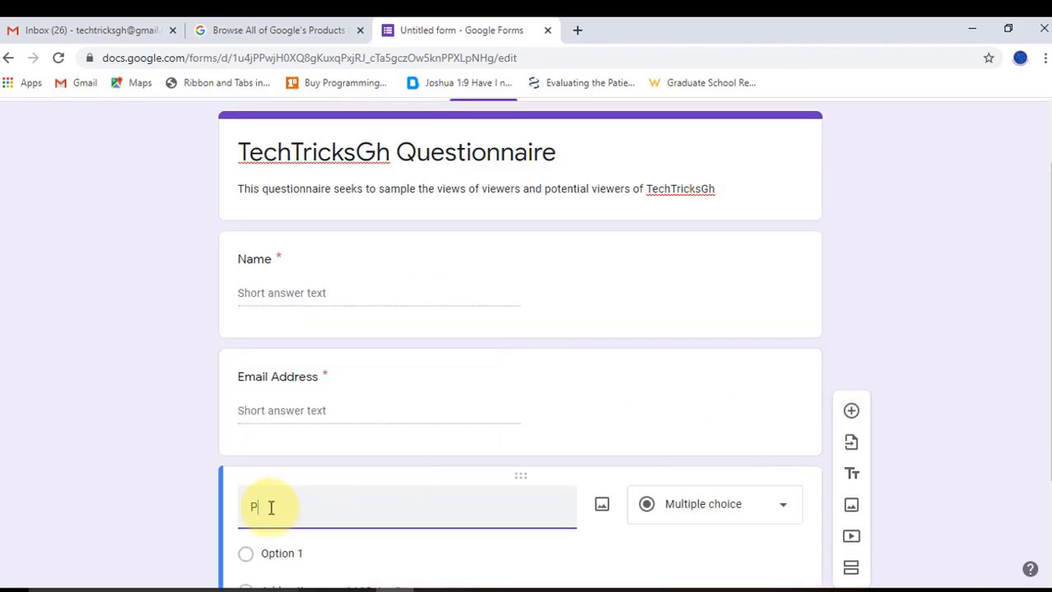
type("hone Number")
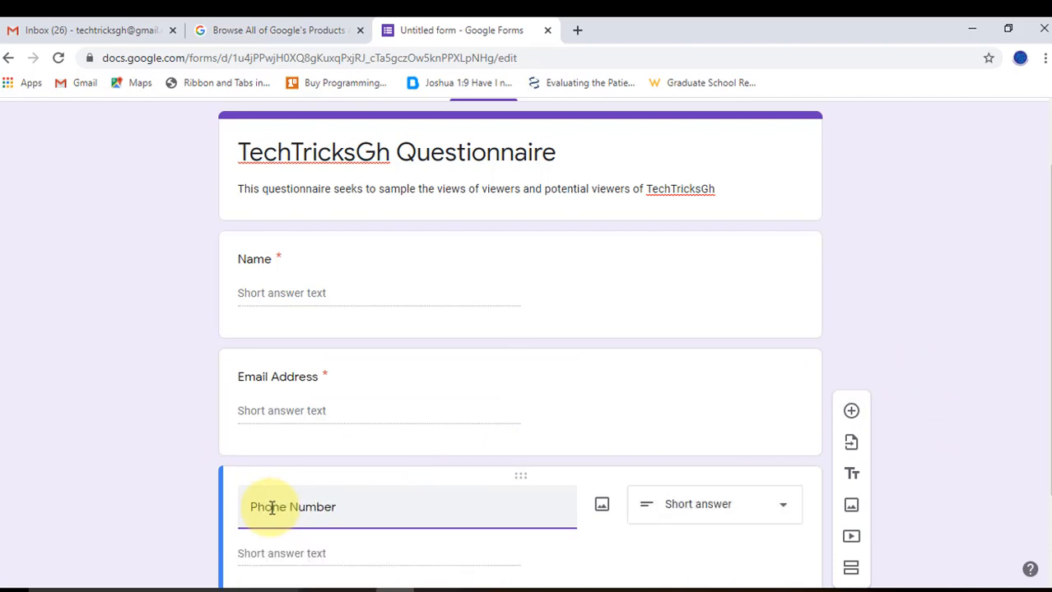
scroll("down", 3)
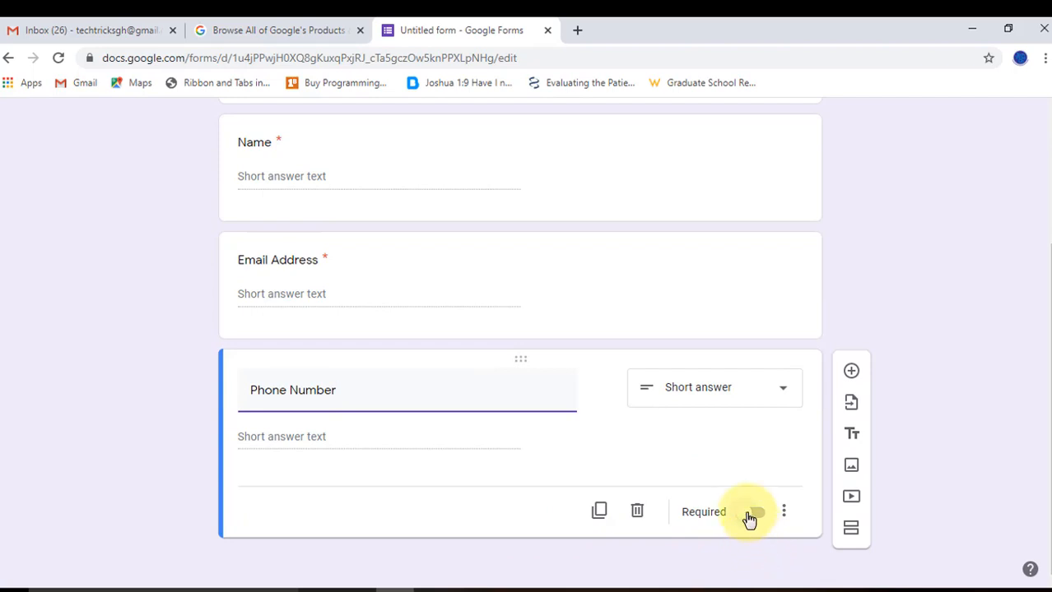
left_click(751, 512)
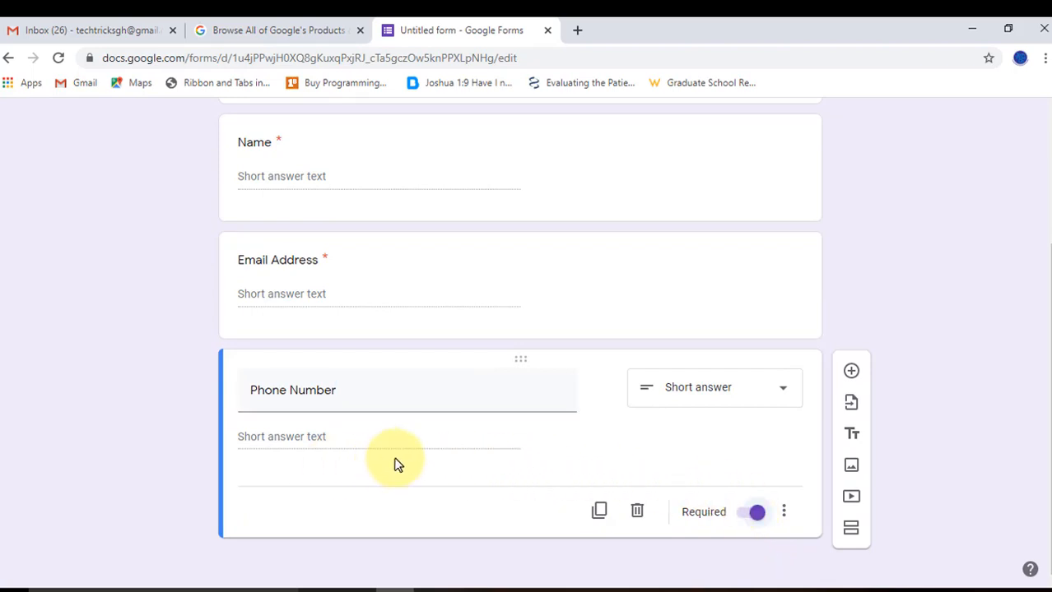
mouse_move(850, 401)
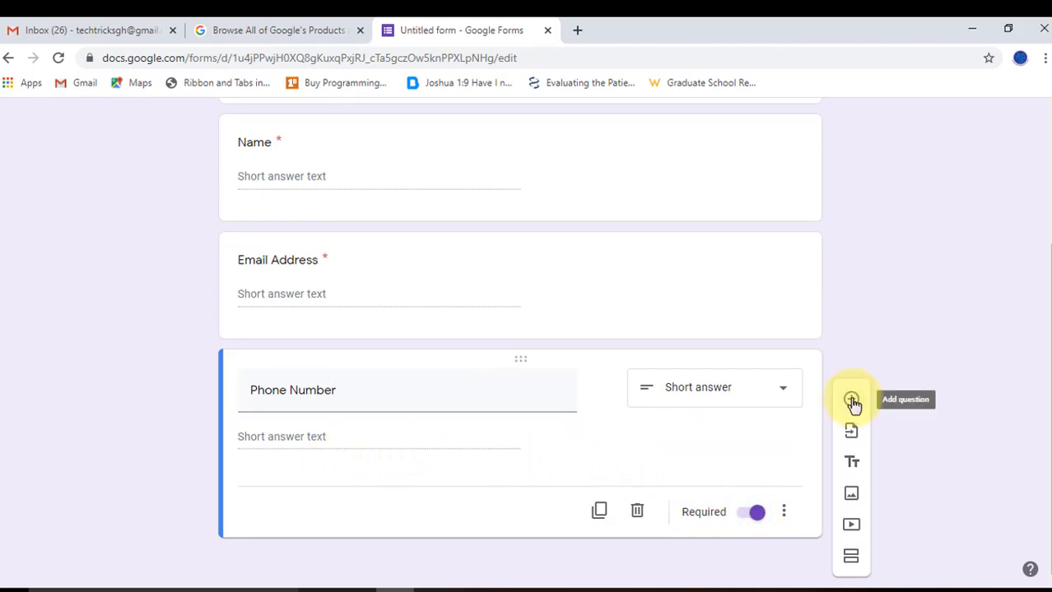
Step: Add a new question titled 'Where did you discover TechTricksGh?' after Phone Number
left_click(851, 402)
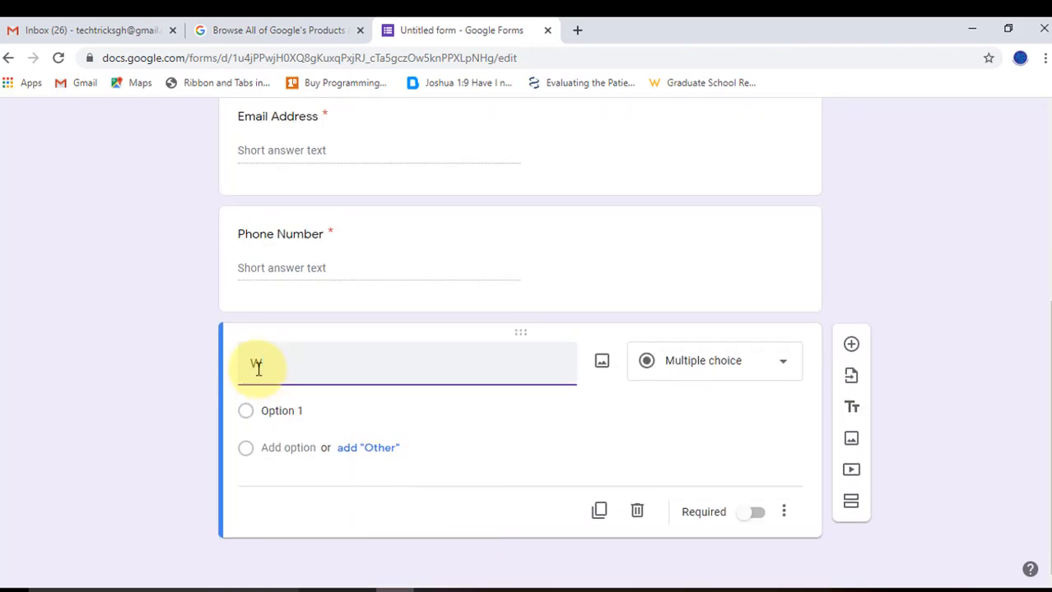
type("Where d")
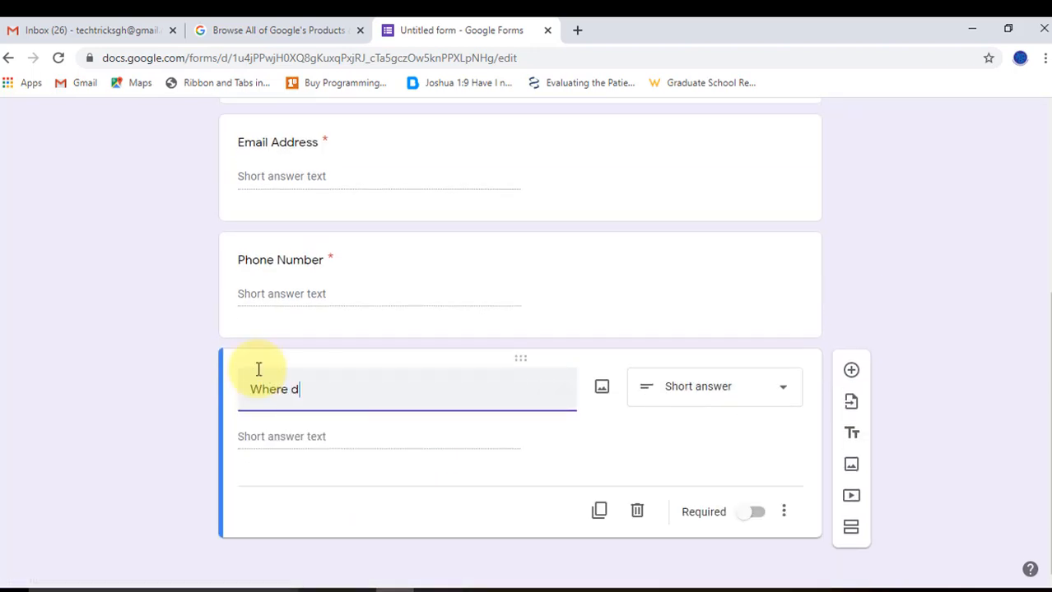
type("id you")
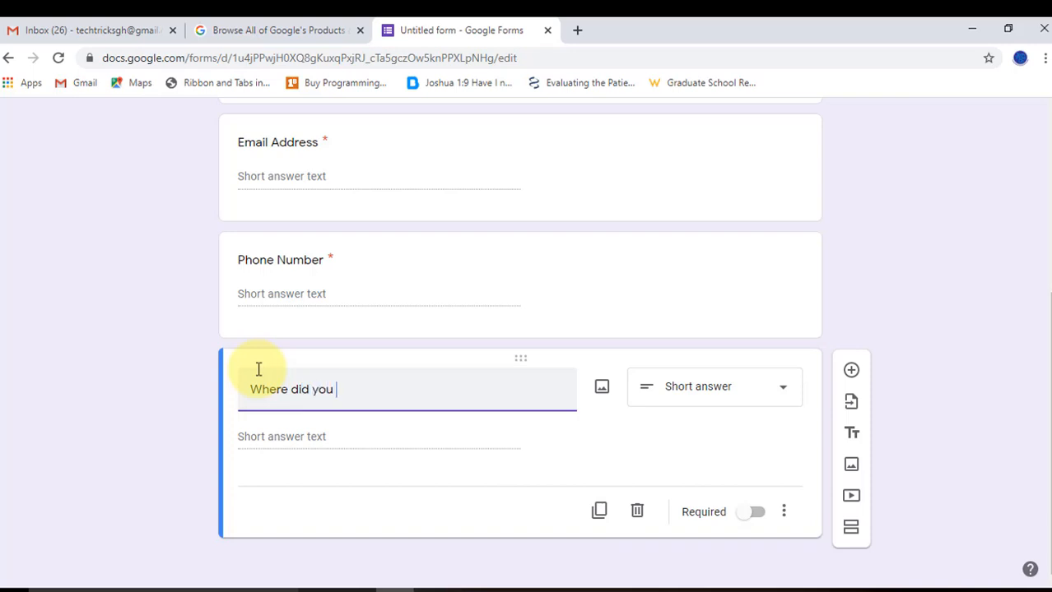
type("discover")
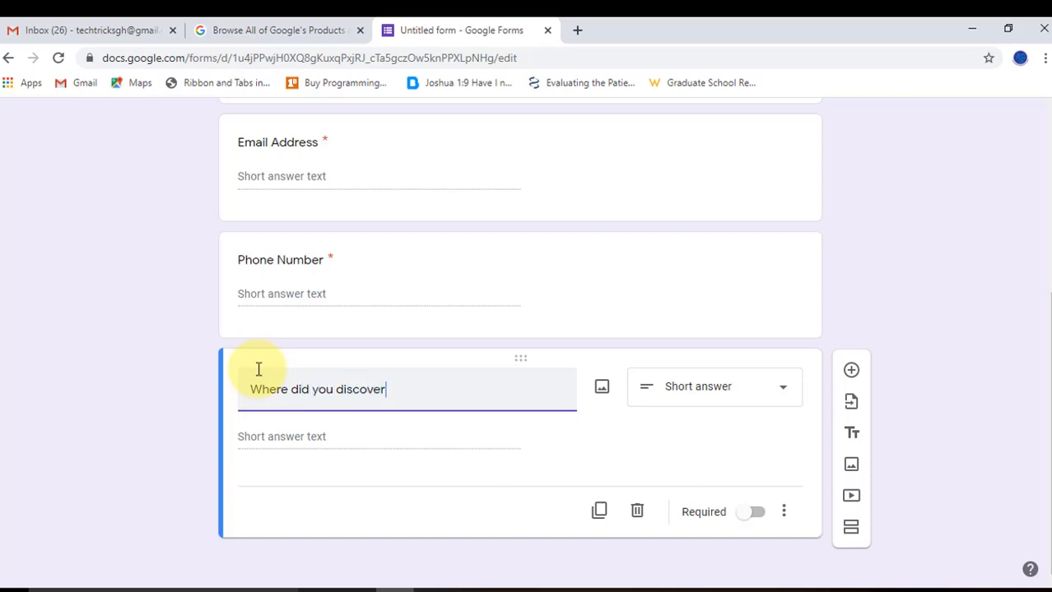
type("TechTrick")
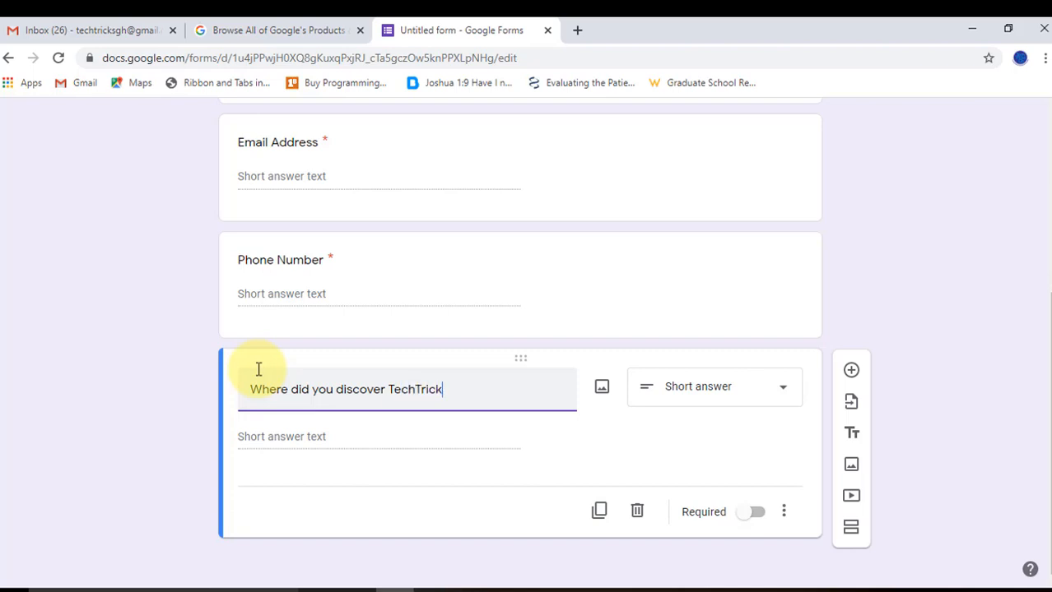
type("Gh")
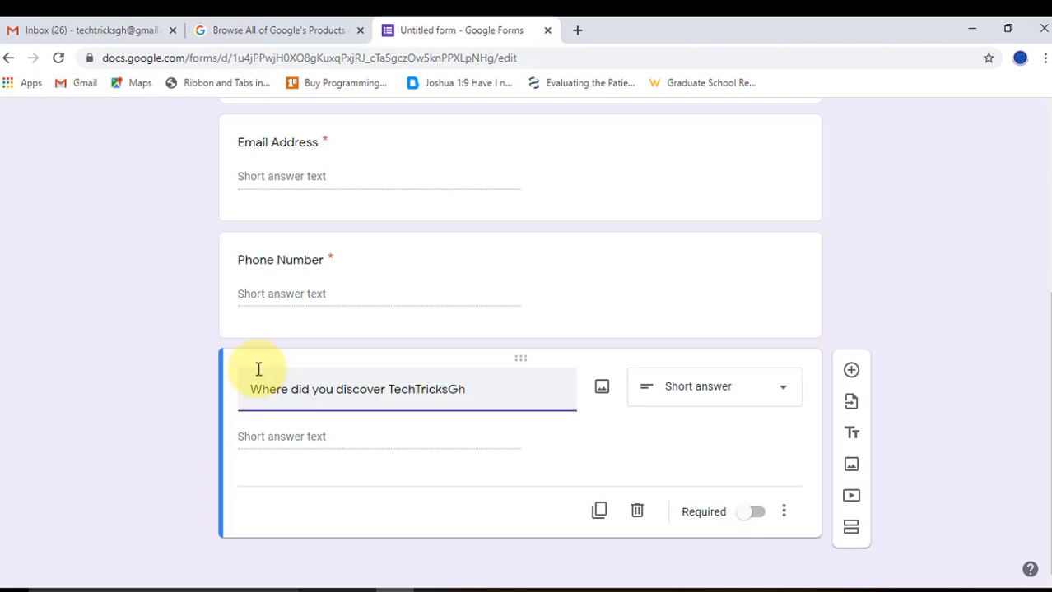
type("?")
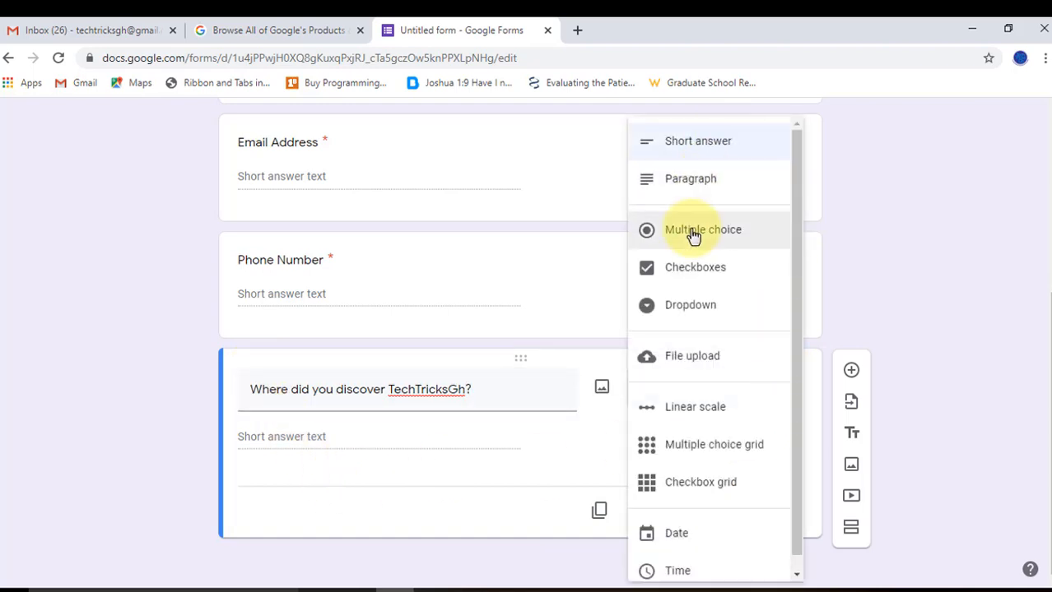
mouse_move(694, 266)
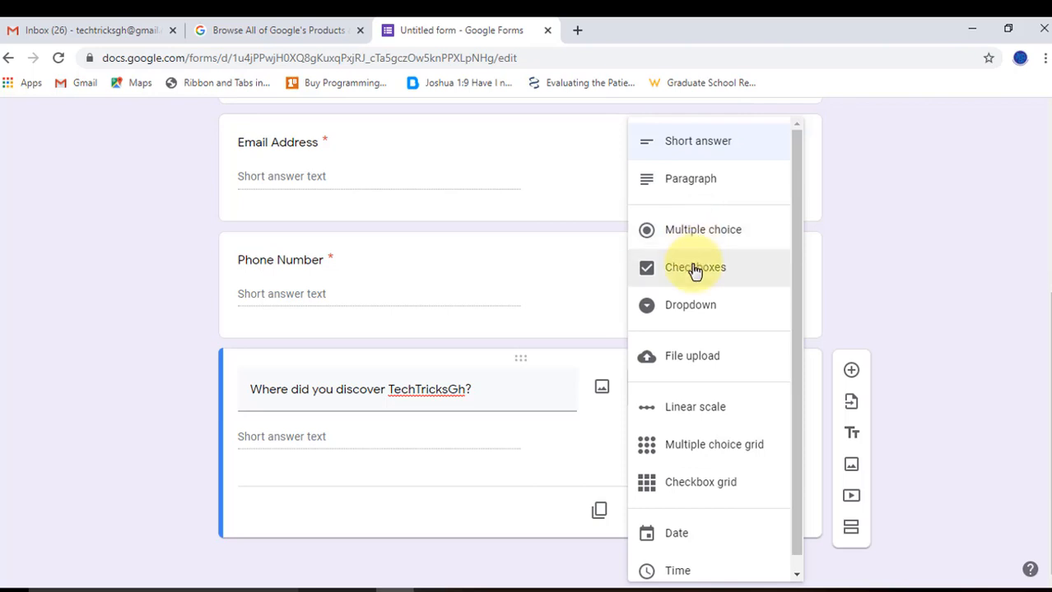
Step: Make the question a Checkboxes type with first choice 'Google'
left_click(694, 266)
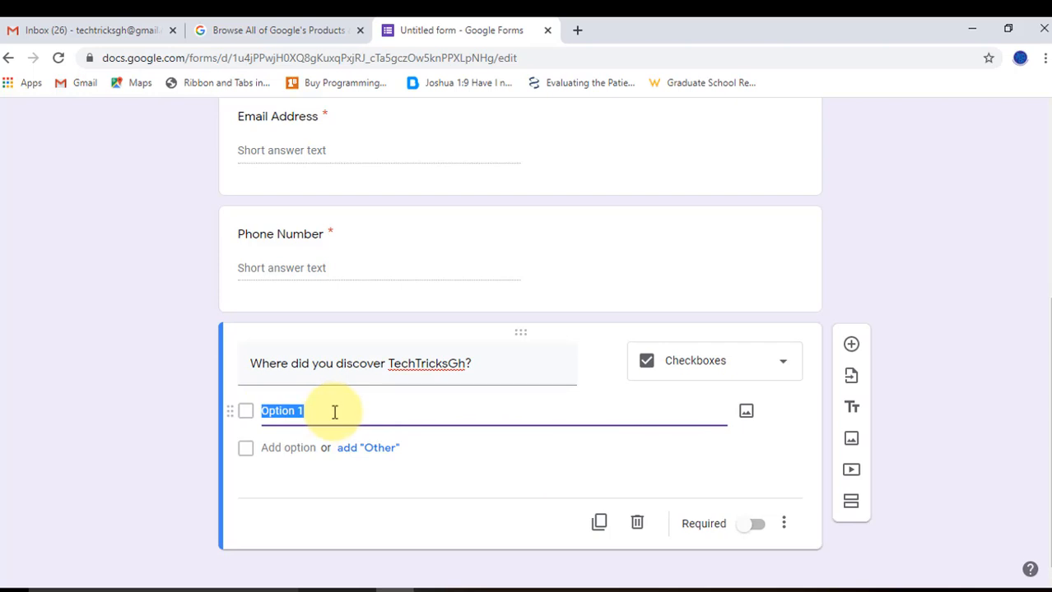
type("Go")
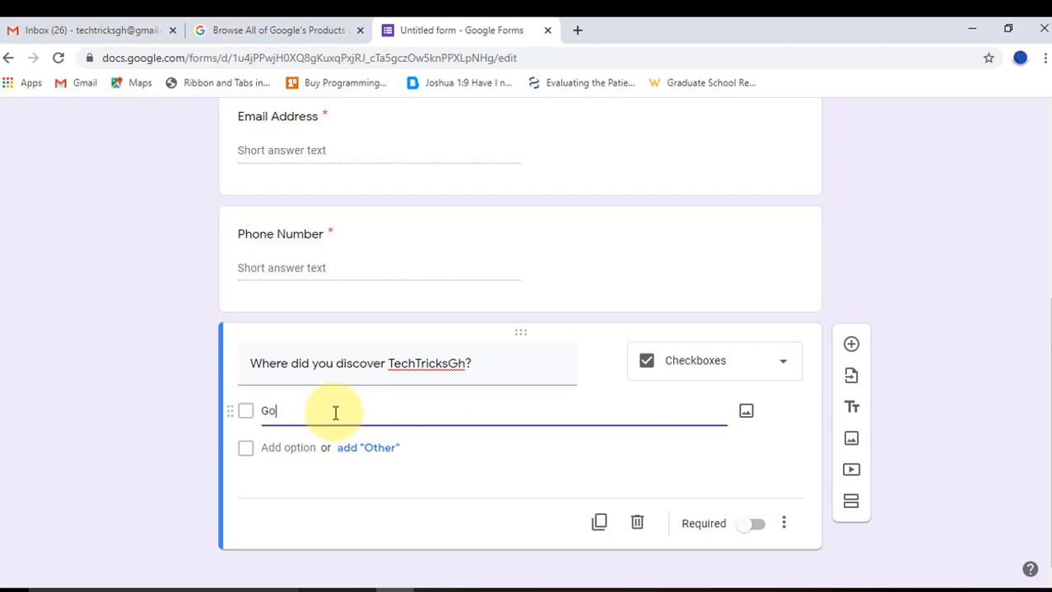
type("gl")
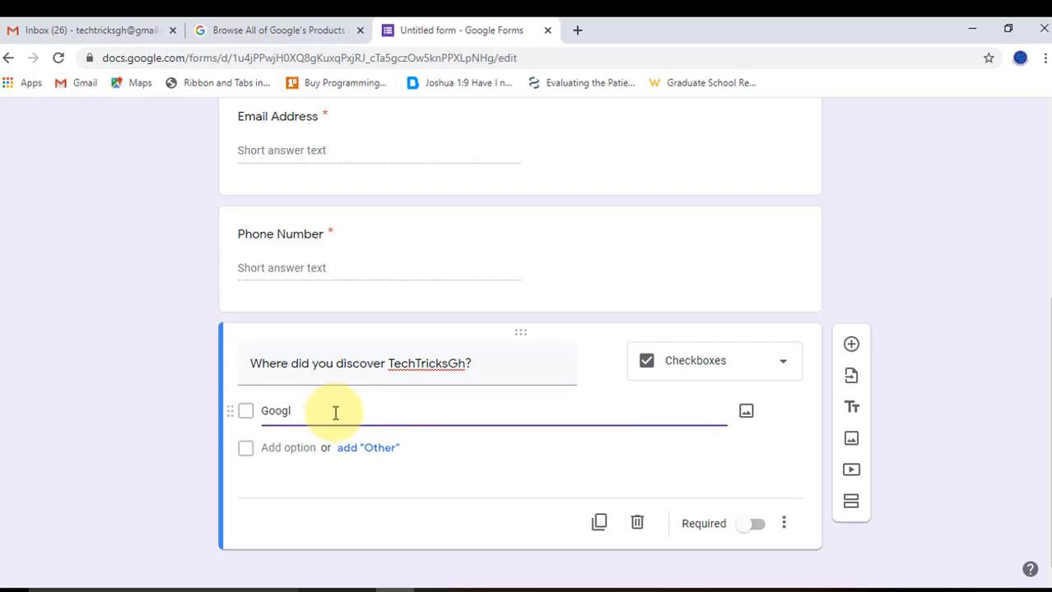
type("e")
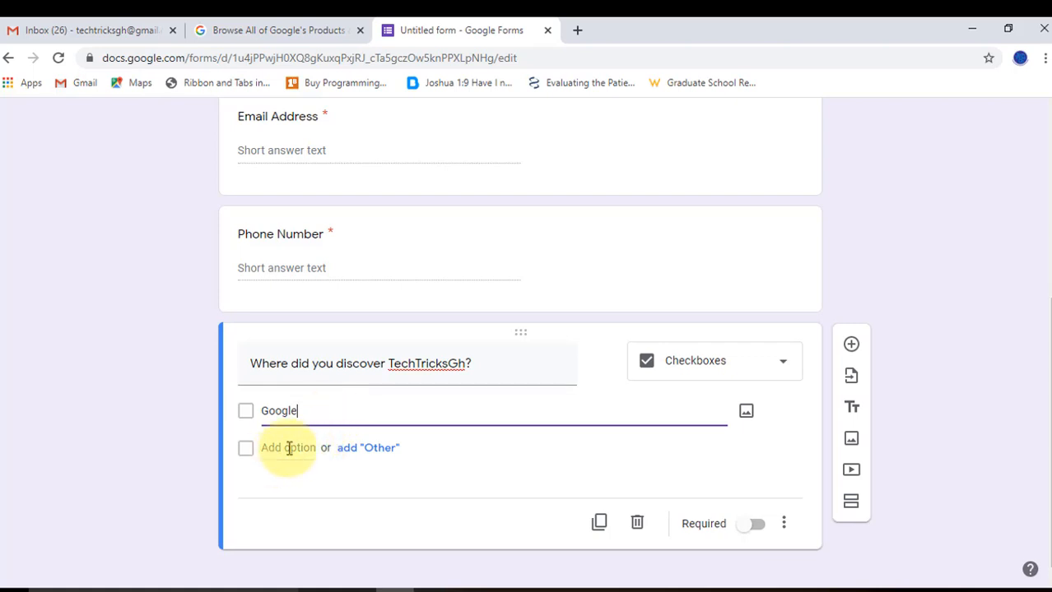
left_click(288, 448)
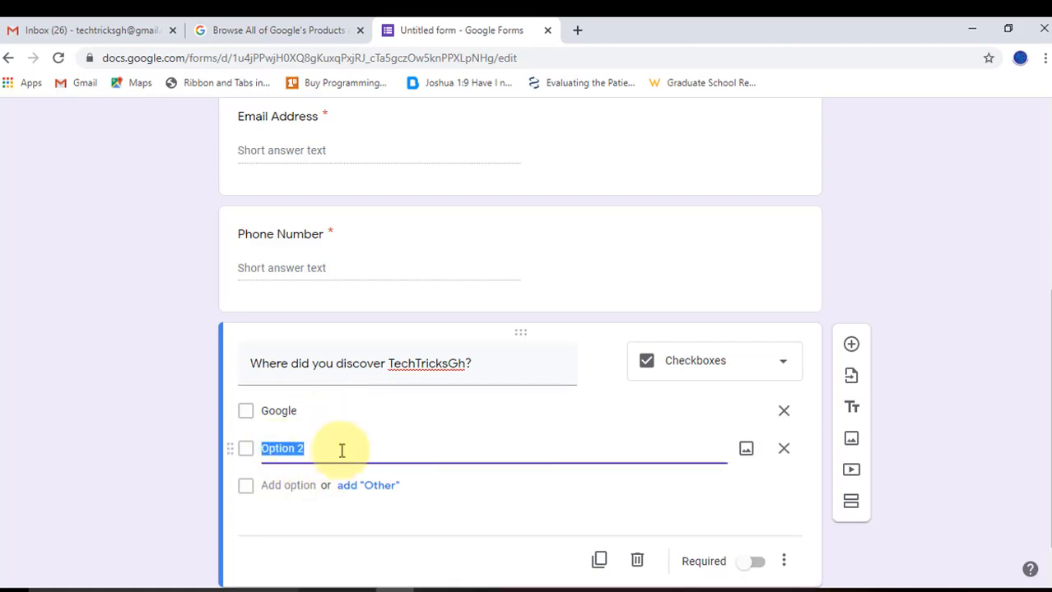
Step: Add the choices 'YouTube', 'Blog' and an 'Other' option
type("Y")
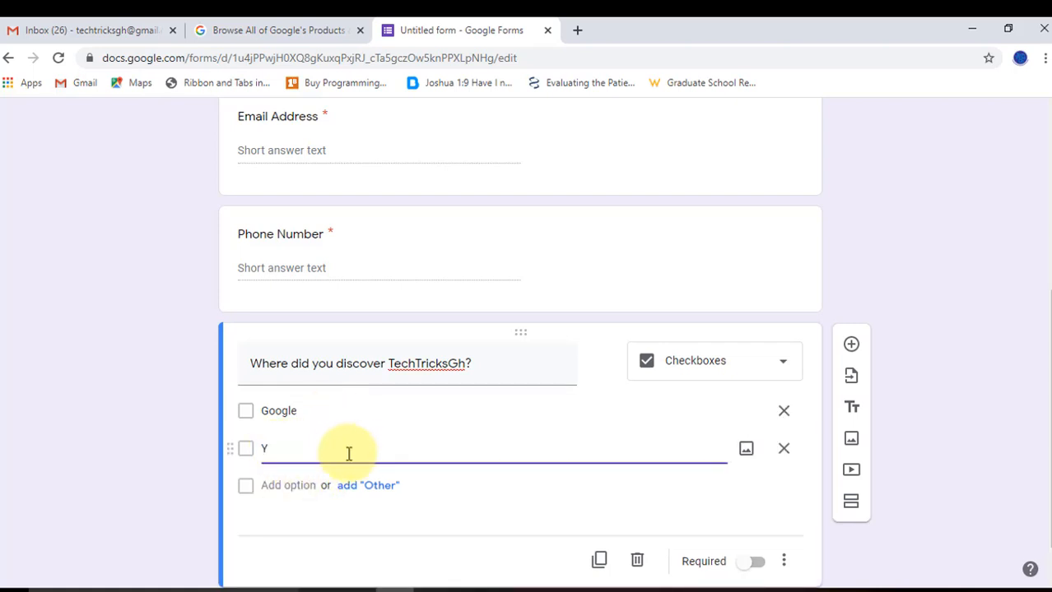
type("ouTu")
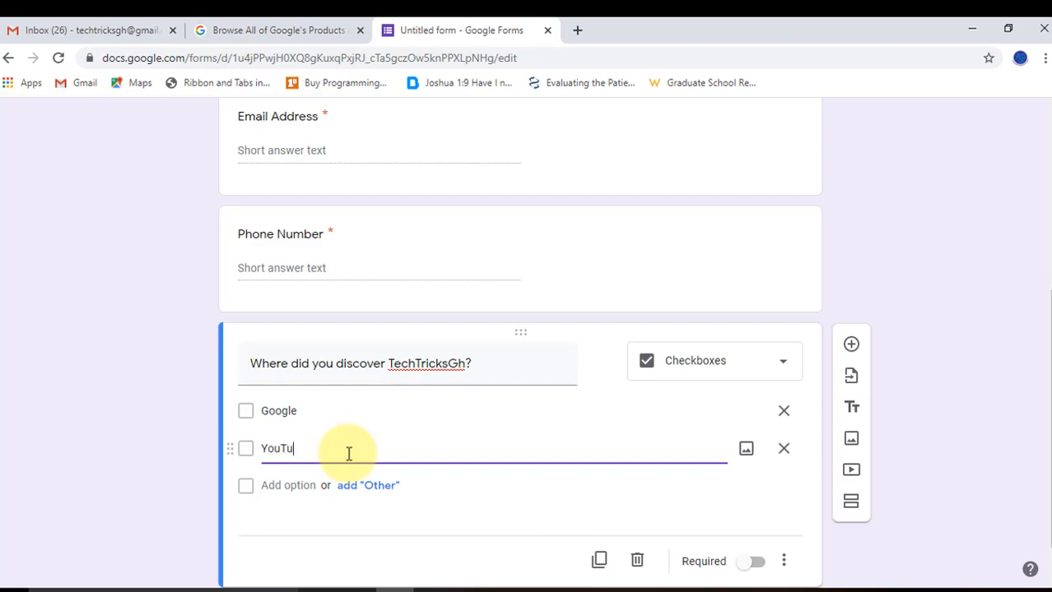
type("be")
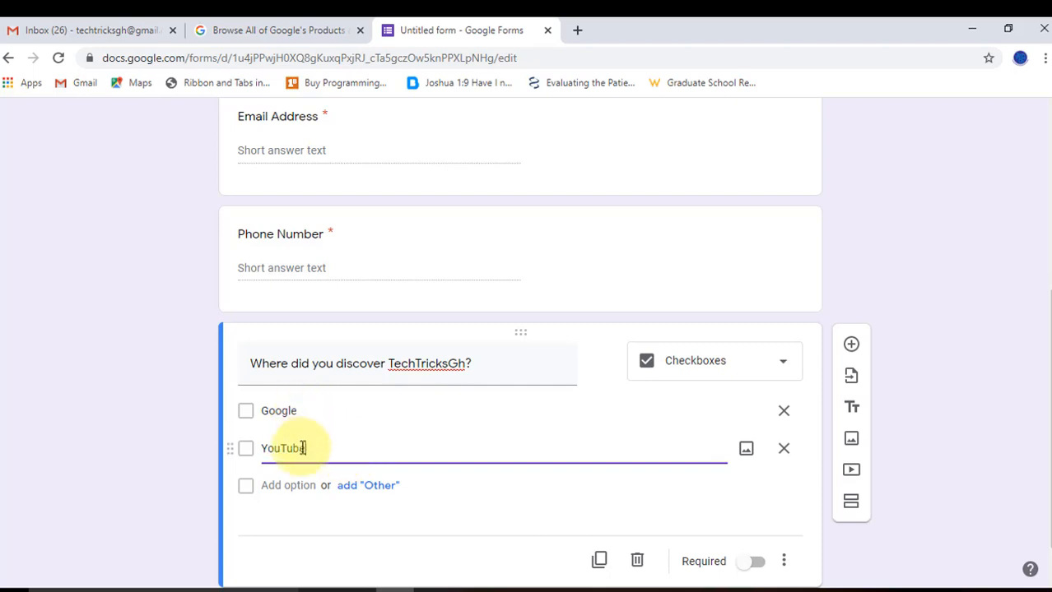
mouse_move(285, 486)
type("B")
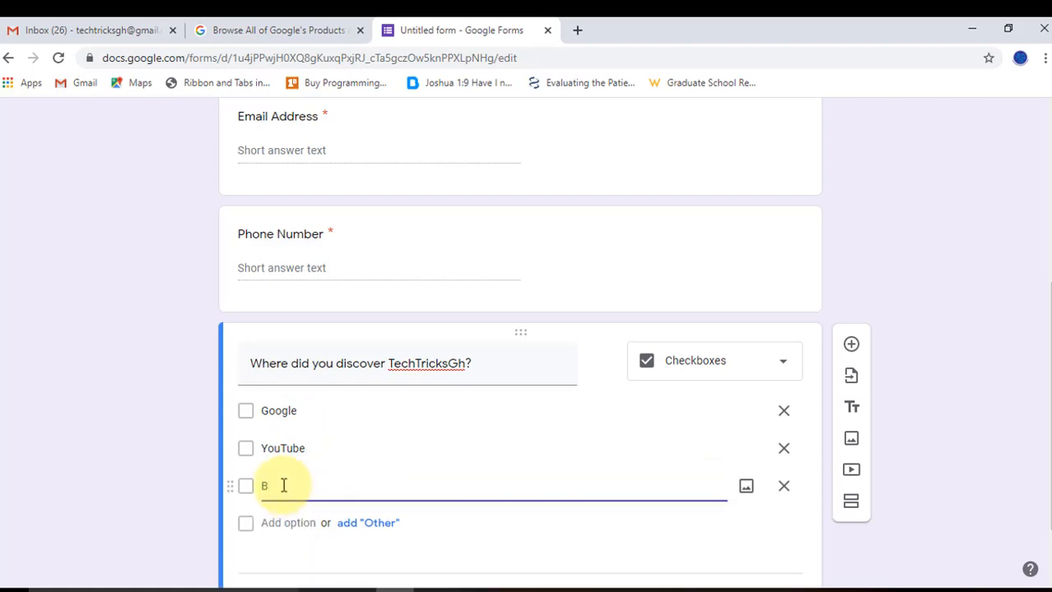
type("lo")
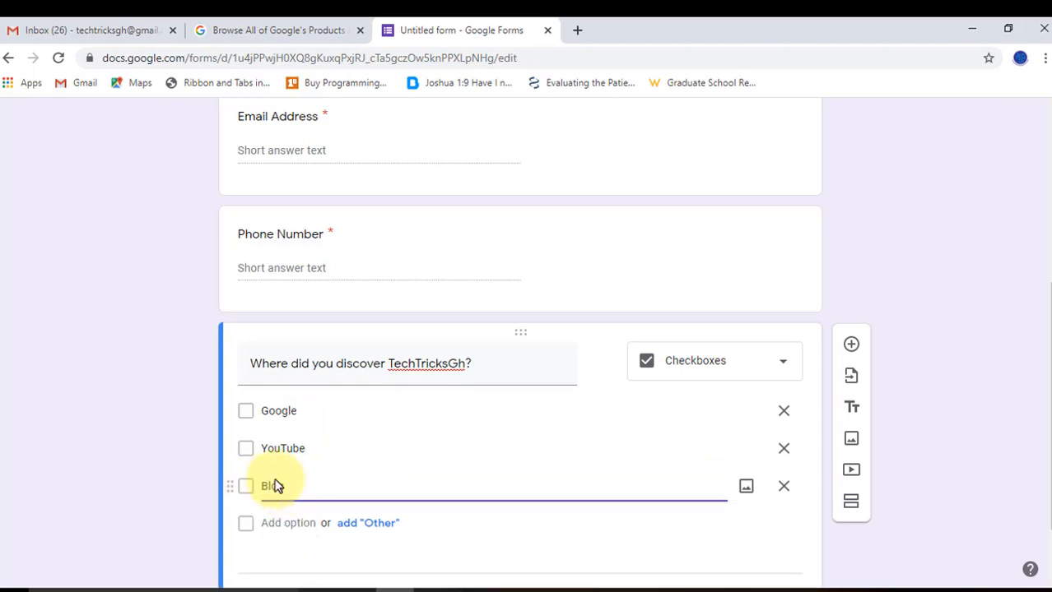
left_click(367, 523)
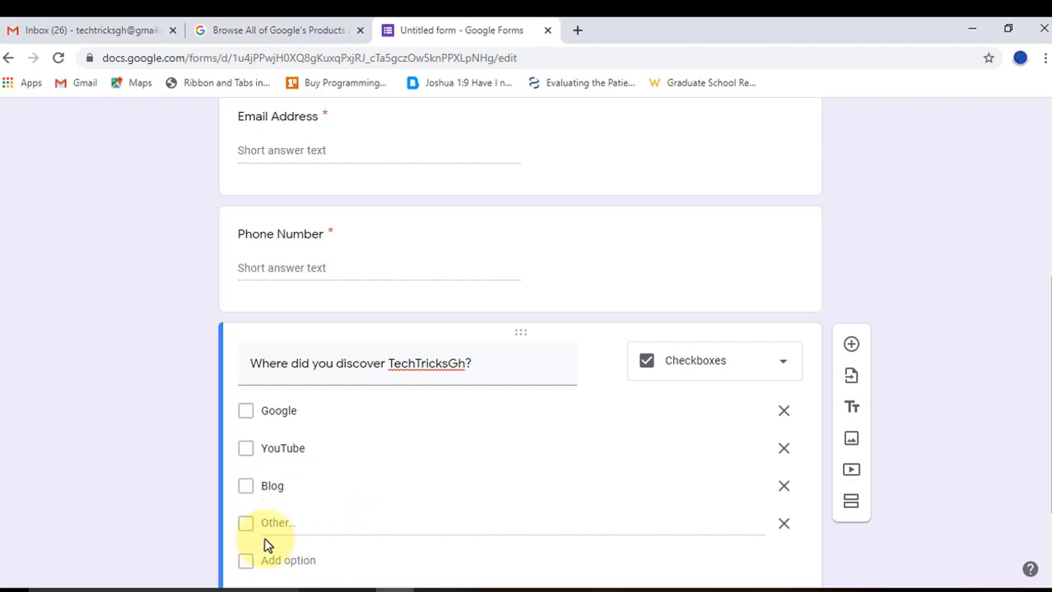
scroll("down", 3)
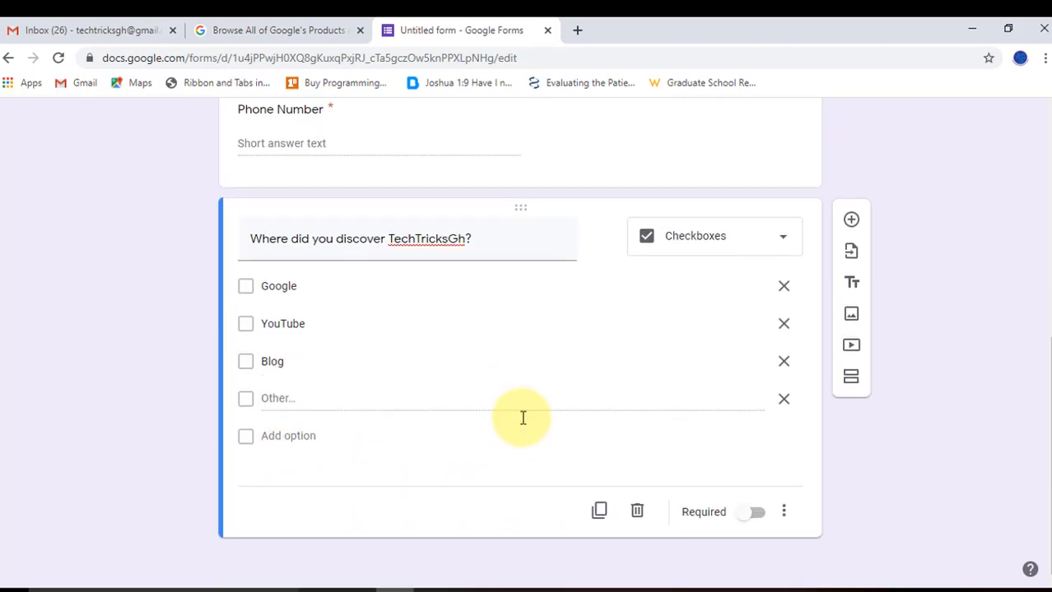
mouse_move(349, 431)
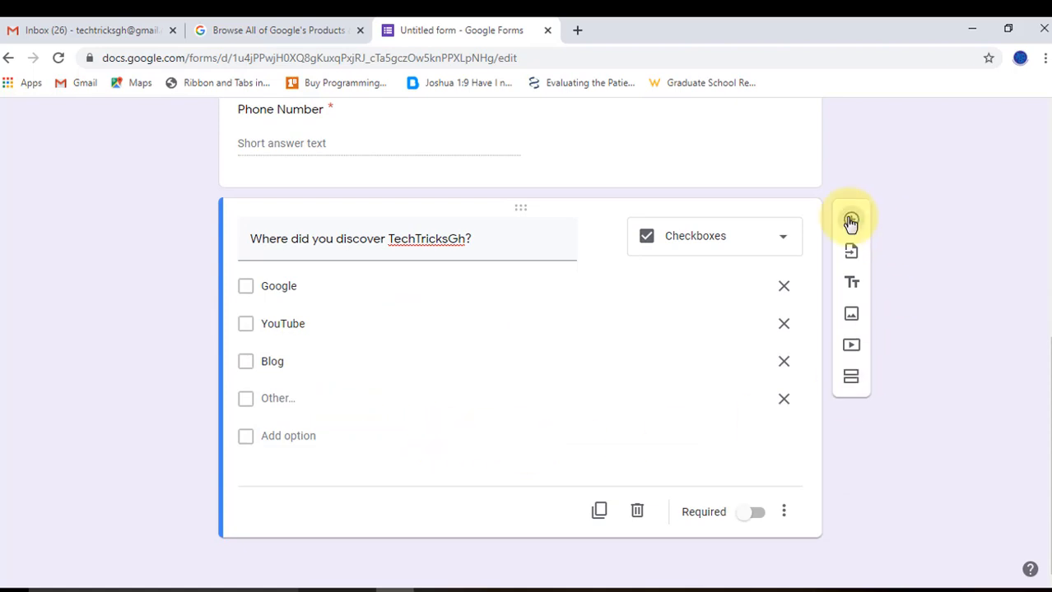
Step: Add 'Do you really enjoy watching TechTricksGh Channel?' with suggested Yes, No, Maybe choices
left_click(851, 220)
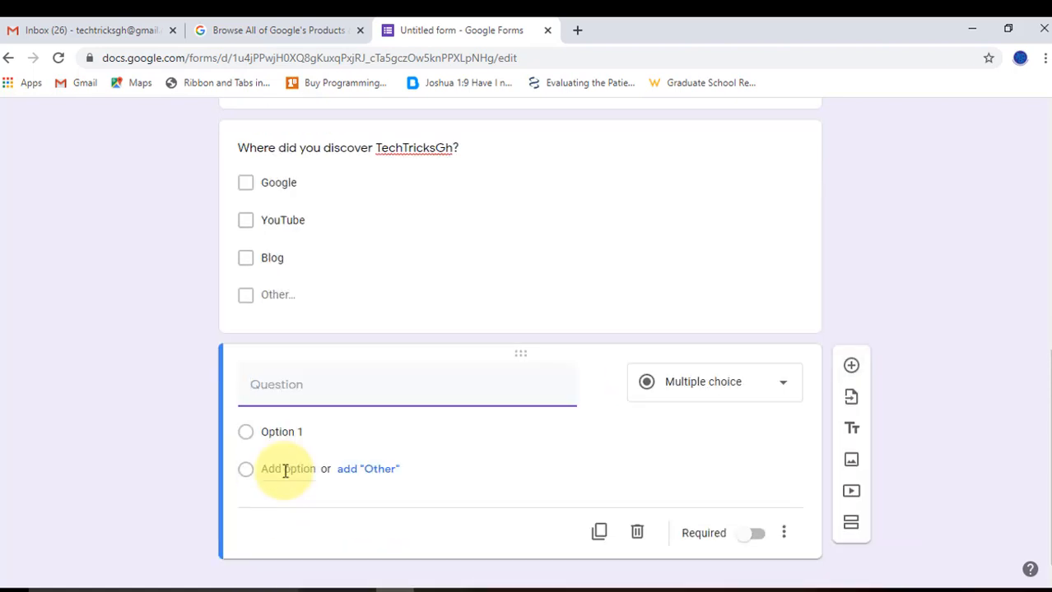
type("Do")
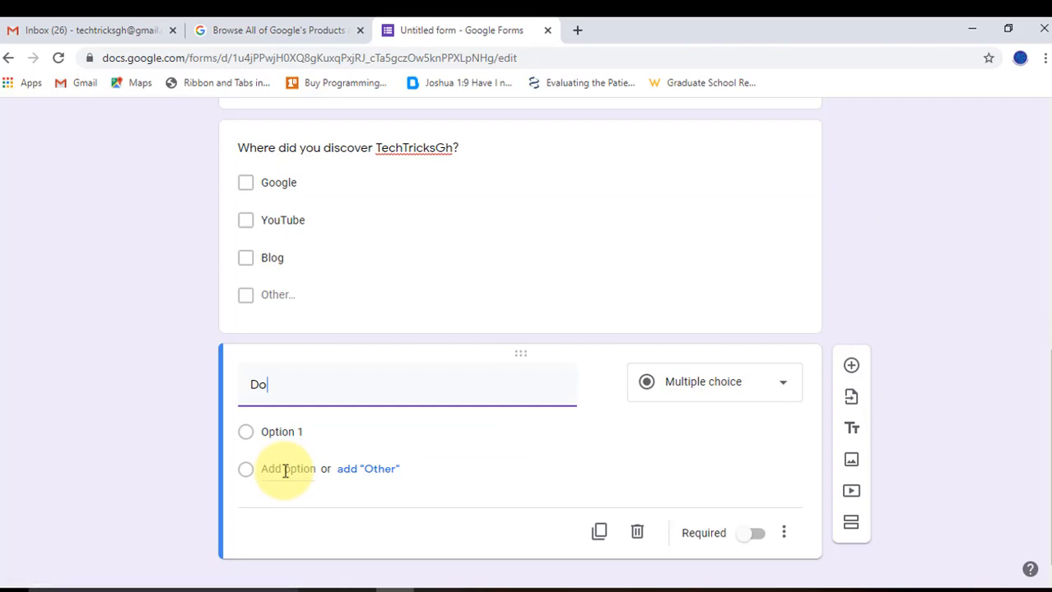
type("you rea")
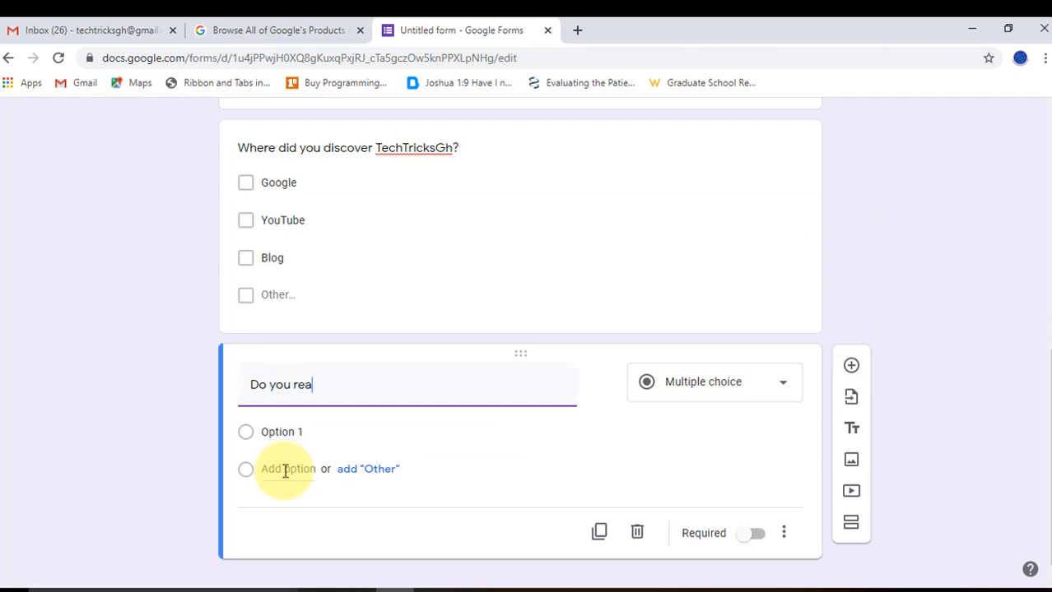
type("lly e")
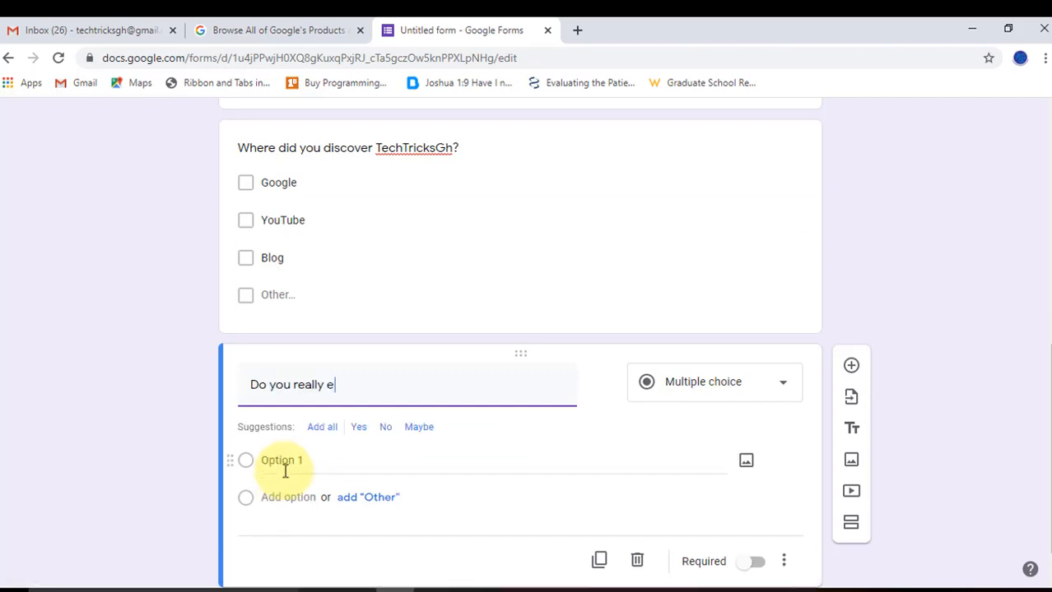
type("nj")
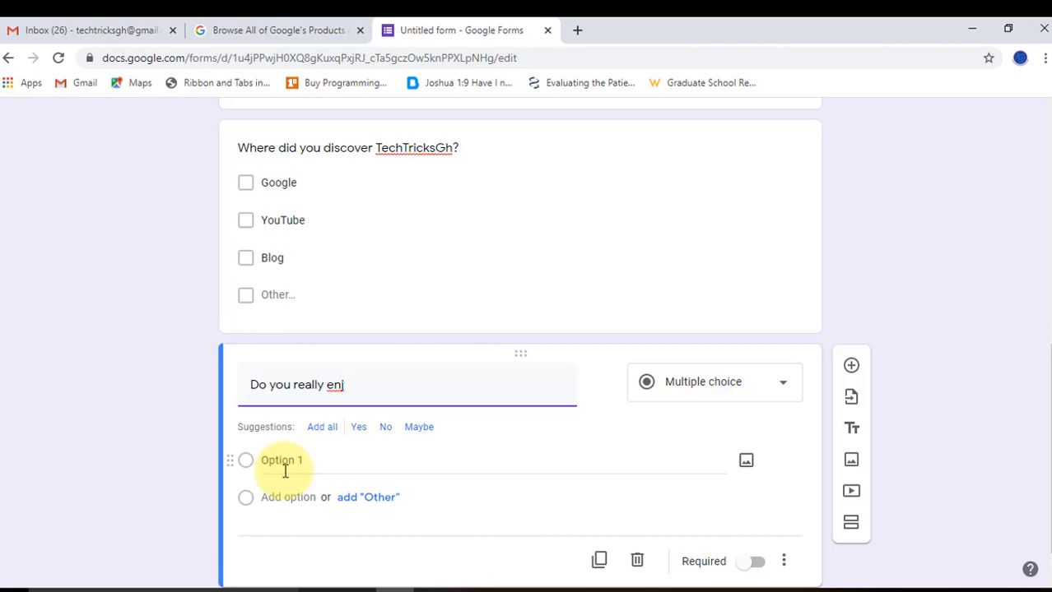
type("oy w")
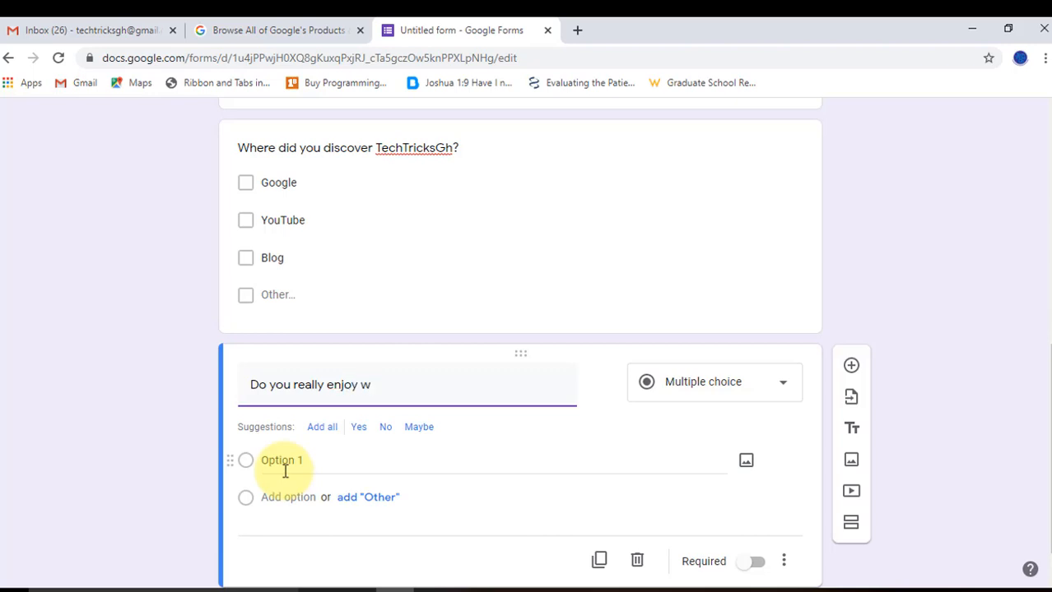
type("atching")
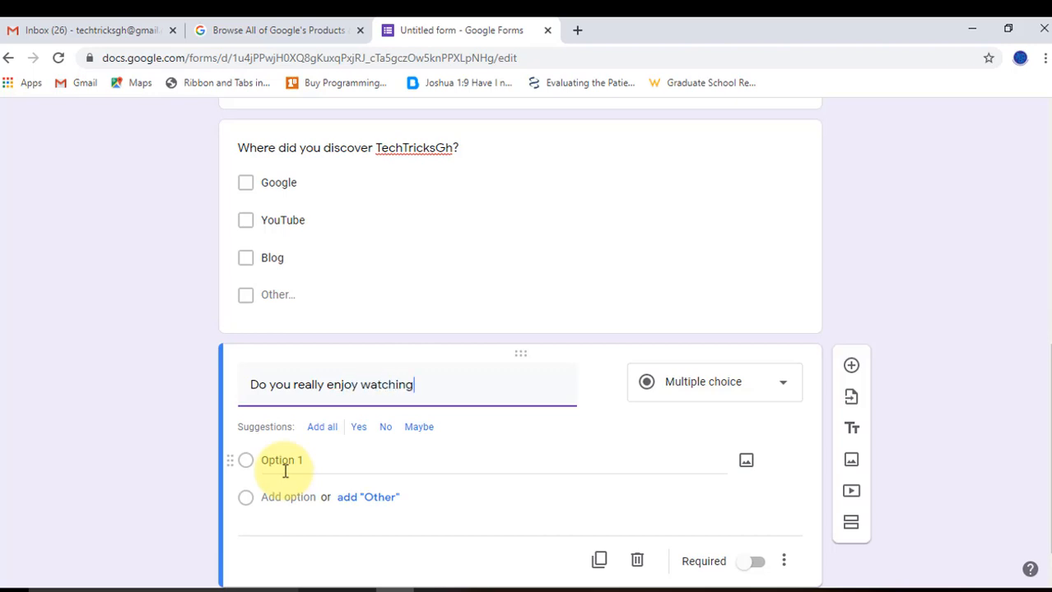
type("TechTricksGh")
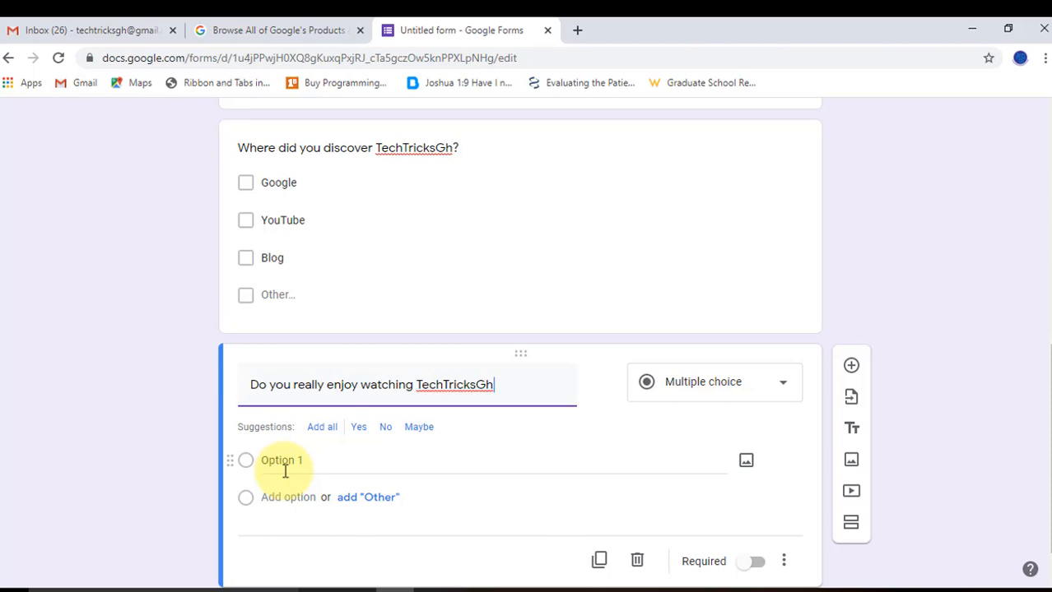
type("Ch")
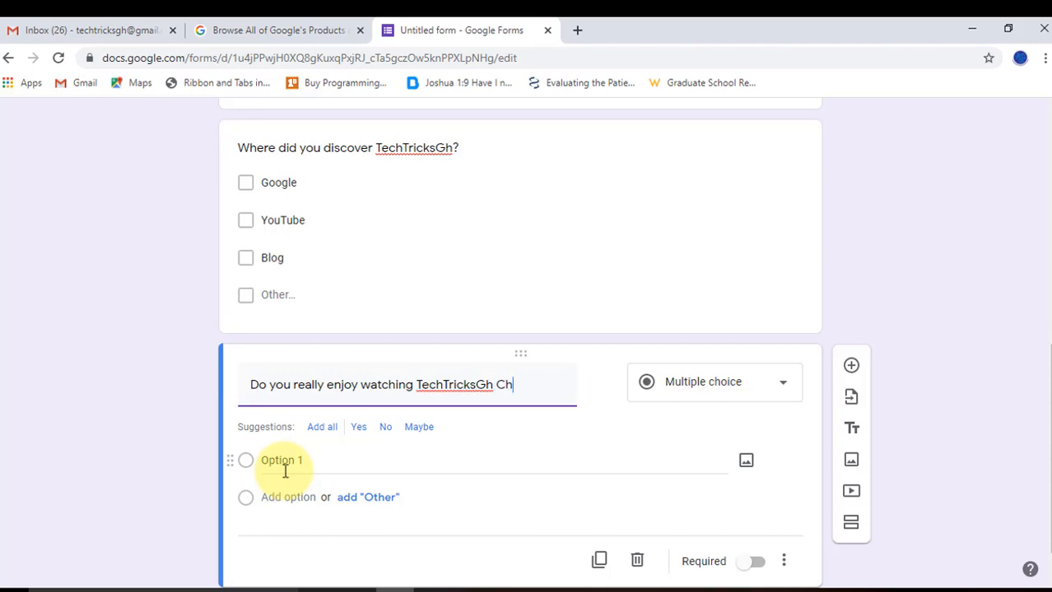
type("annel?")
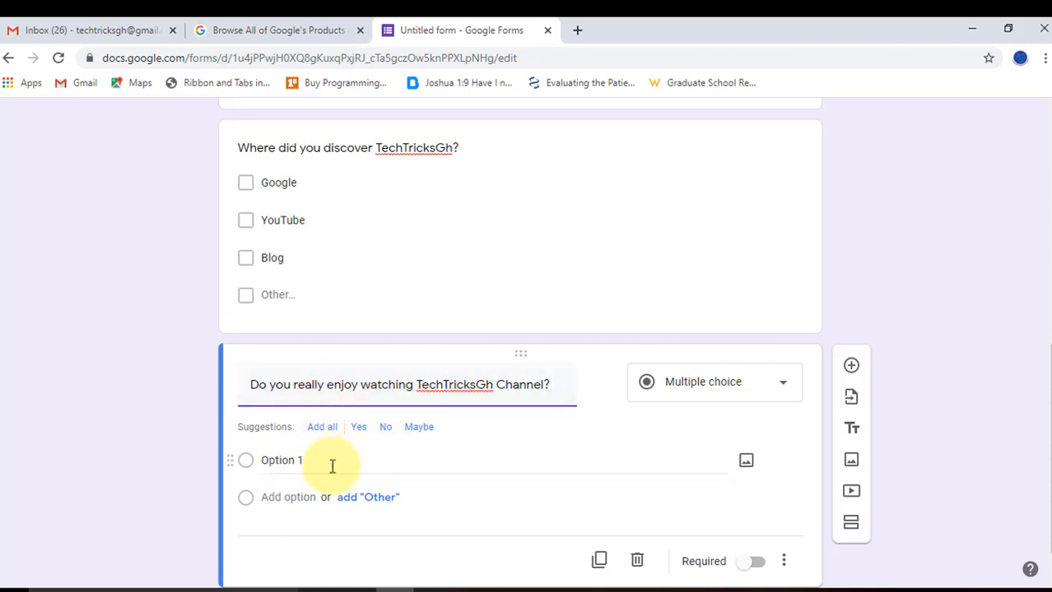
mouse_move(327, 444)
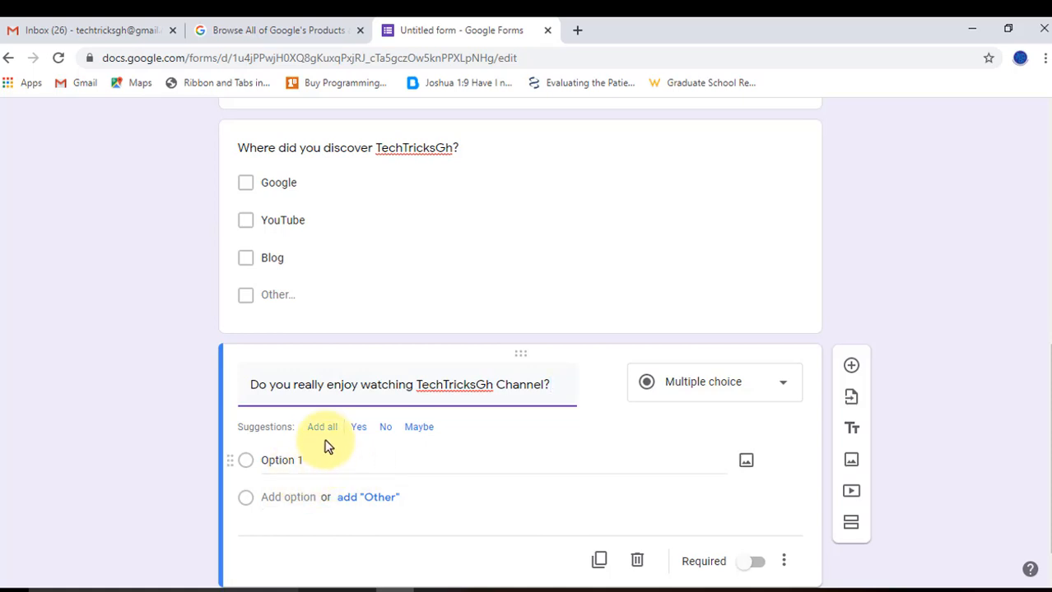
left_click(321, 428)
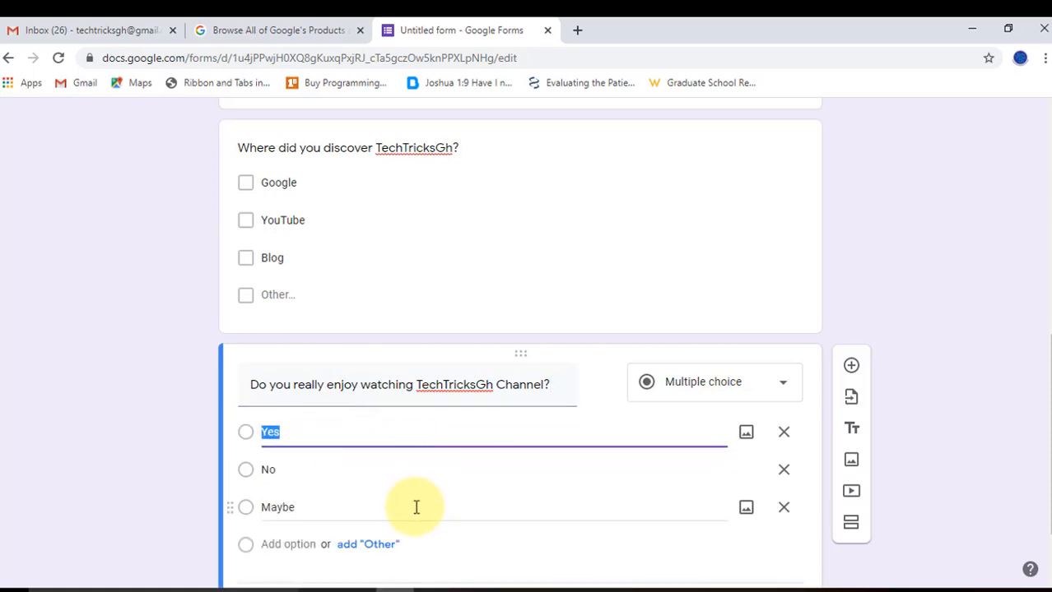
mouse_move(436, 527)
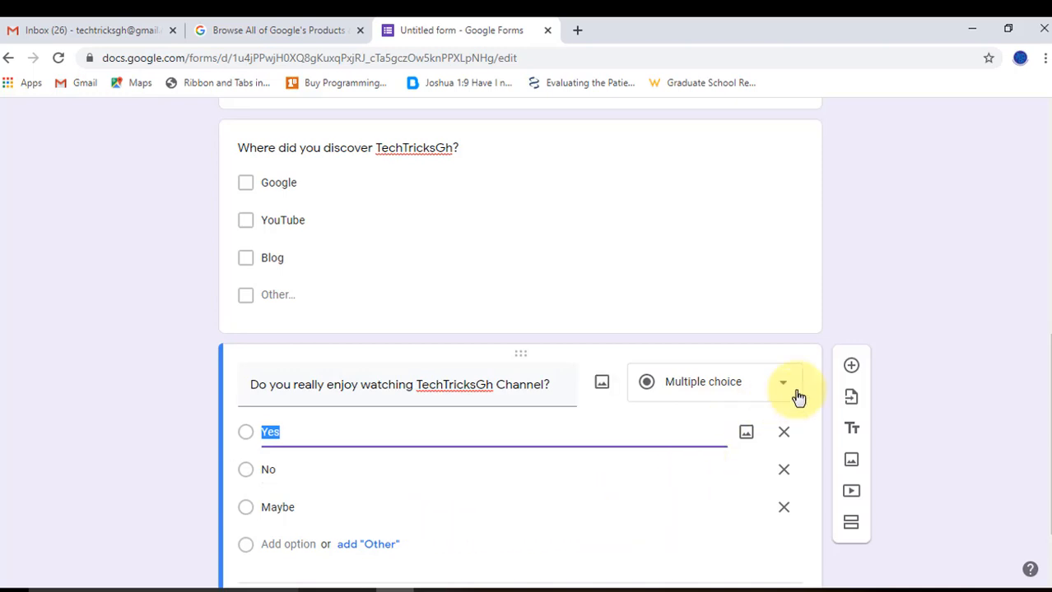
mouse_move(850, 365)
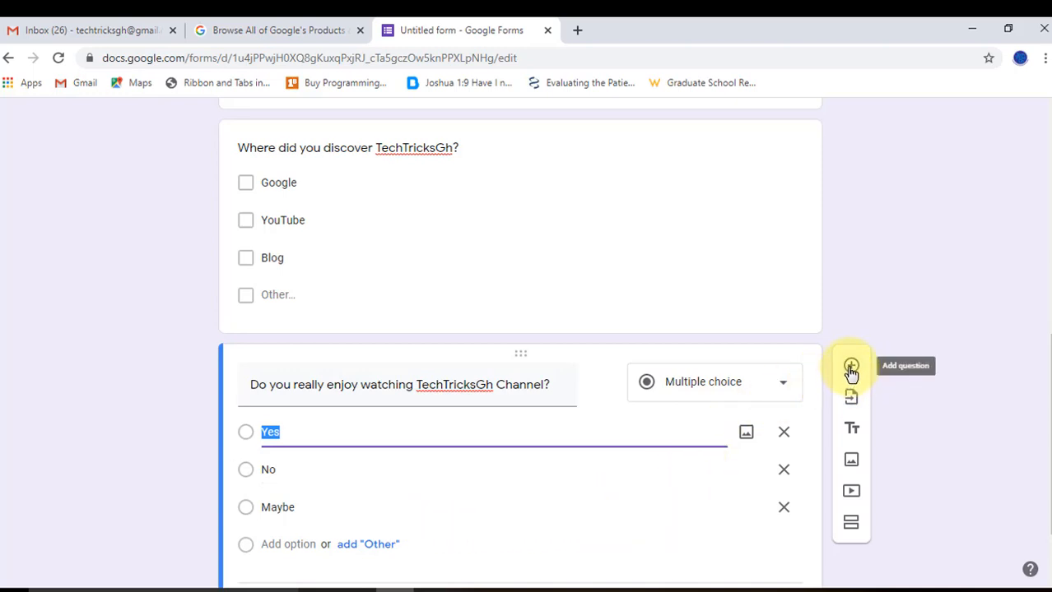
Step: Add 'Will you recommend TechTricksGh Channel to a friend?' with suggested Yes, No, Maybe choices
left_click(851, 369)
type("Wi")
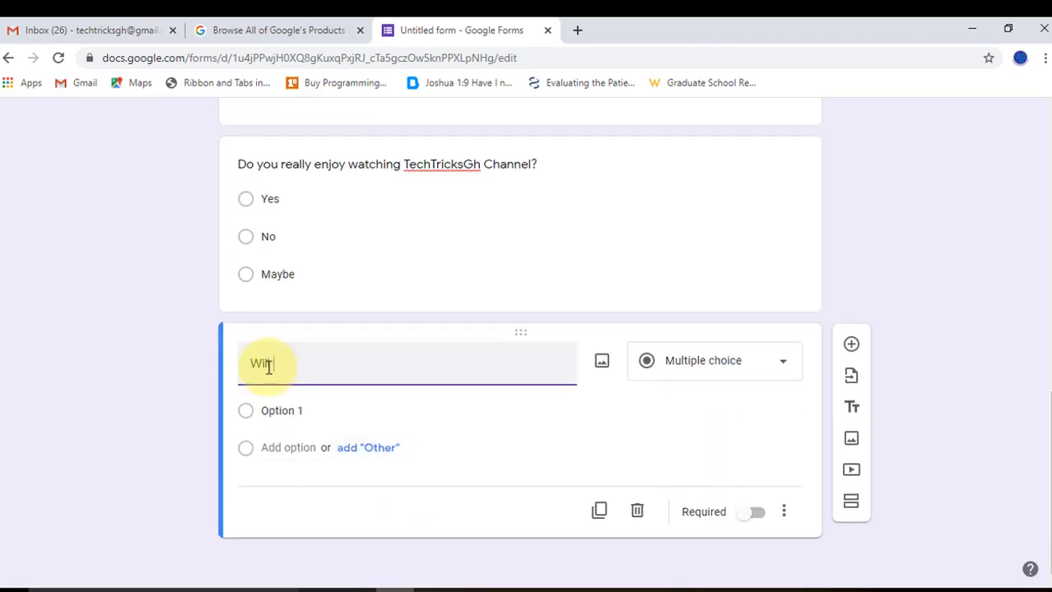
type("you recommend")
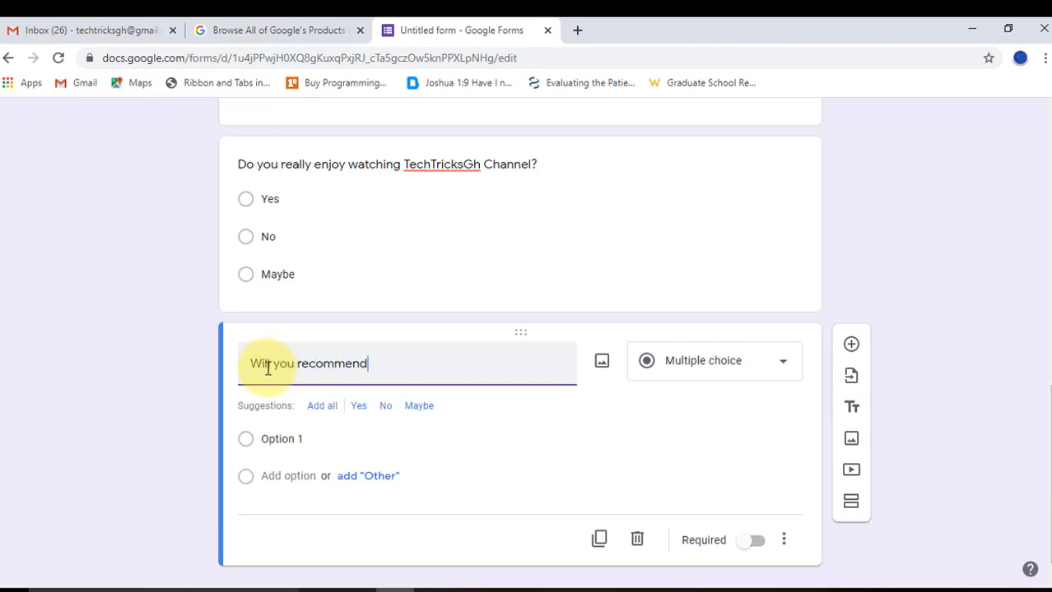
type("TechT")
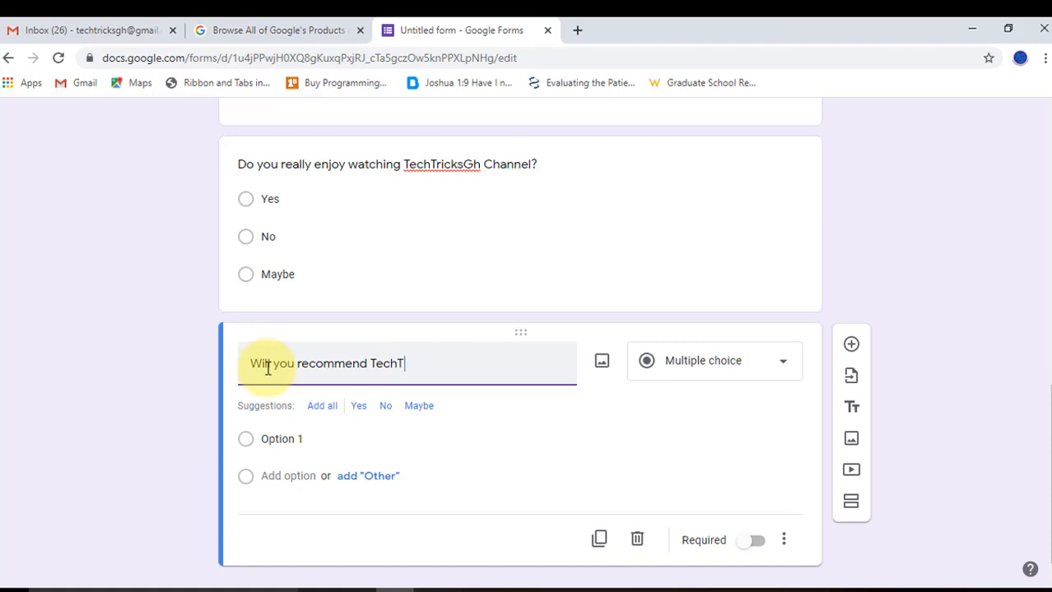
type("ic")
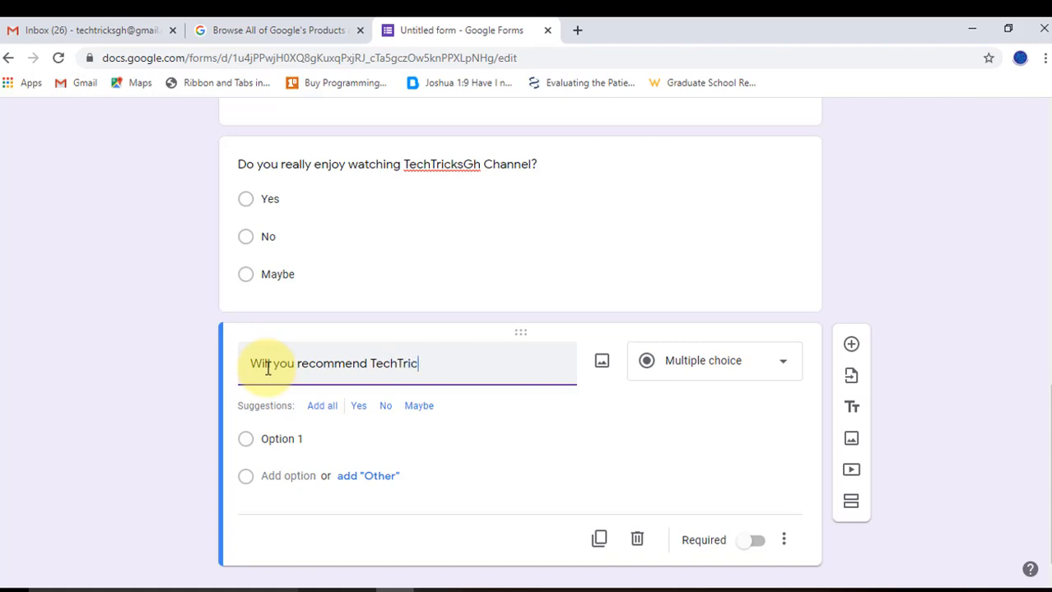
type("ksGh")
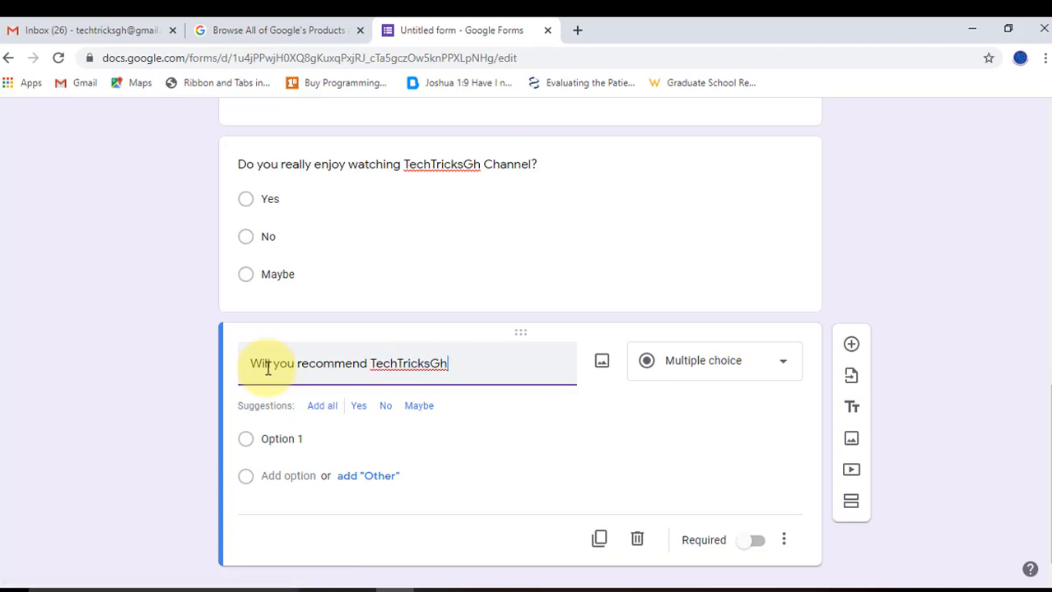
type("Cha")
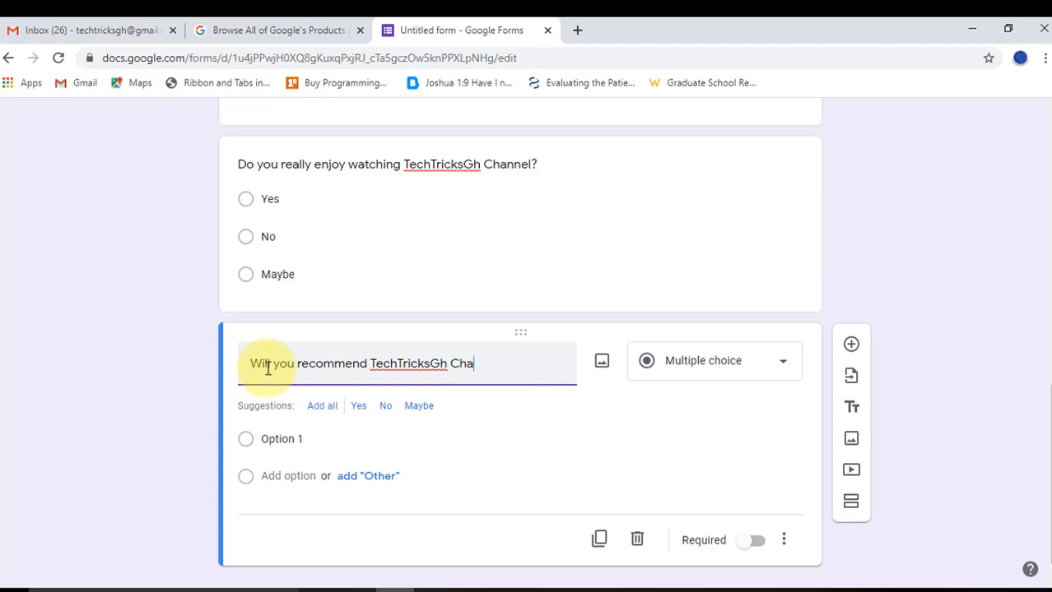
type("nnel t")
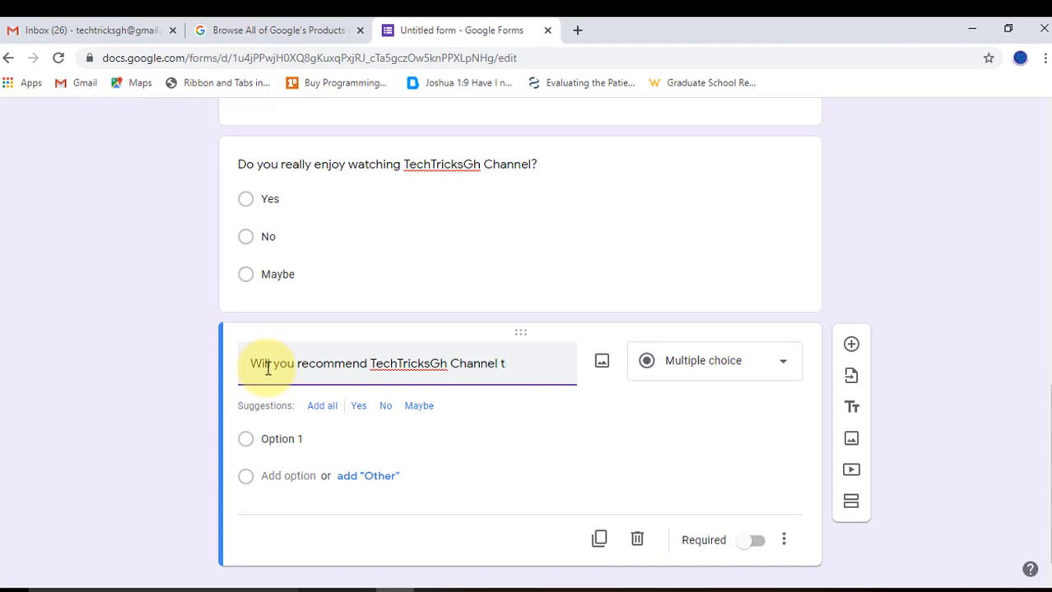
type("o a")
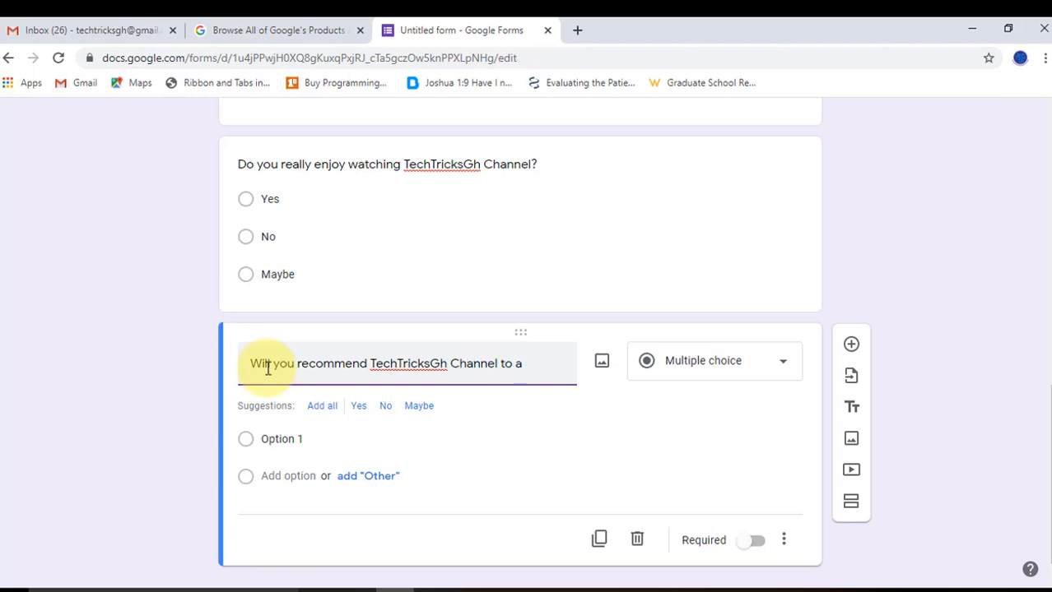
type("friend")
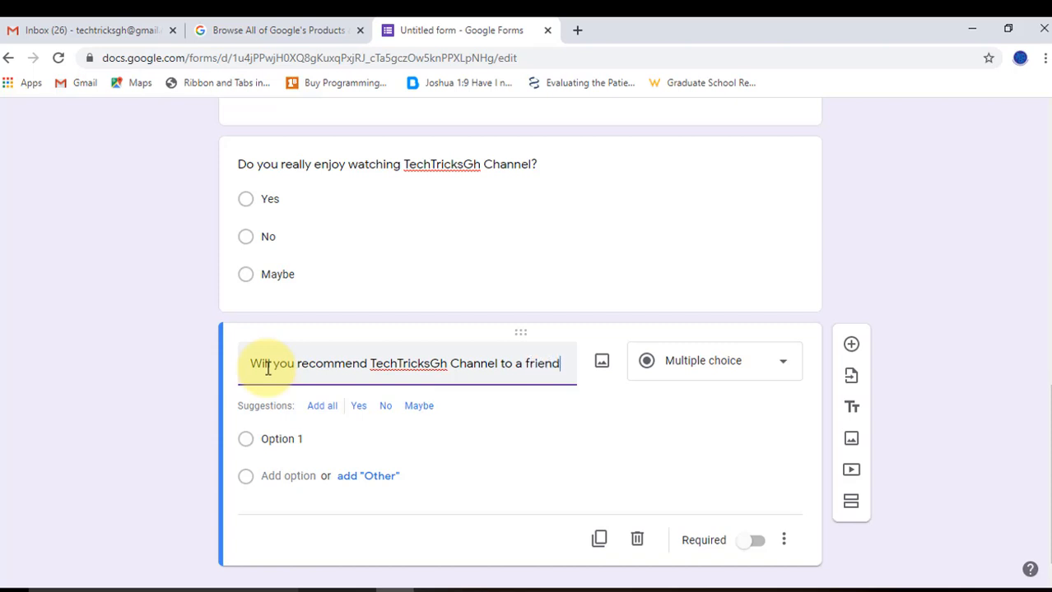
type("?")
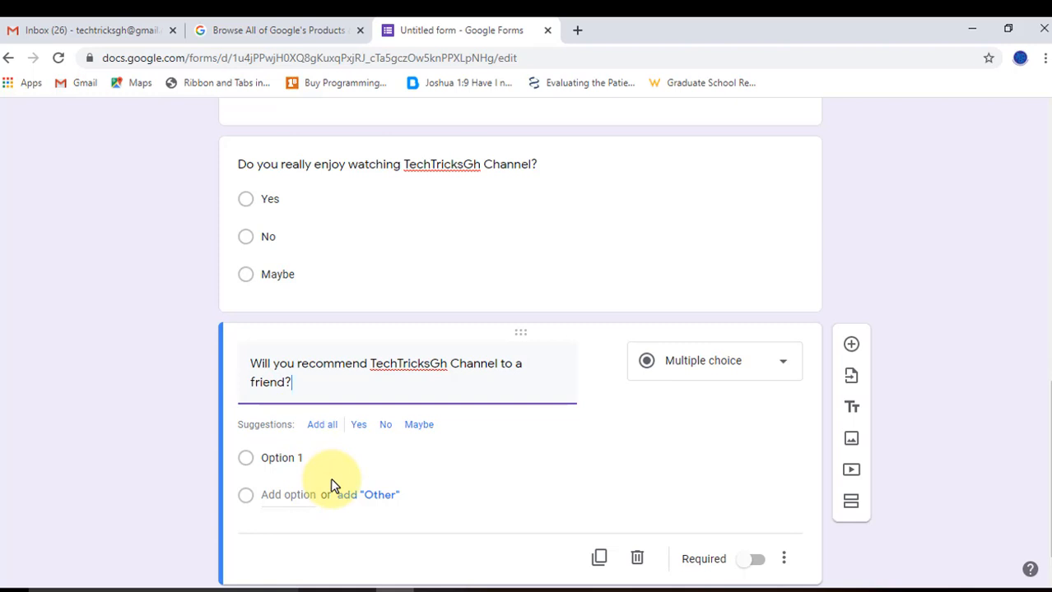
left_click(321, 424)
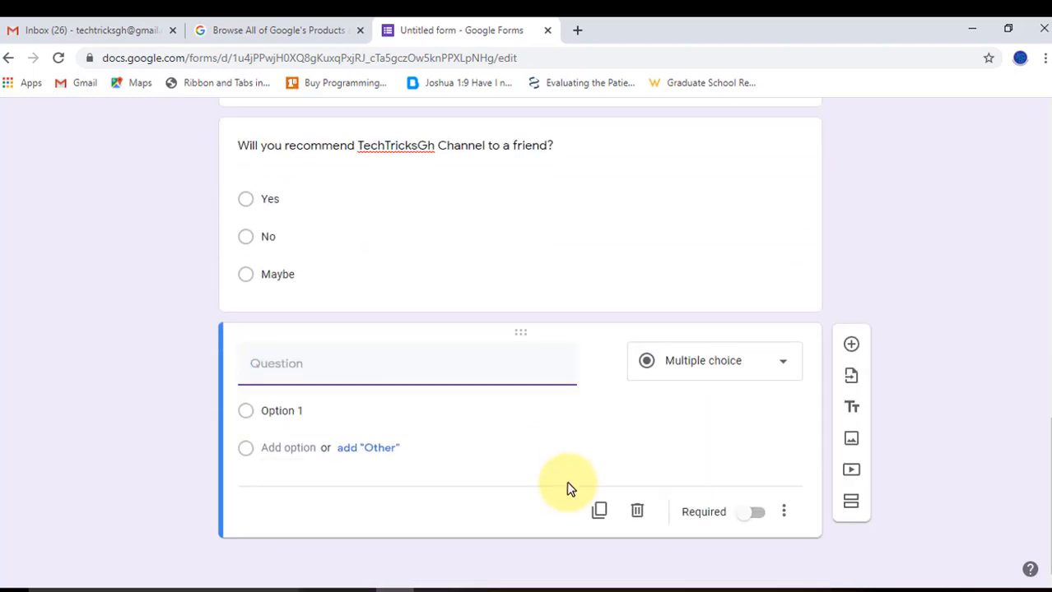
Step: Title the question 'What tutorial do you want to see on TechTricksGh Channel?' and make it a Paragraph answer
type("W")
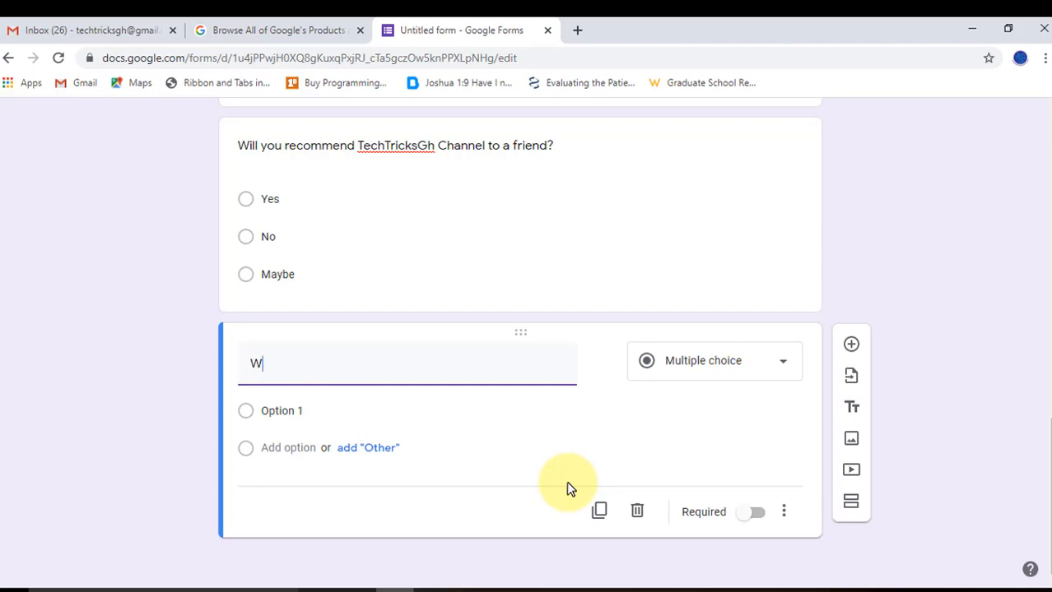
type("hat tut")
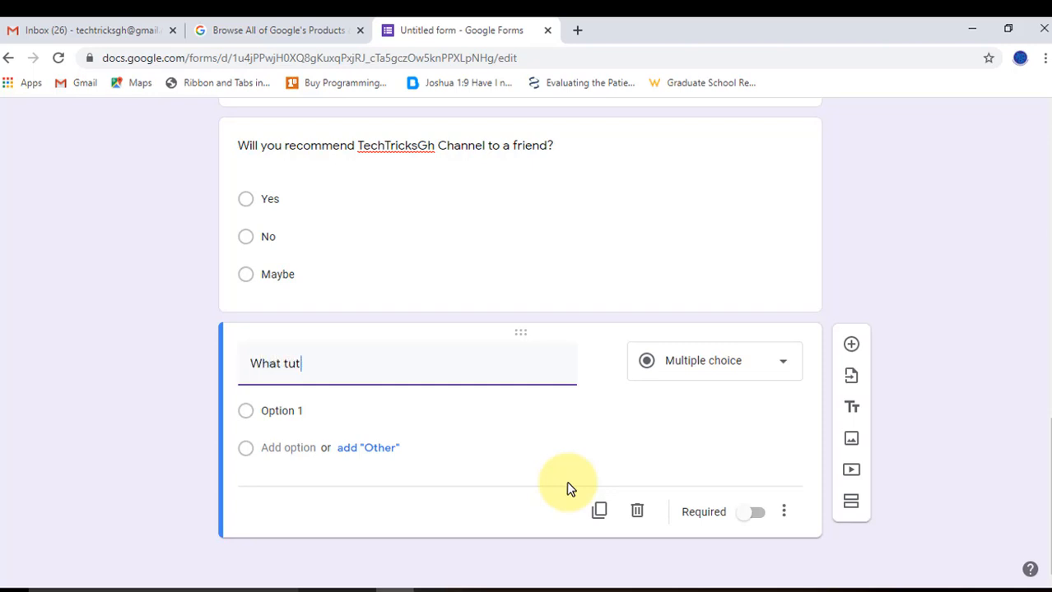
type("orial doy")
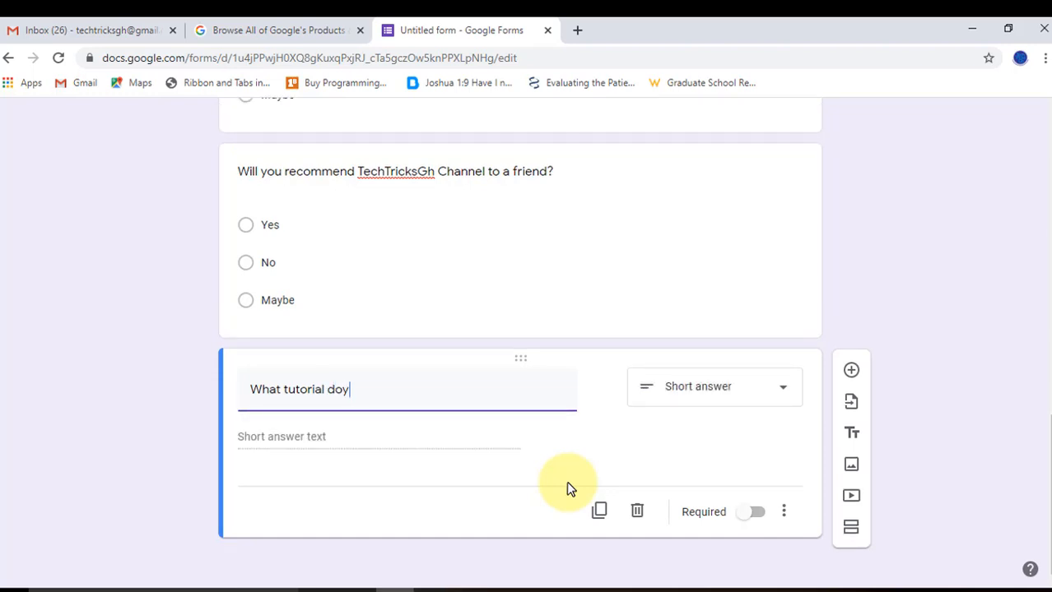
key("BackSpace")
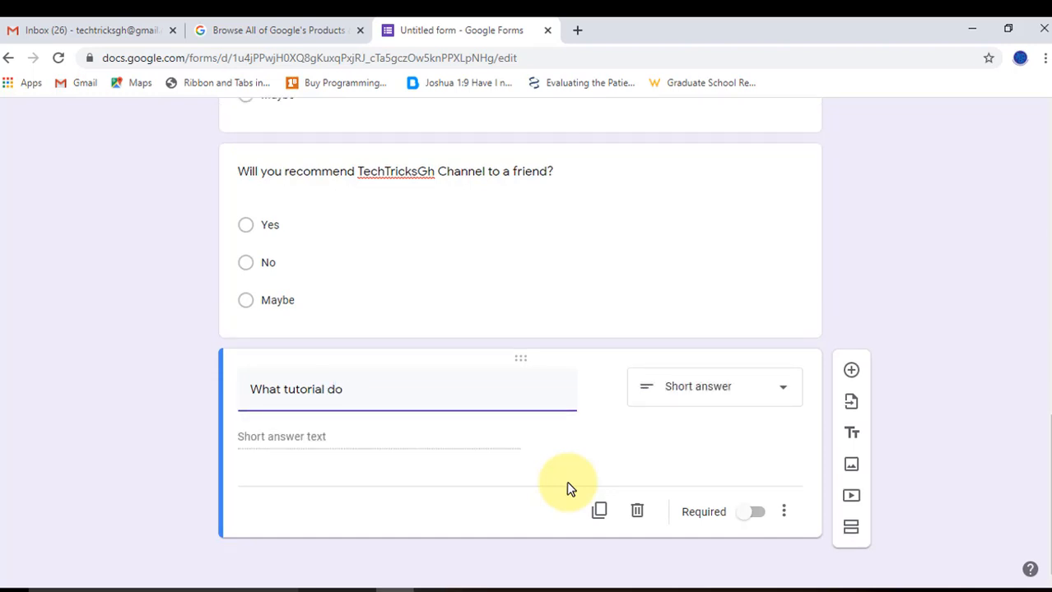
type("you want to s")
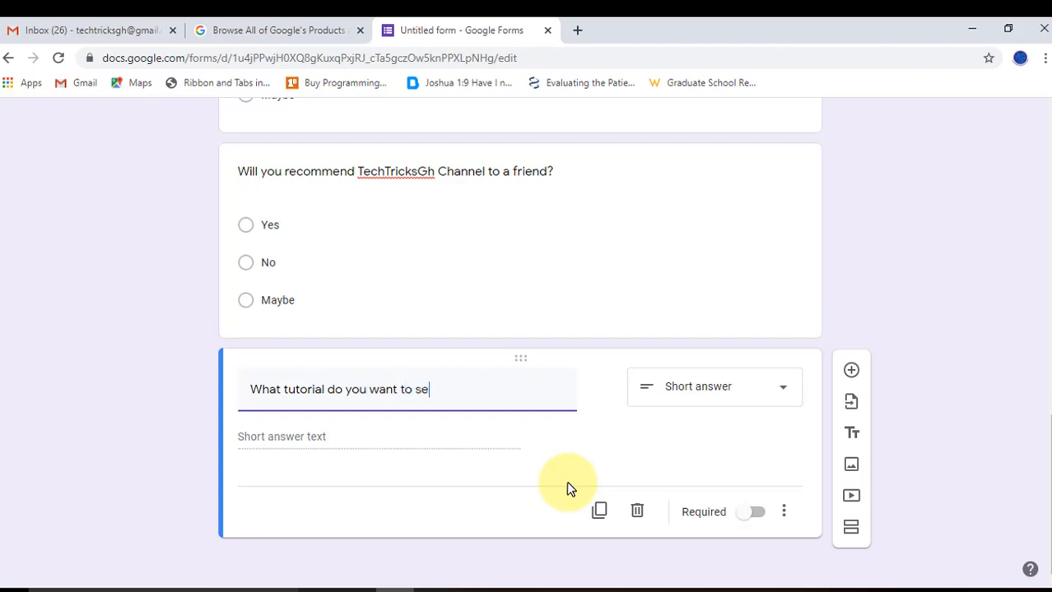
type("e on T")
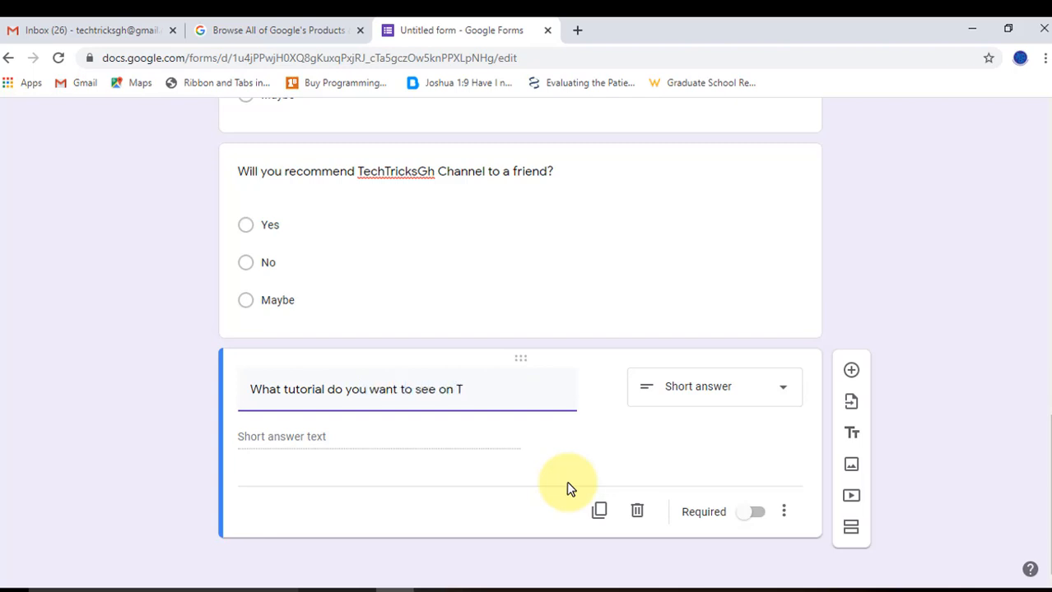
type("echT")
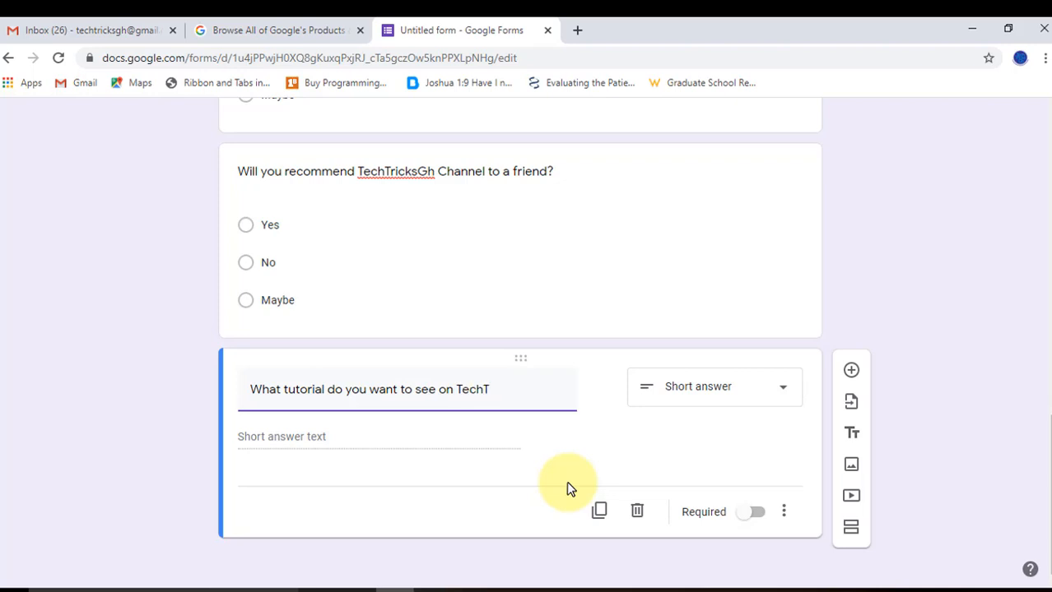
type("ricksG")
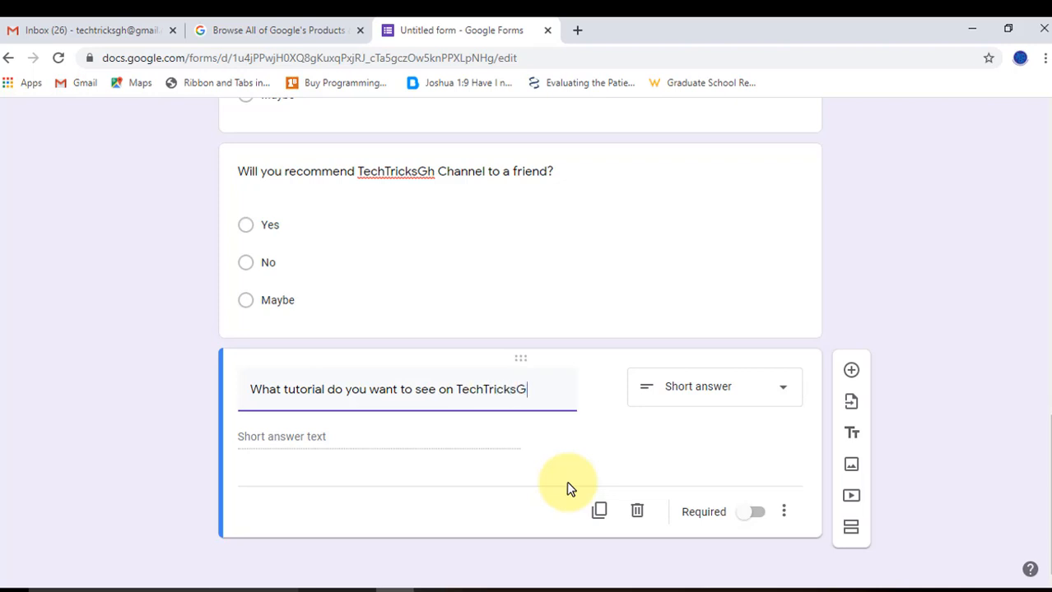
type("Cha")
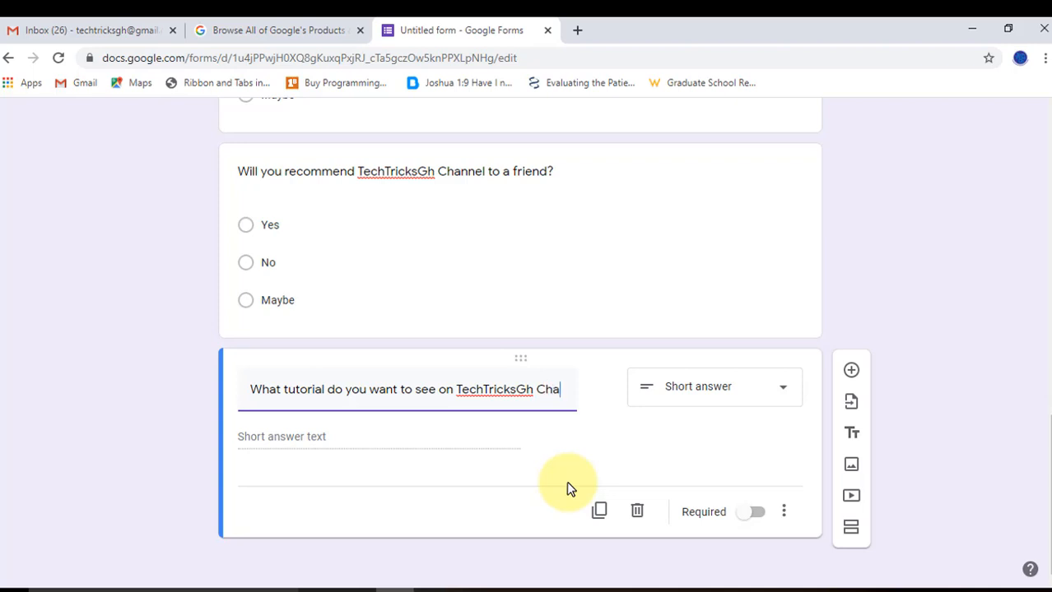
type("nnel?")
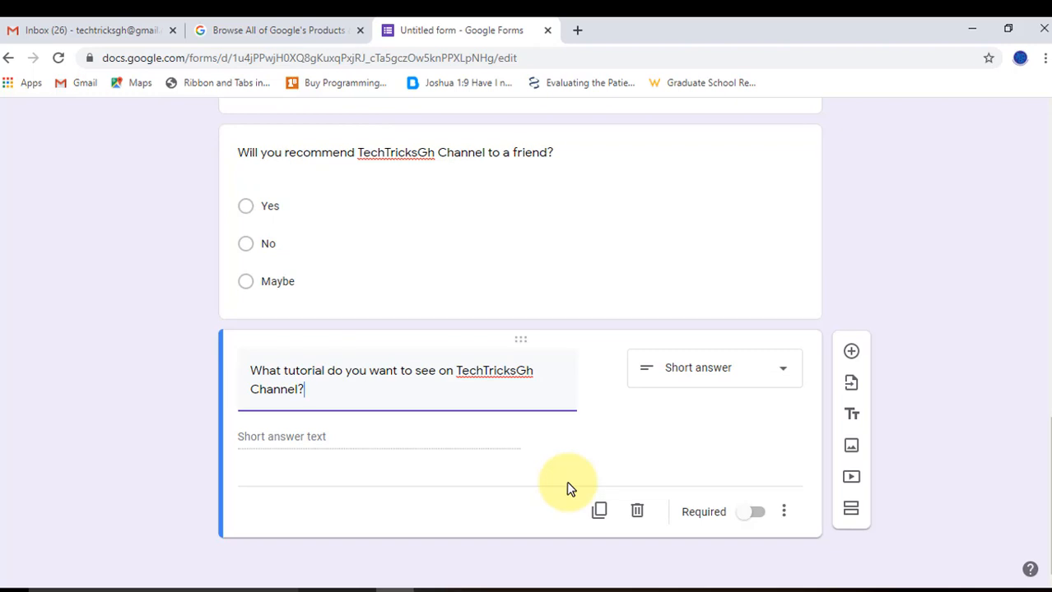
mouse_move(566, 413)
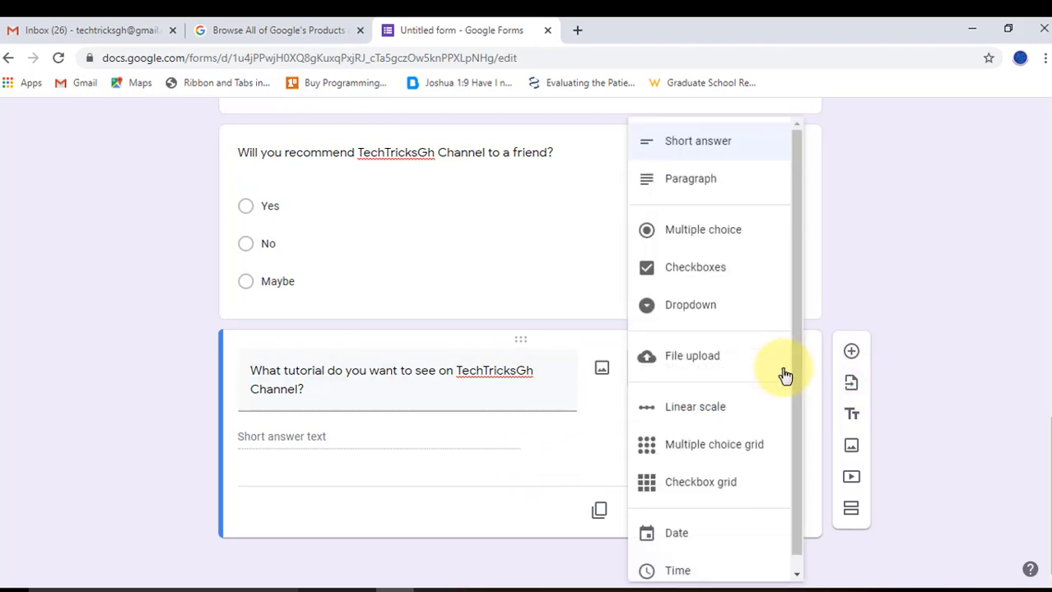
left_click(691, 178)
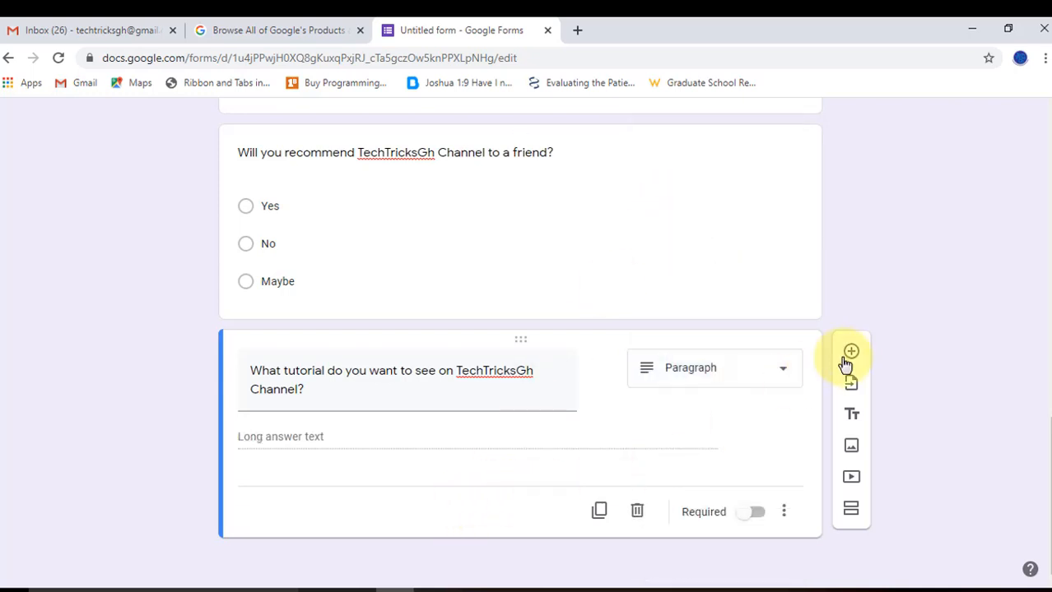
Step: Title the new question 'Have you subscribe to TechTricksGh Channel?'
left_click(850, 352)
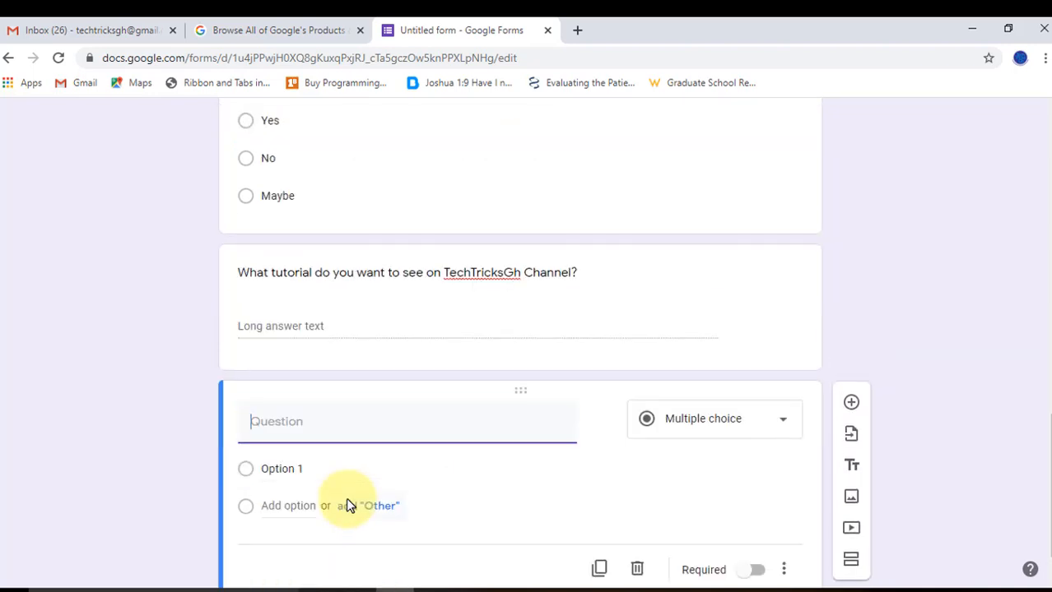
type("H")
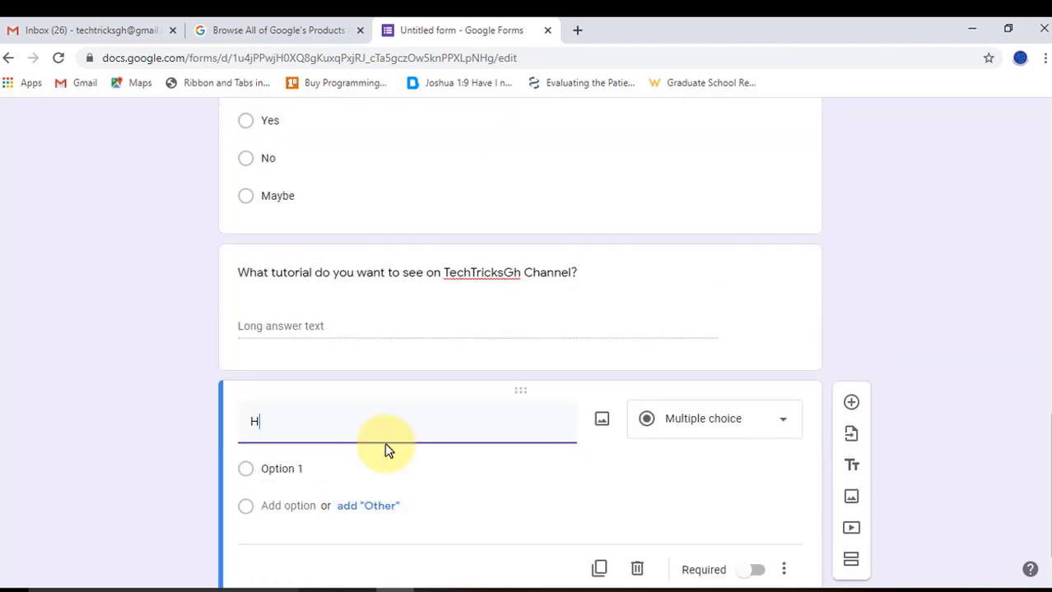
type("ave you")
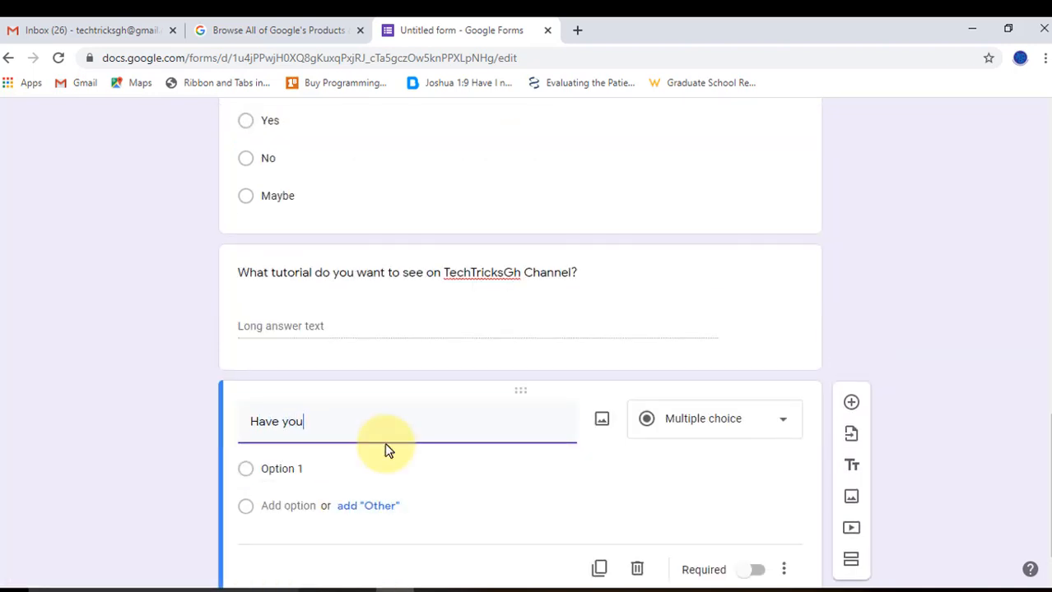
type("sub")
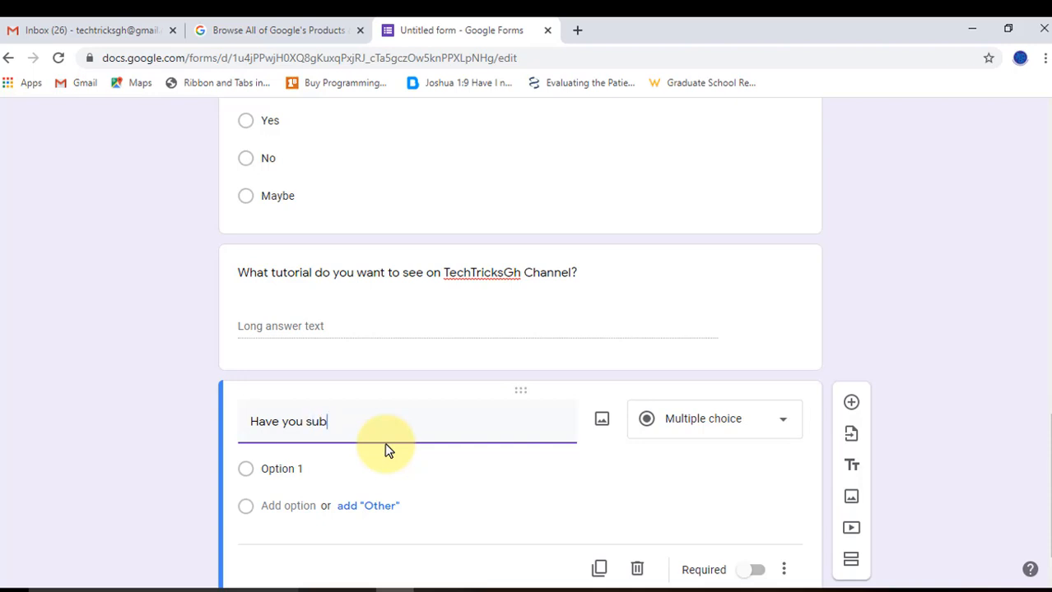
type("scribe")
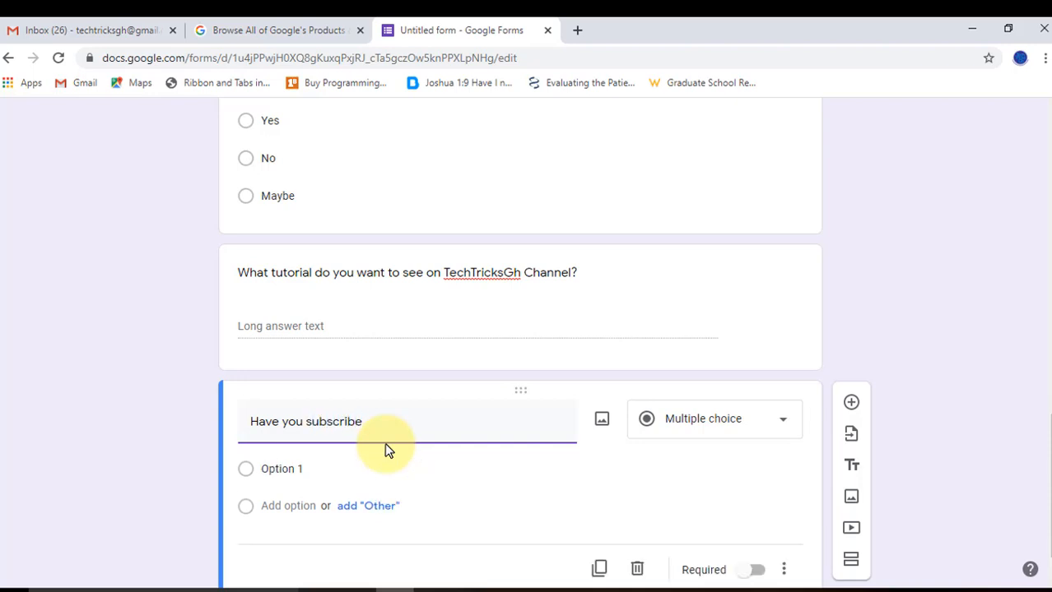
type("to")
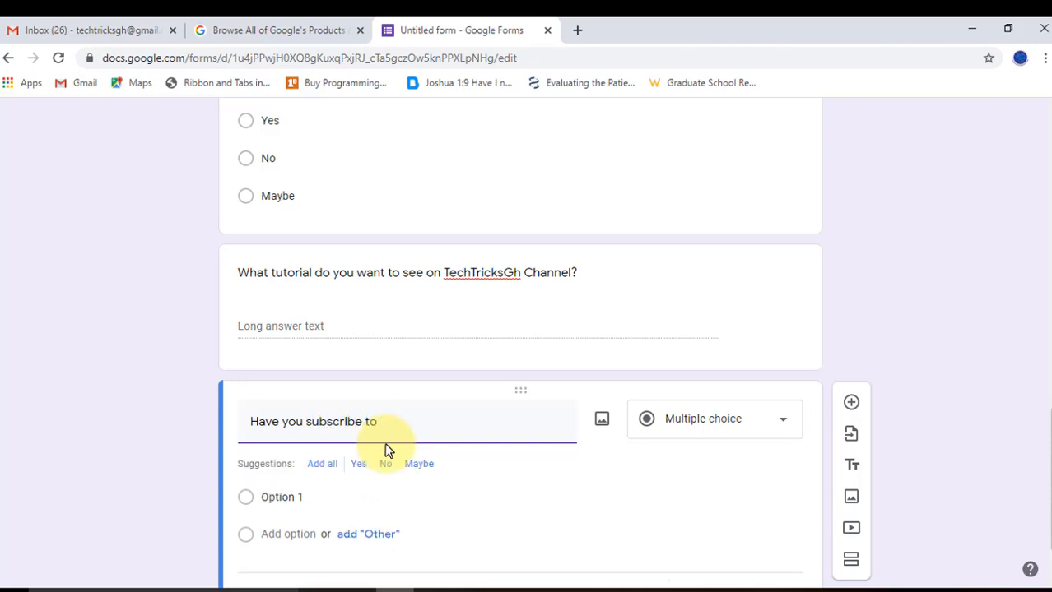
type("Tech")
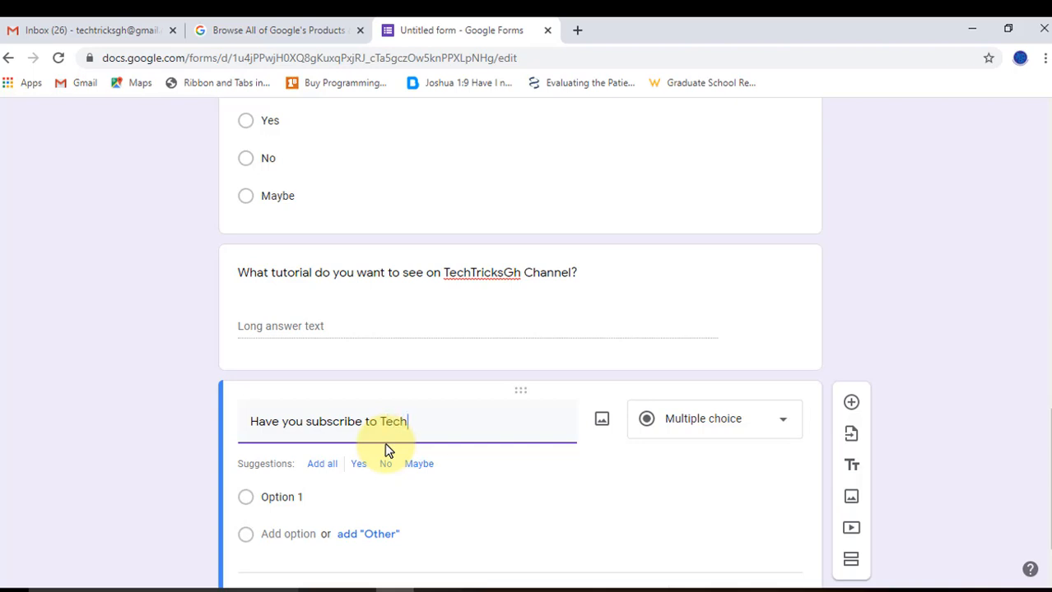
type("Tric")
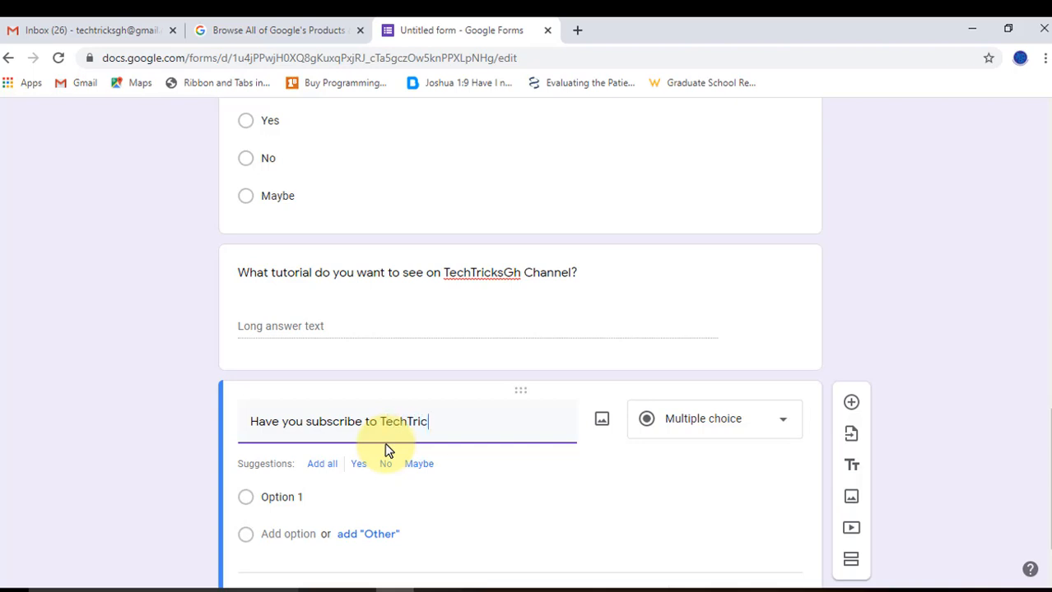
type("ksGh")
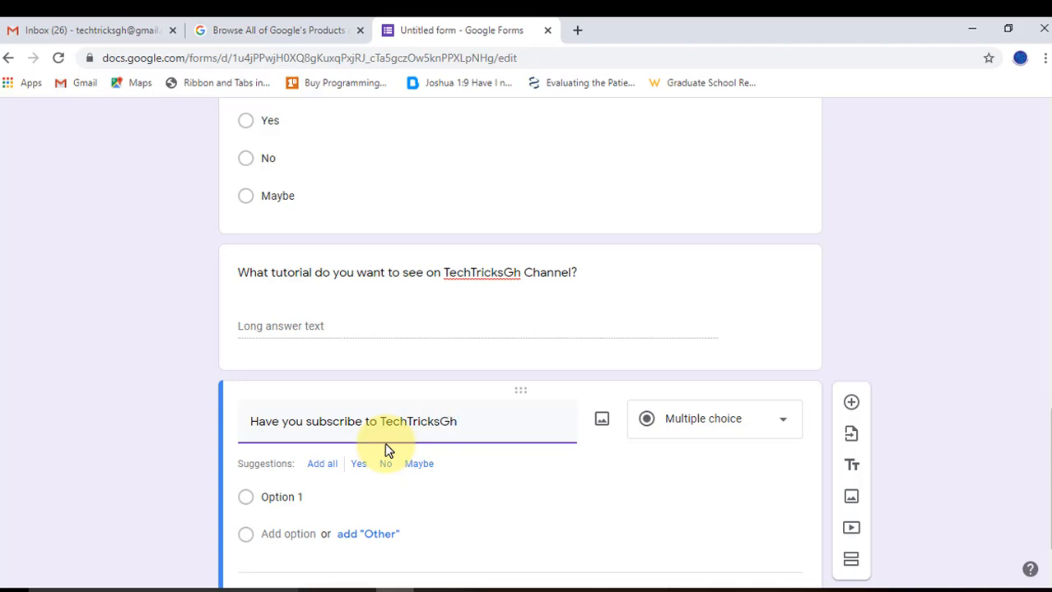
type("Ch")
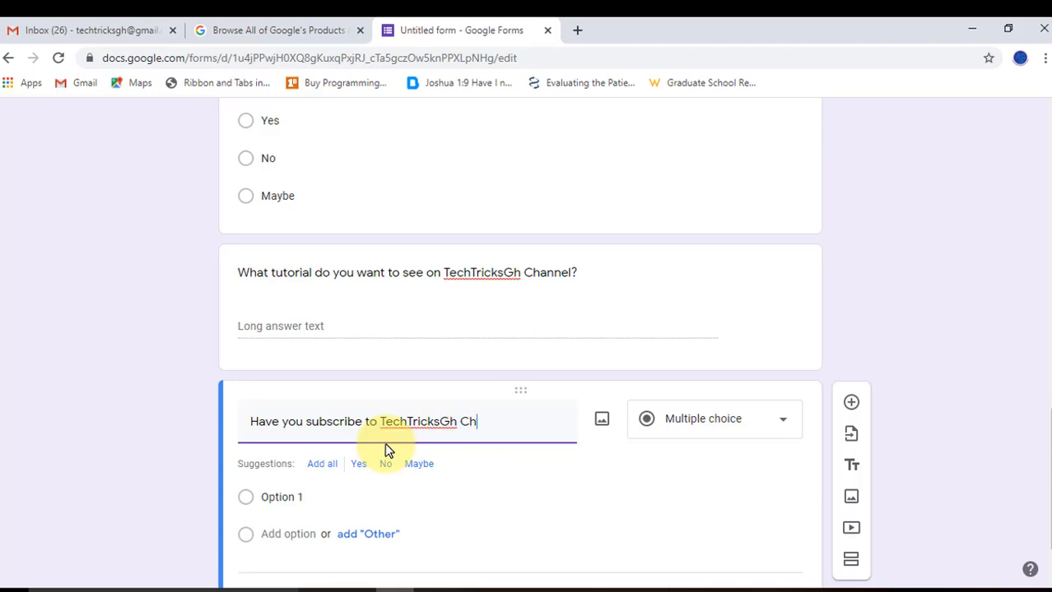
type("annel")
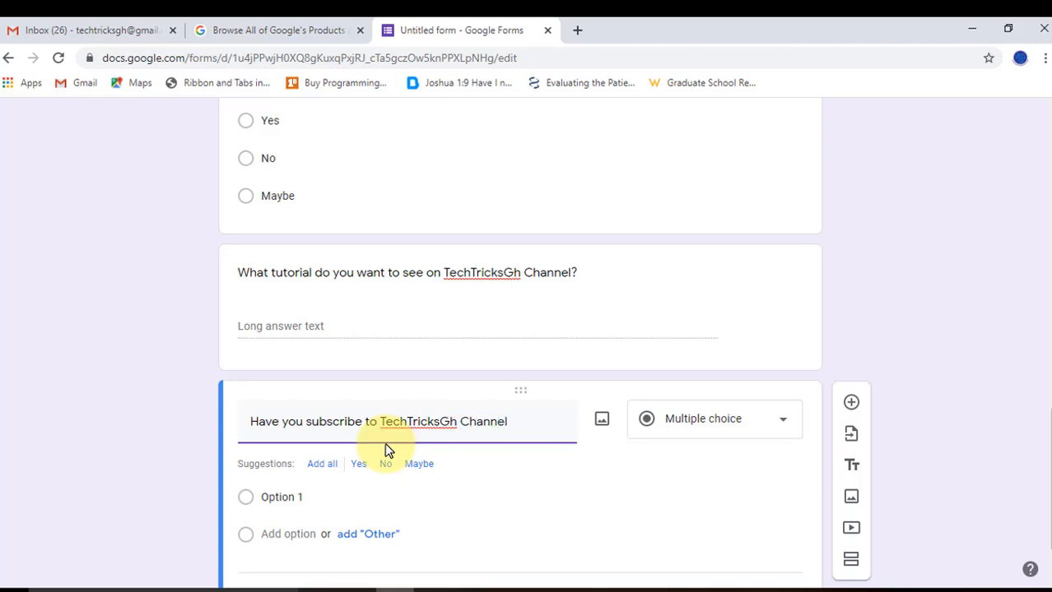
type("?")
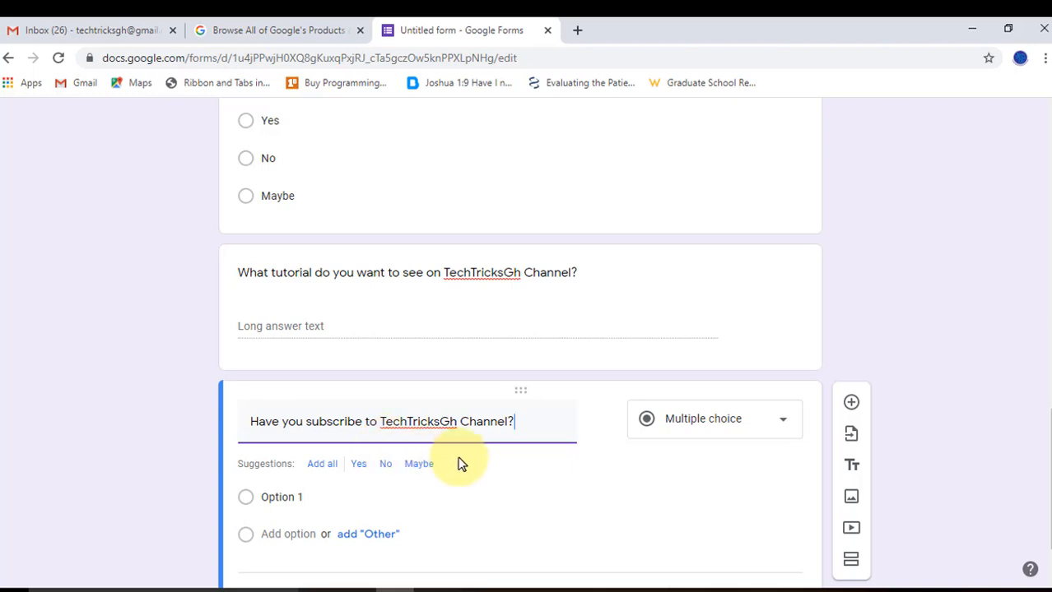
Step: Add all suggested answers Yes, No and Maybe to the question
left_click(321, 464)
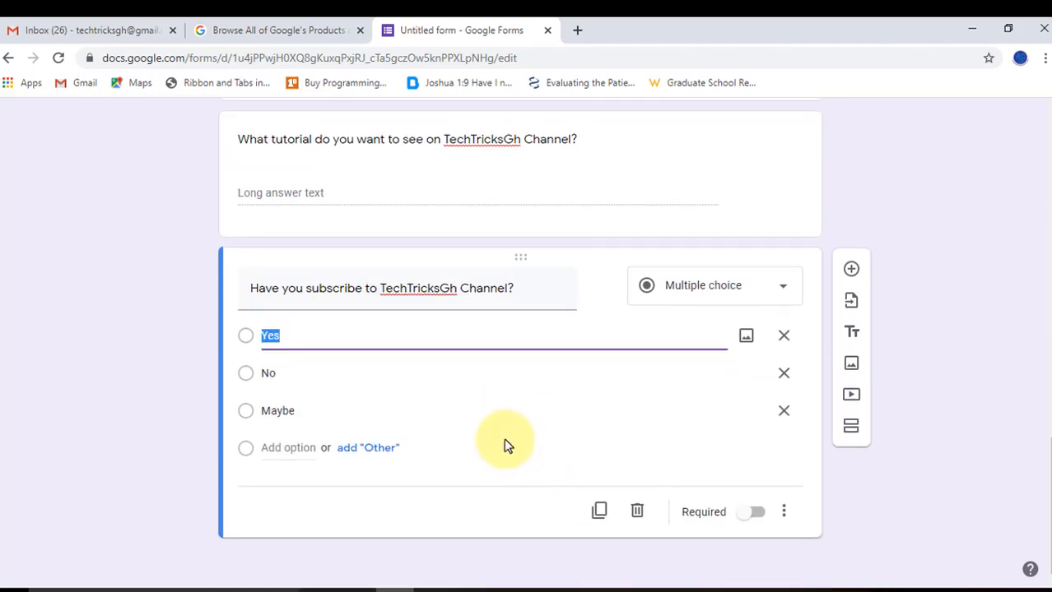
mouse_move(655, 452)
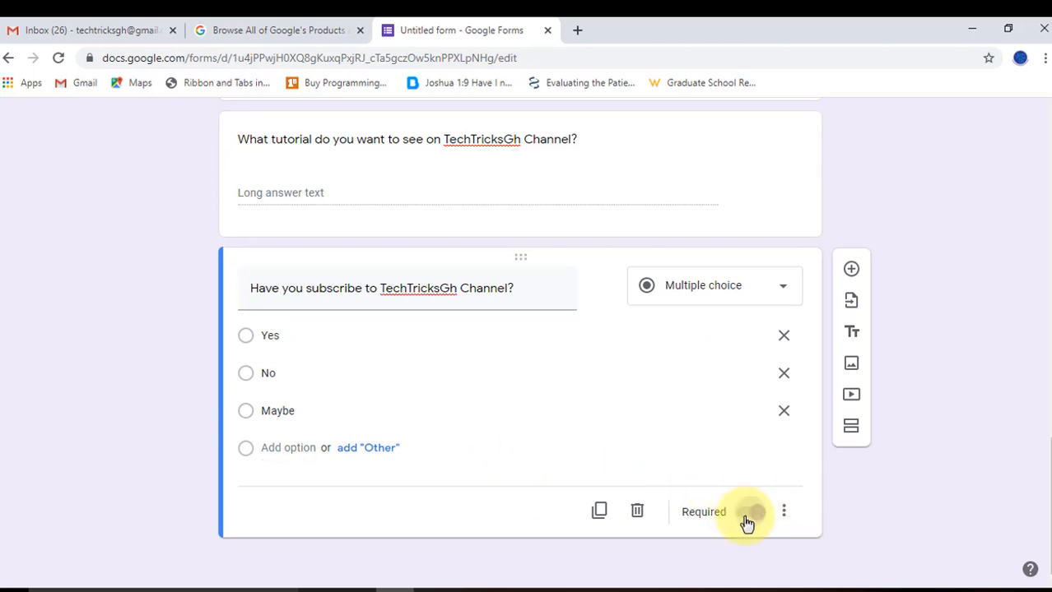
scroll("down", 3)
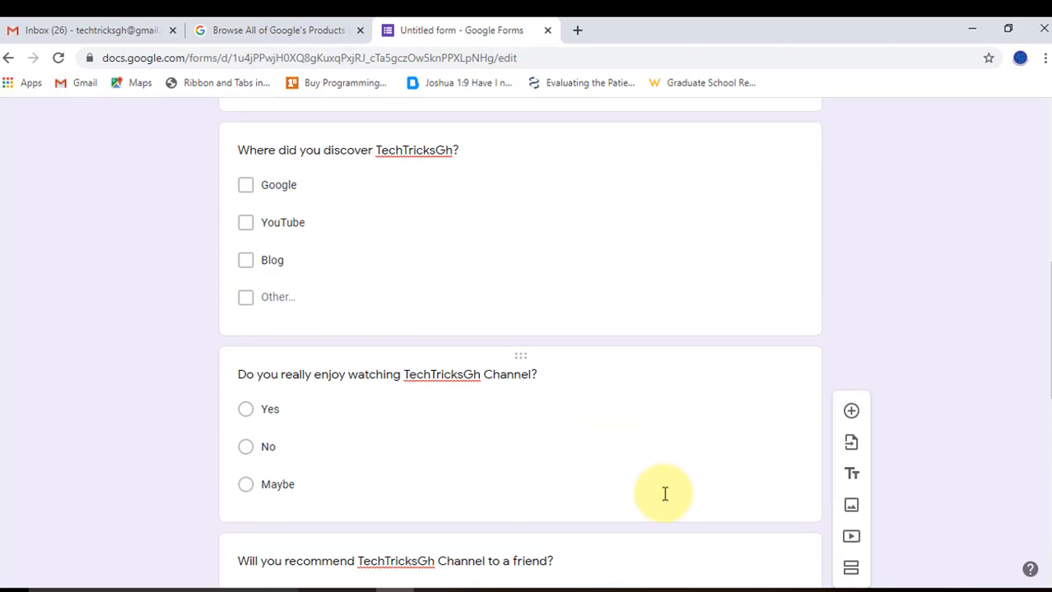
scroll("up", 3)
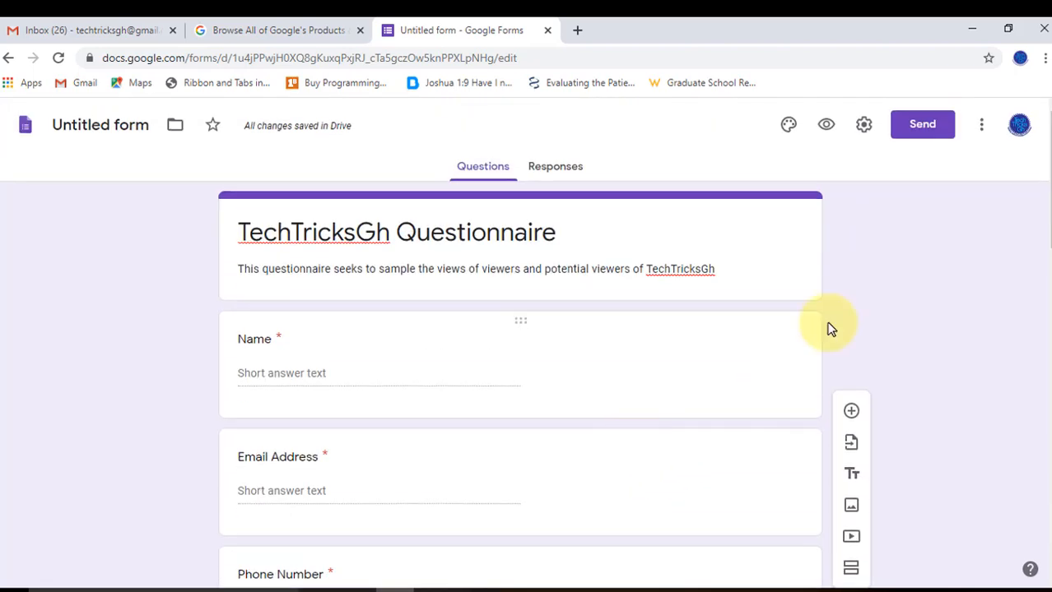
mouse_move(789, 126)
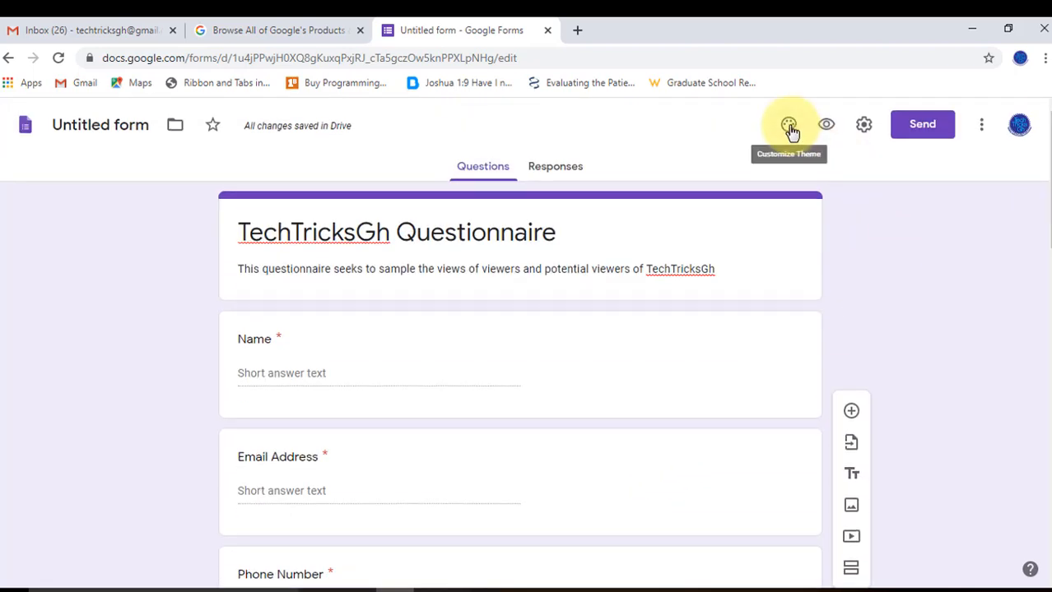
Step: In Theme options choose the darker lavender background and keep the font style Basic
left_click(788, 125)
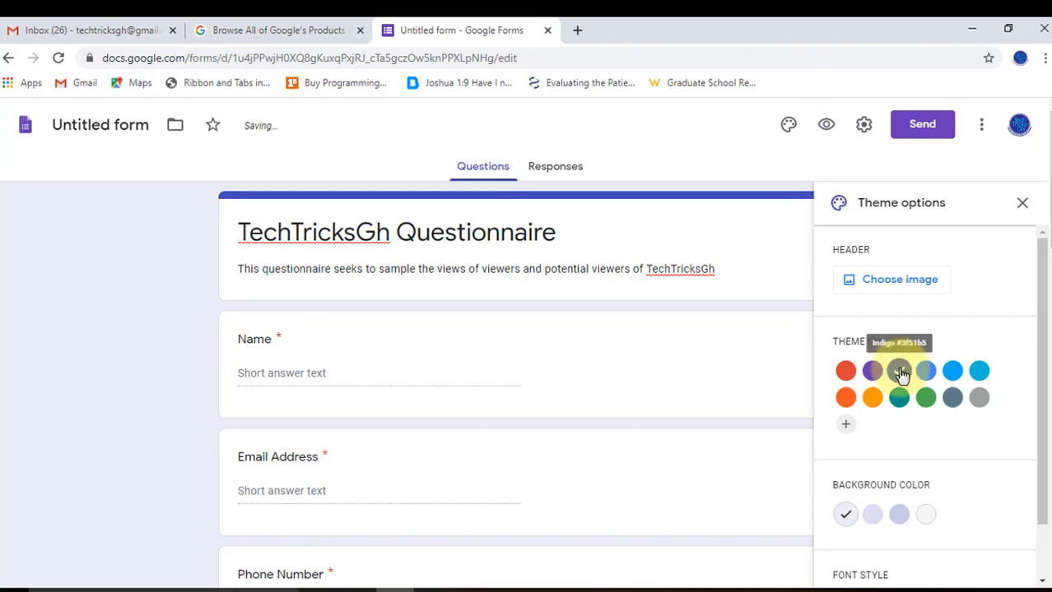
scroll("down", 3)
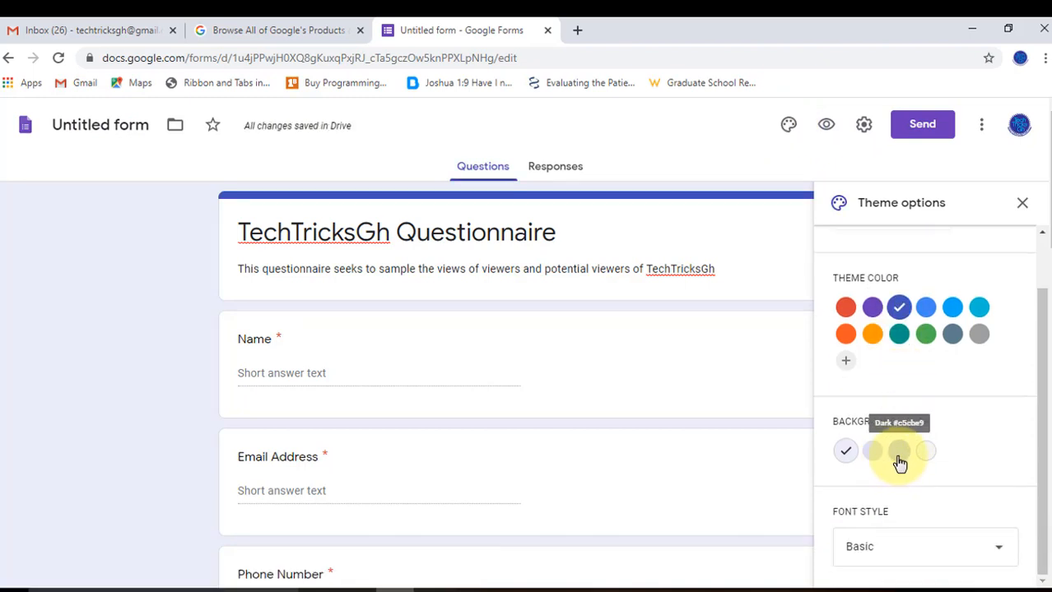
scroll("down", 3)
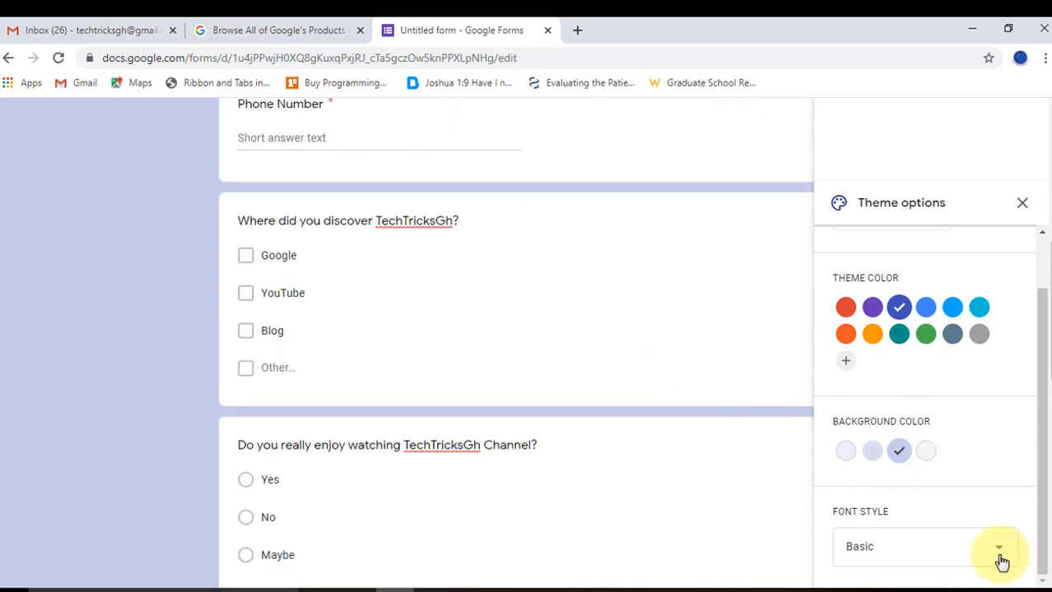
left_click(998, 547)
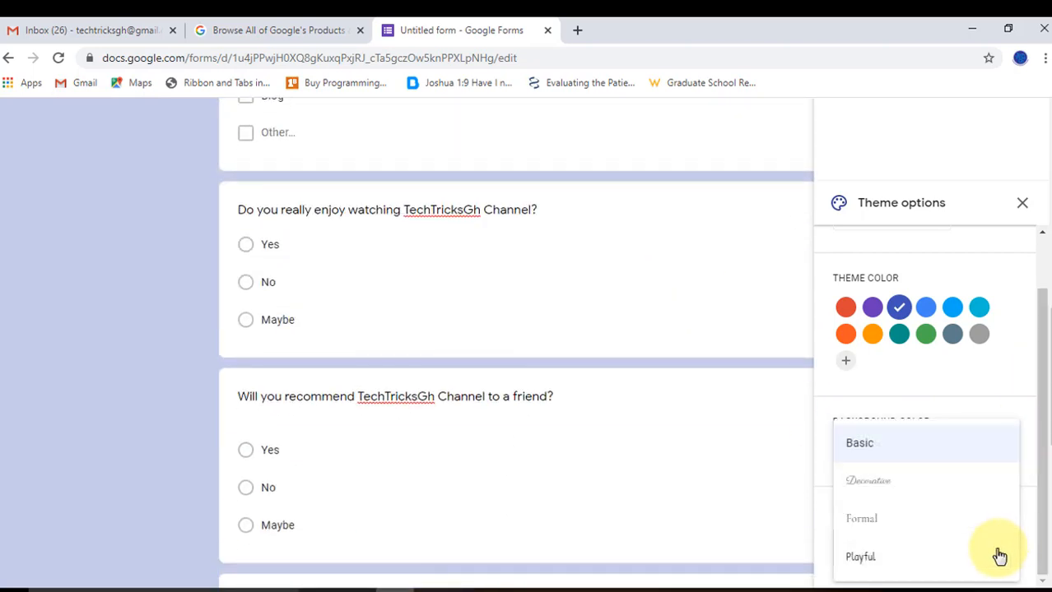
mouse_move(1002, 382)
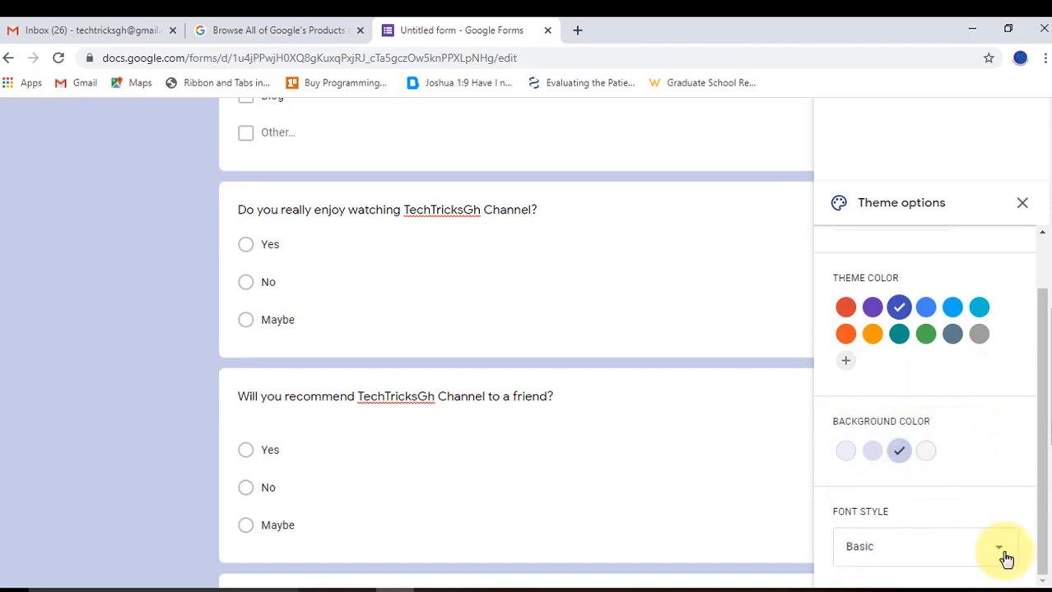
left_click(998, 547)
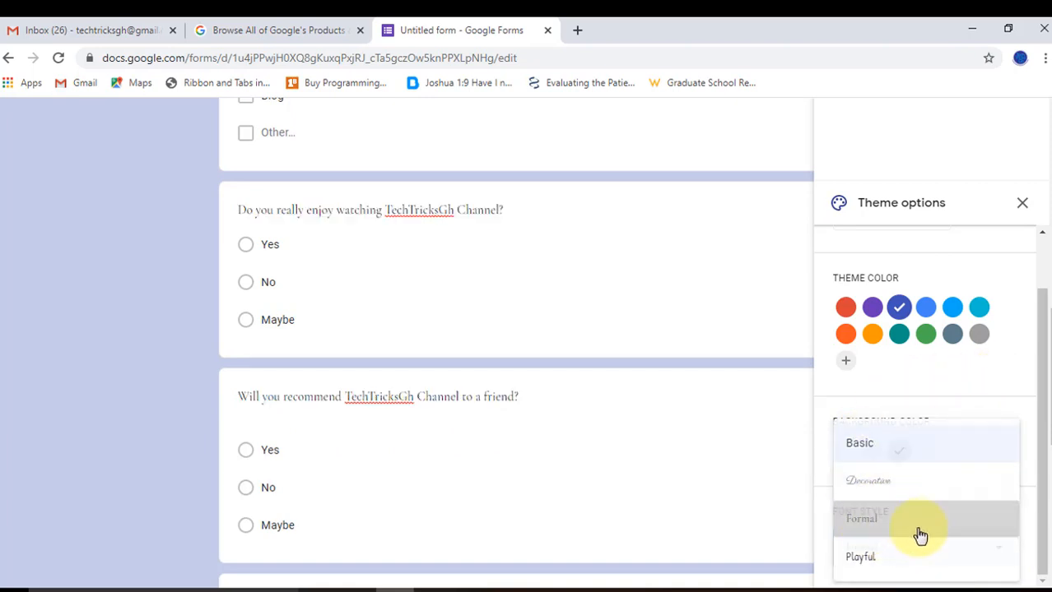
left_click(861, 519)
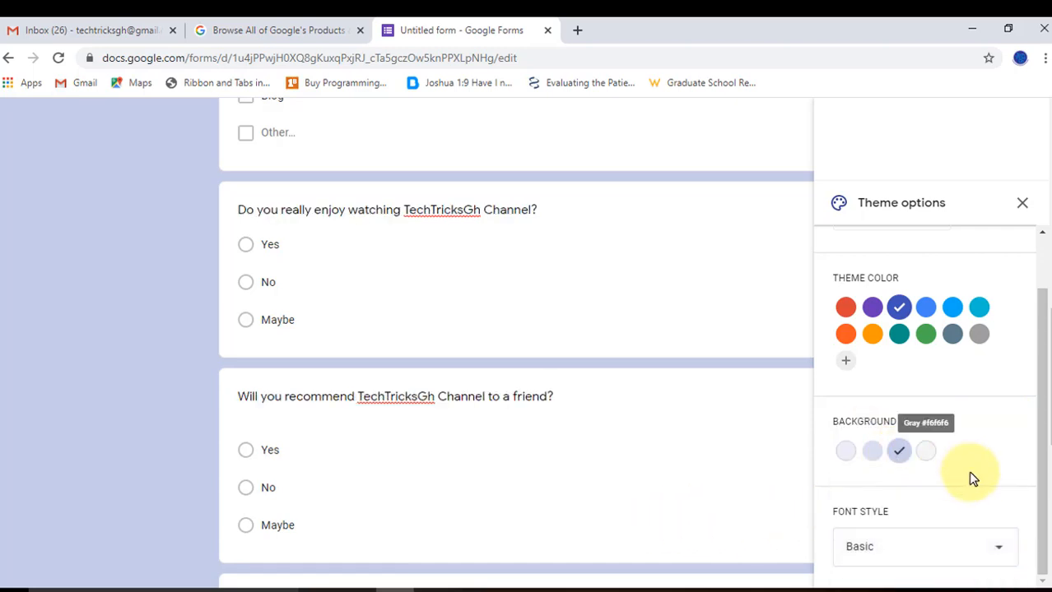
scroll("up", 3)
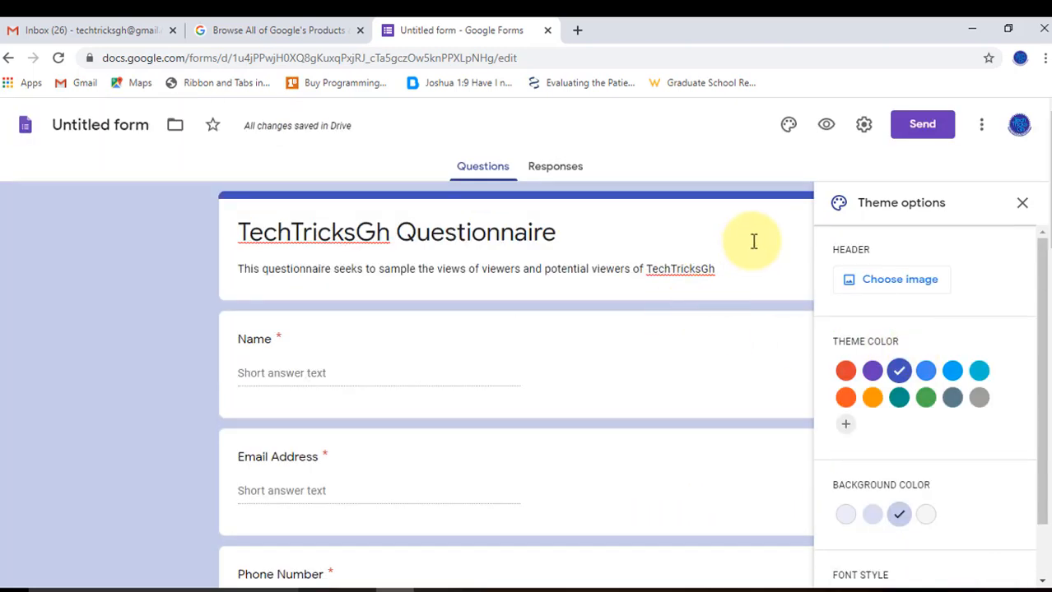
Step: Upload the 'Banner TechTricks GH New' image from the computer as the header image
left_click(890, 280)
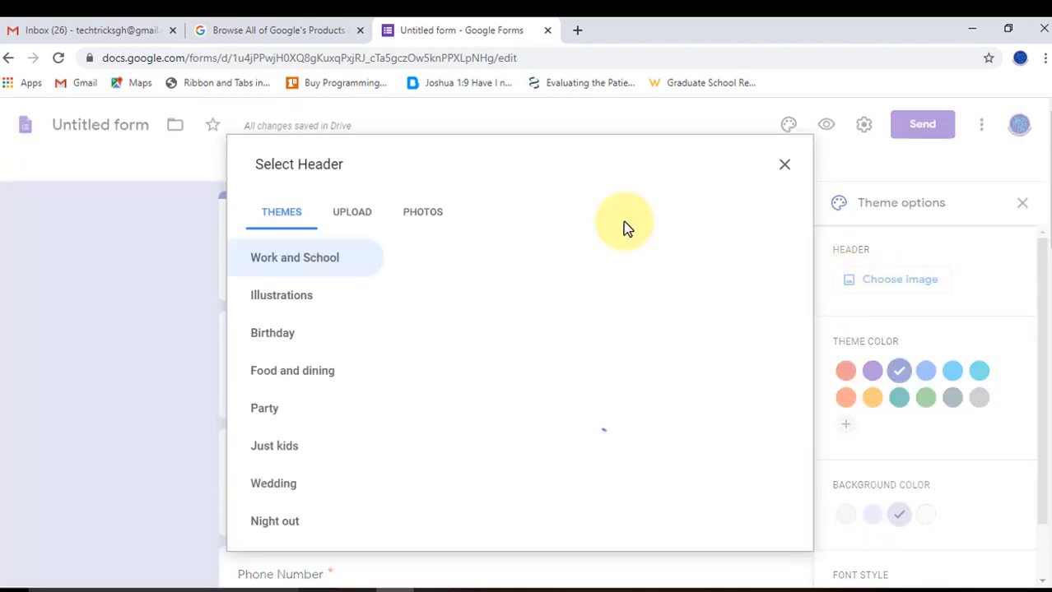
left_click(352, 210)
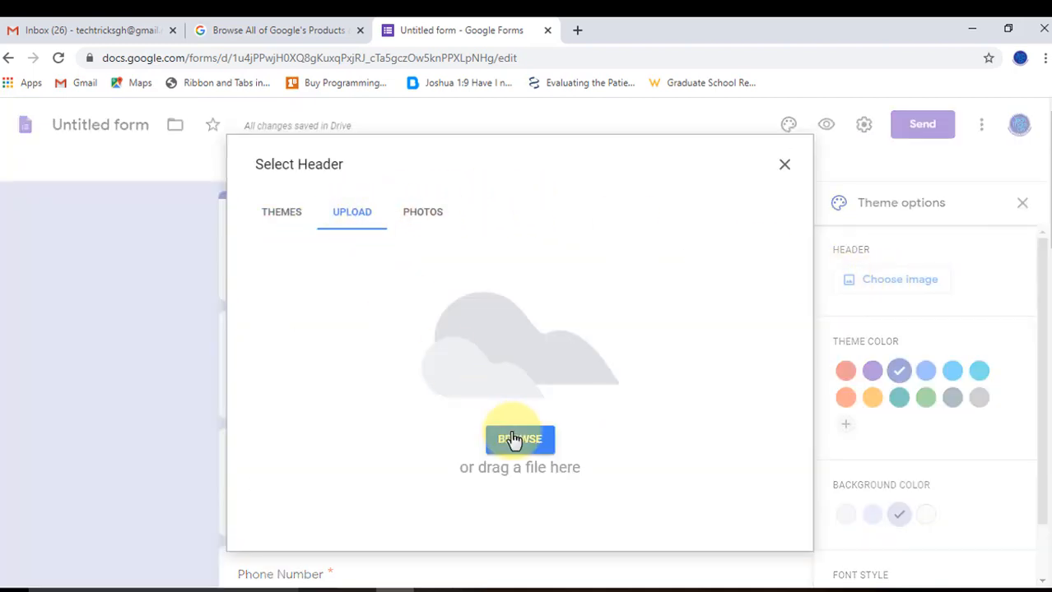
left_click(520, 438)
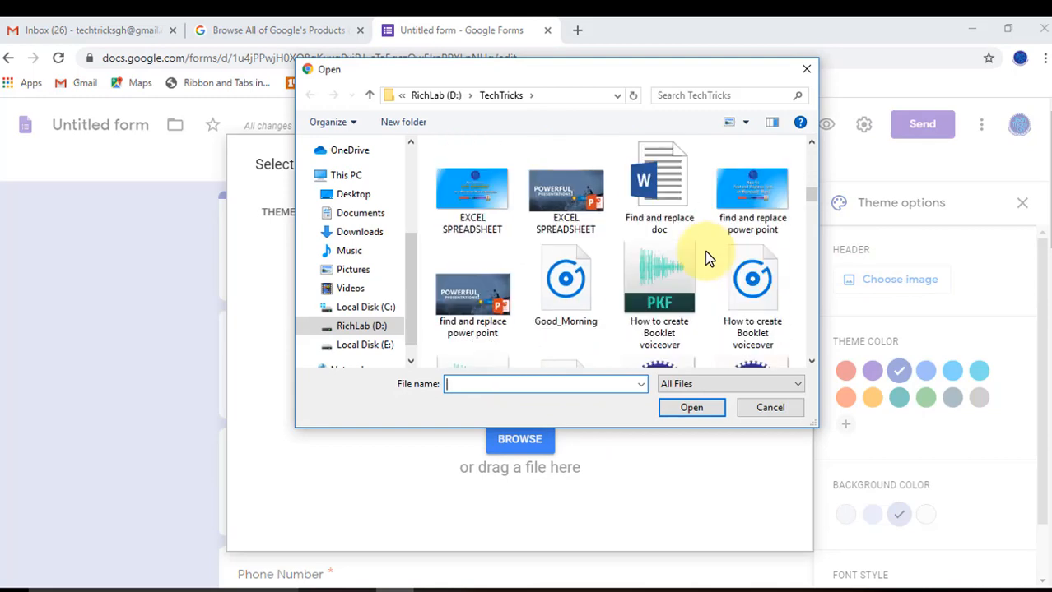
scroll("down", 3)
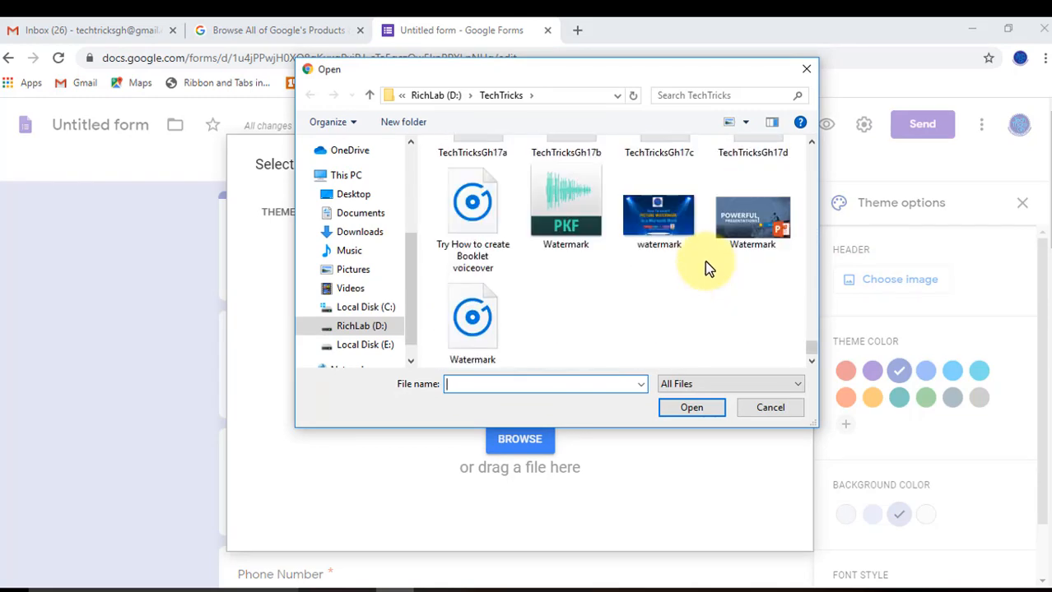
scroll("up", 3)
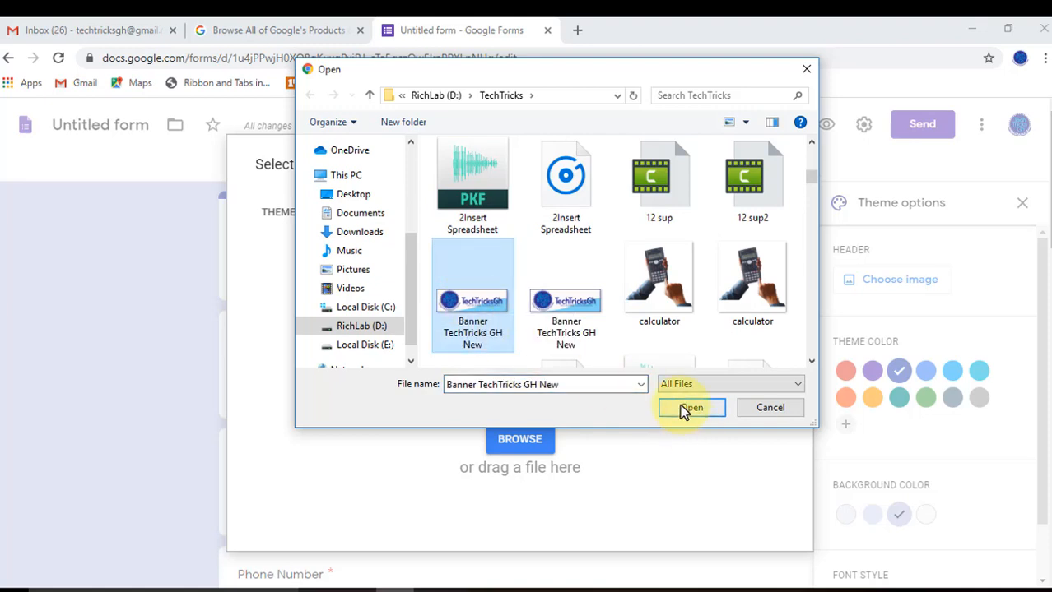
left_click(690, 408)
type("Te")
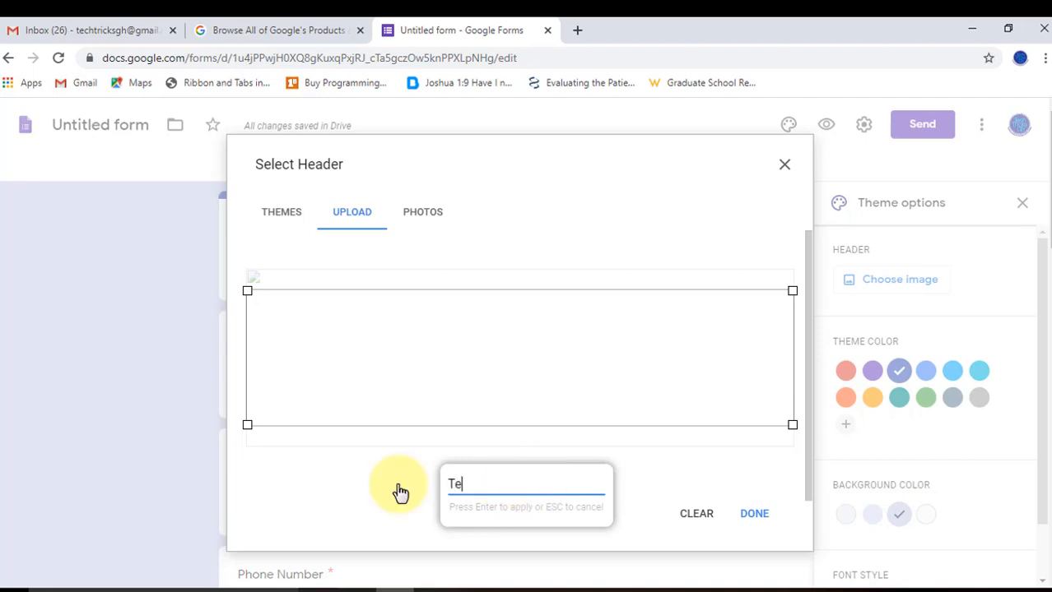
Step: Apply the uploaded TechTricksGh banner as the form's header
type("chTr")
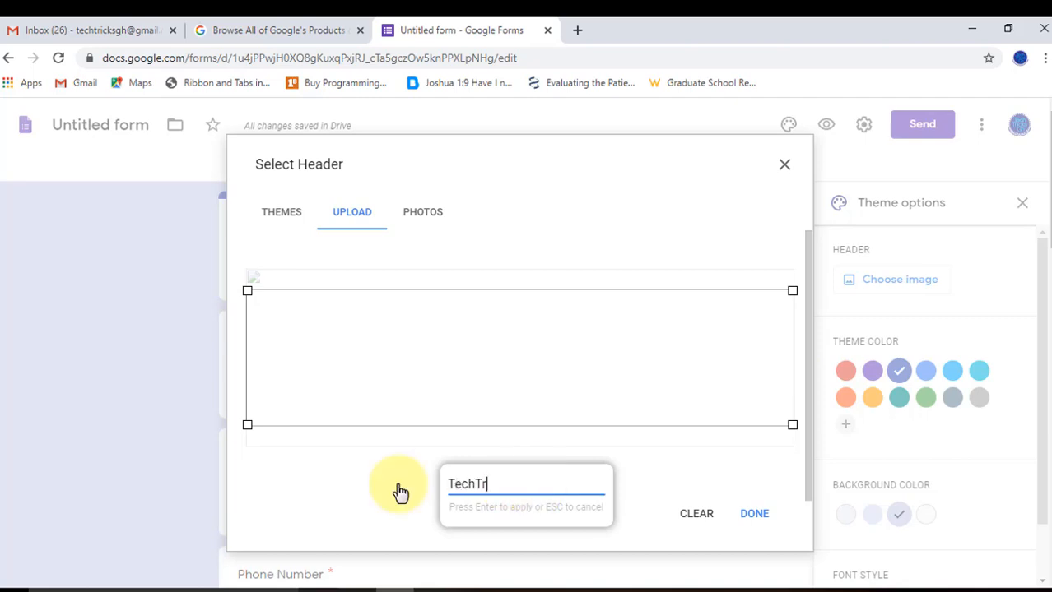
type("icksGh")
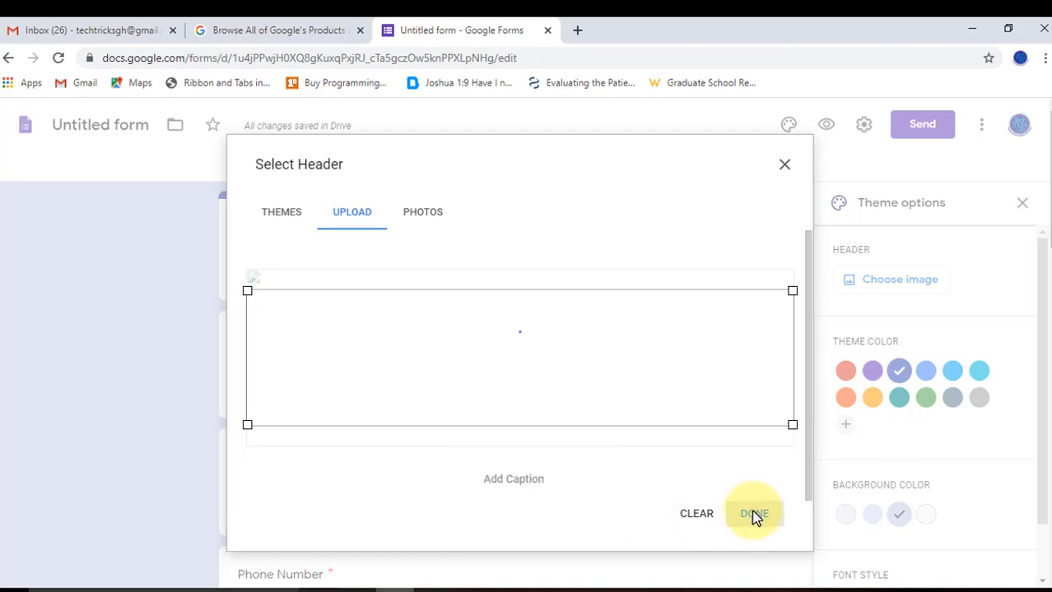
left_click(753, 513)
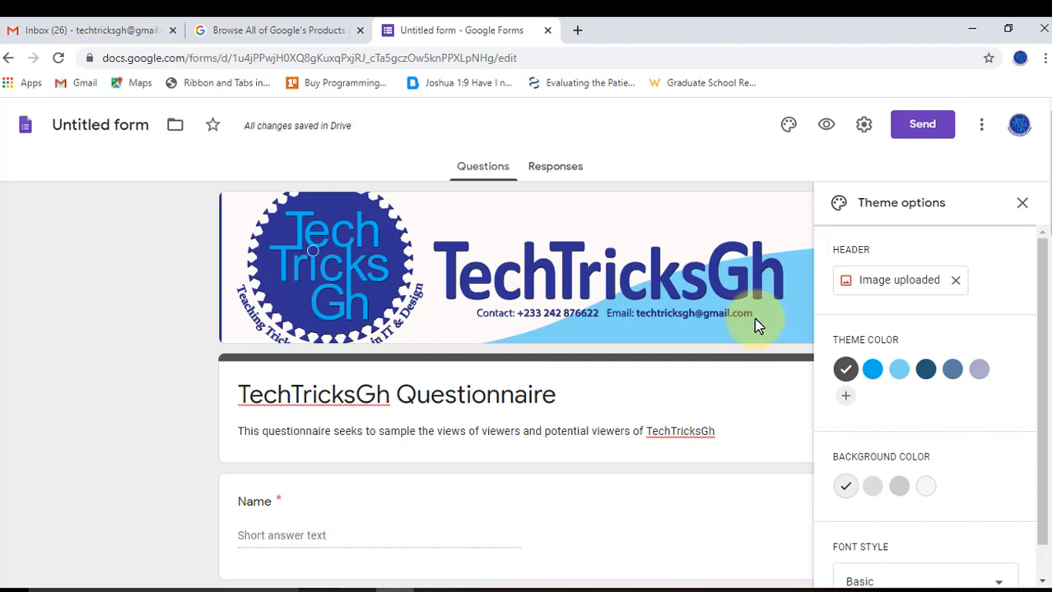
mouse_move(741, 298)
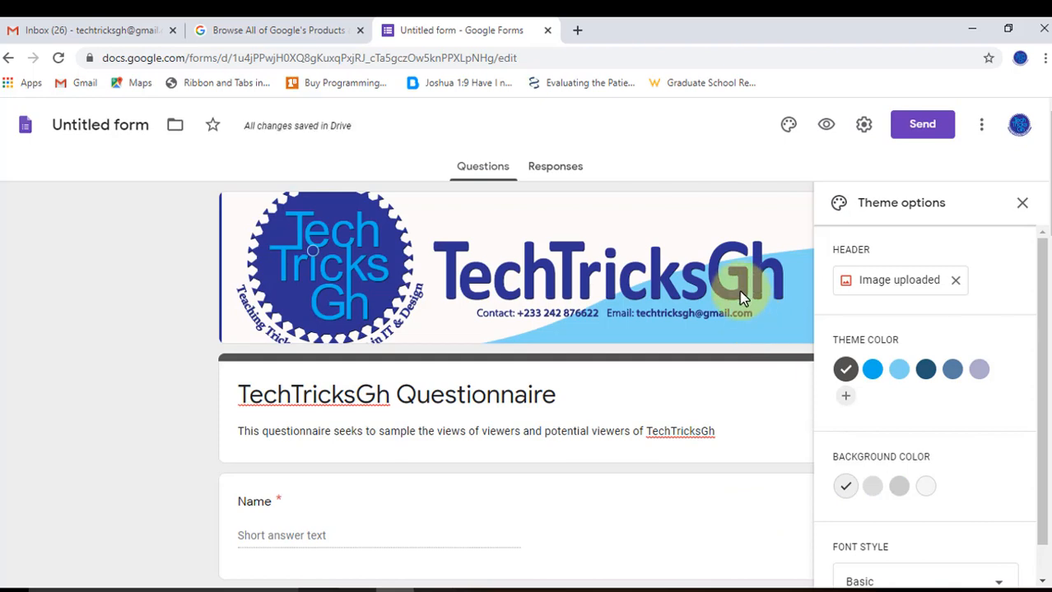
Step: Look over the bannered form and bring up its Settings
scroll("down", 3)
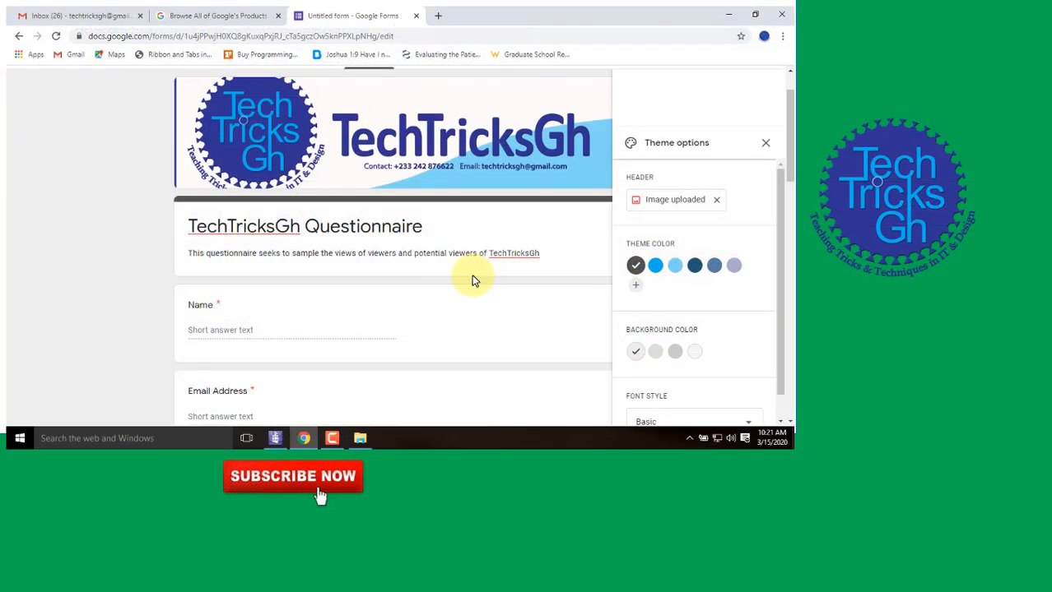
scroll("down", 3)
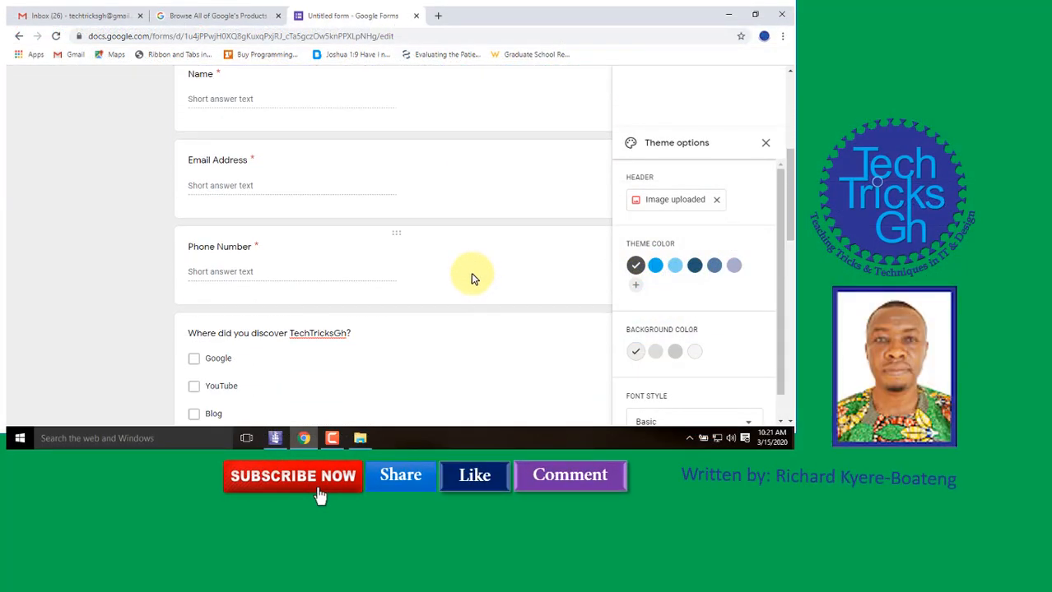
scroll("up", 3)
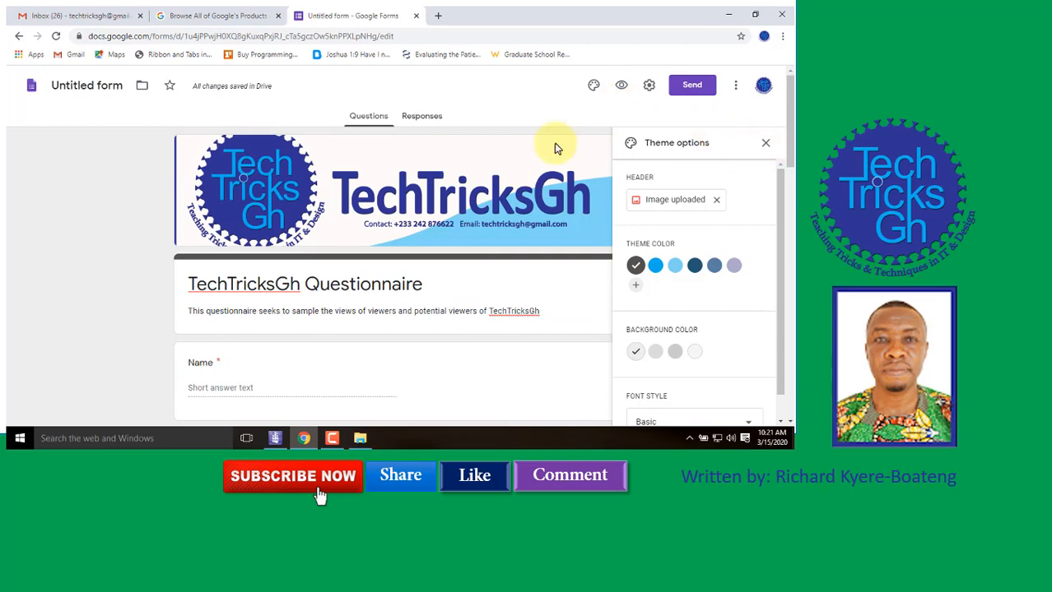
left_click(648, 85)
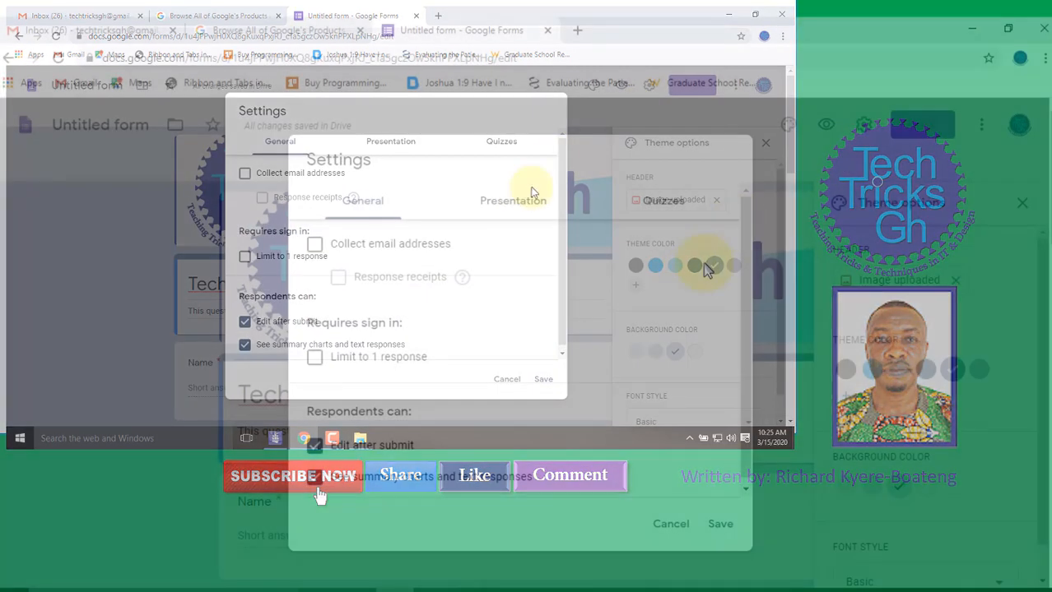
Step: Review Presentation and Quizzes settings, leave quiz mode off, and save
left_click(520, 201)
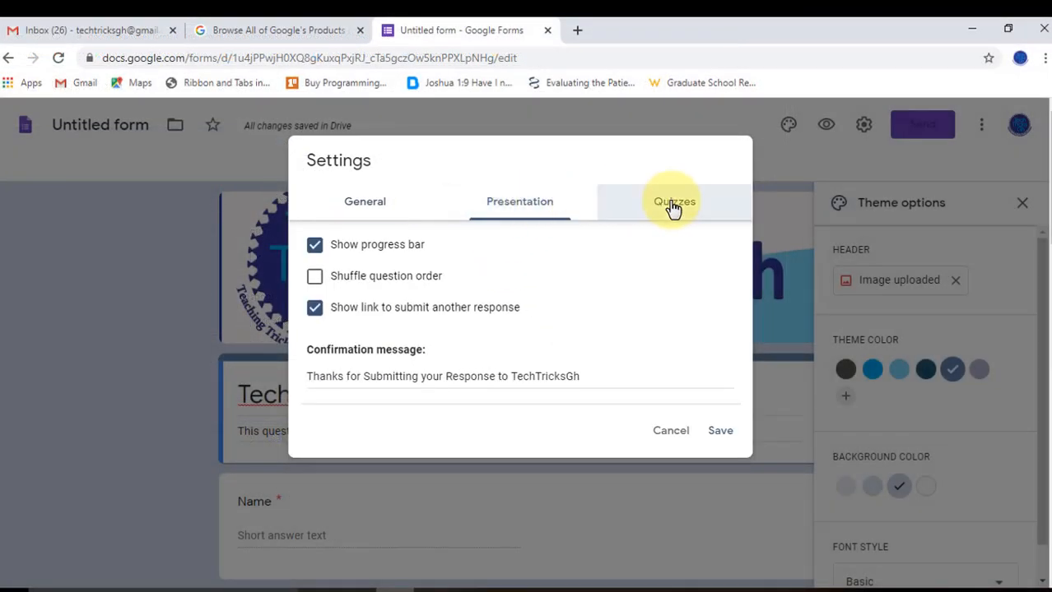
left_click(675, 201)
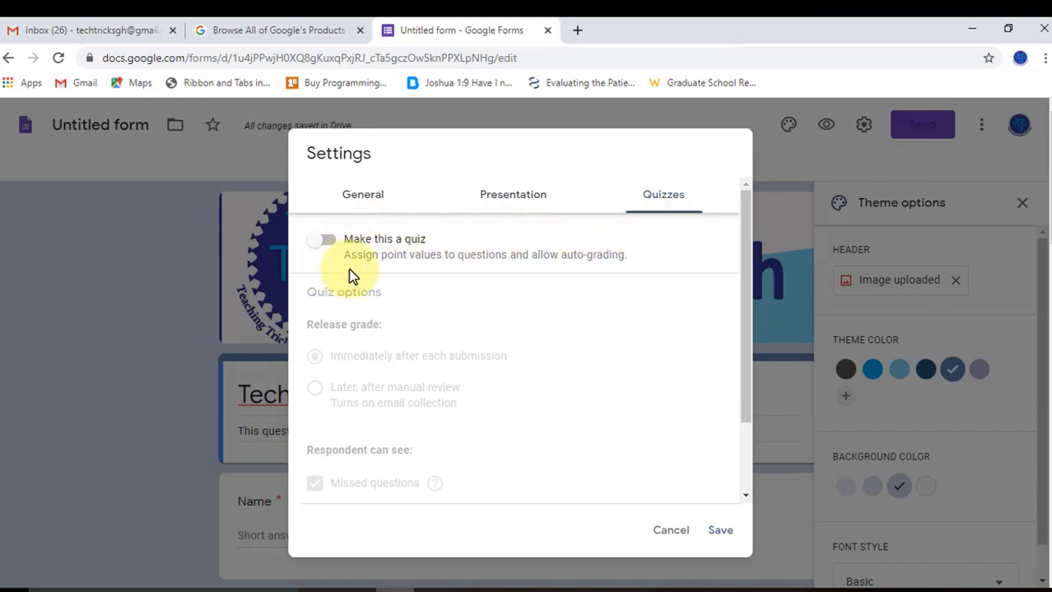
mouse_move(413, 300)
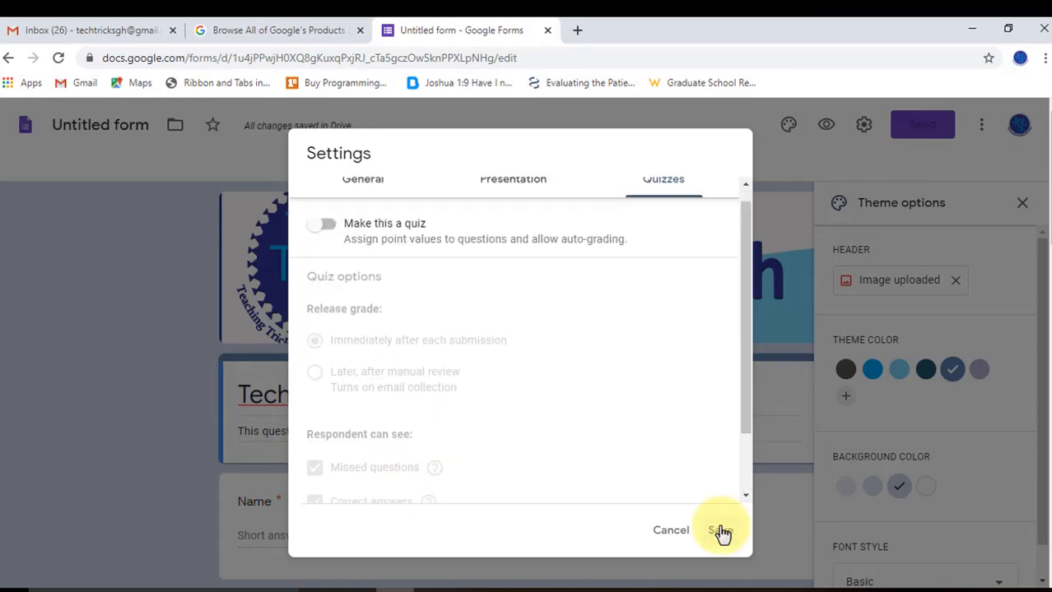
left_click(721, 530)
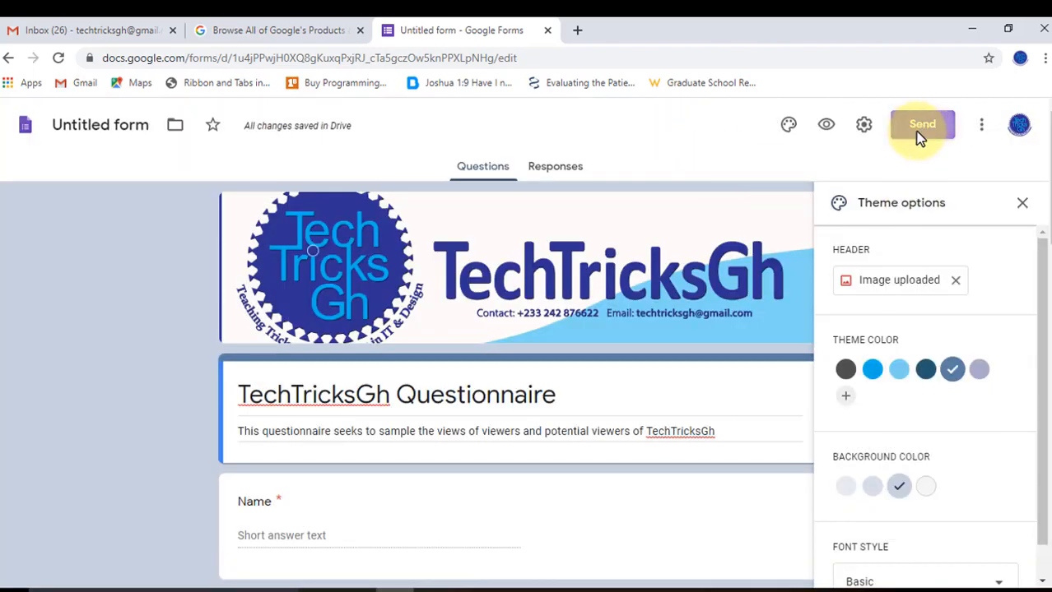
Step: Generate a shortened share link via Send, then view Responses showing 0 responses
left_click(921, 125)
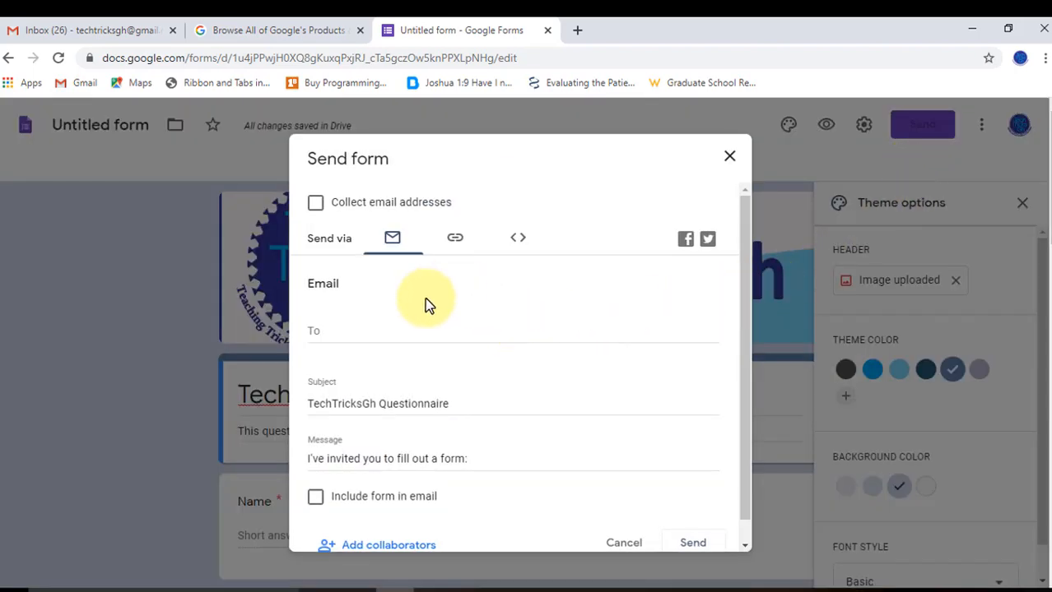
mouse_move(337, 331)
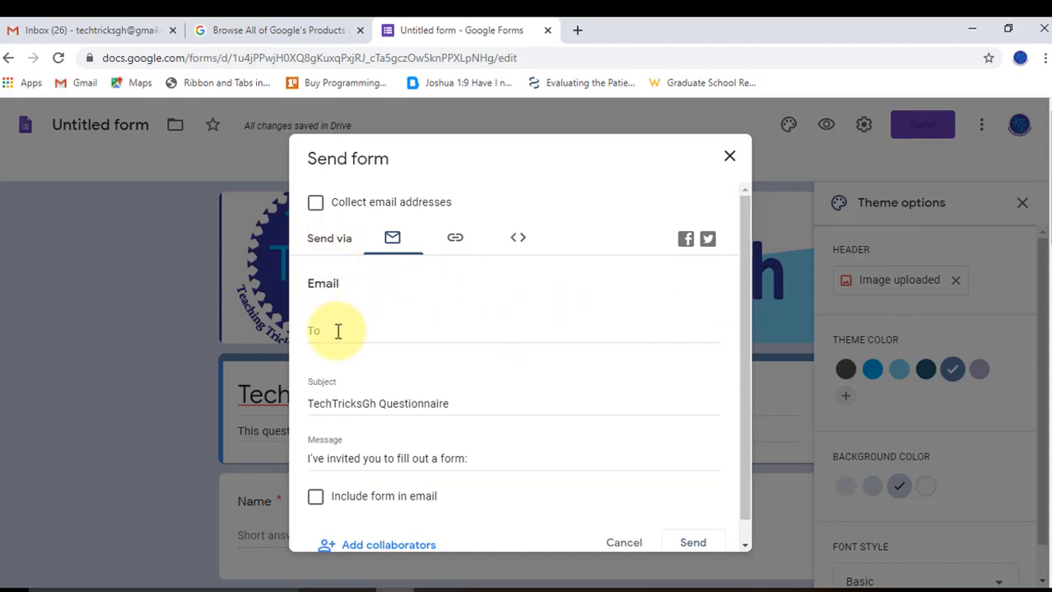
left_click(454, 239)
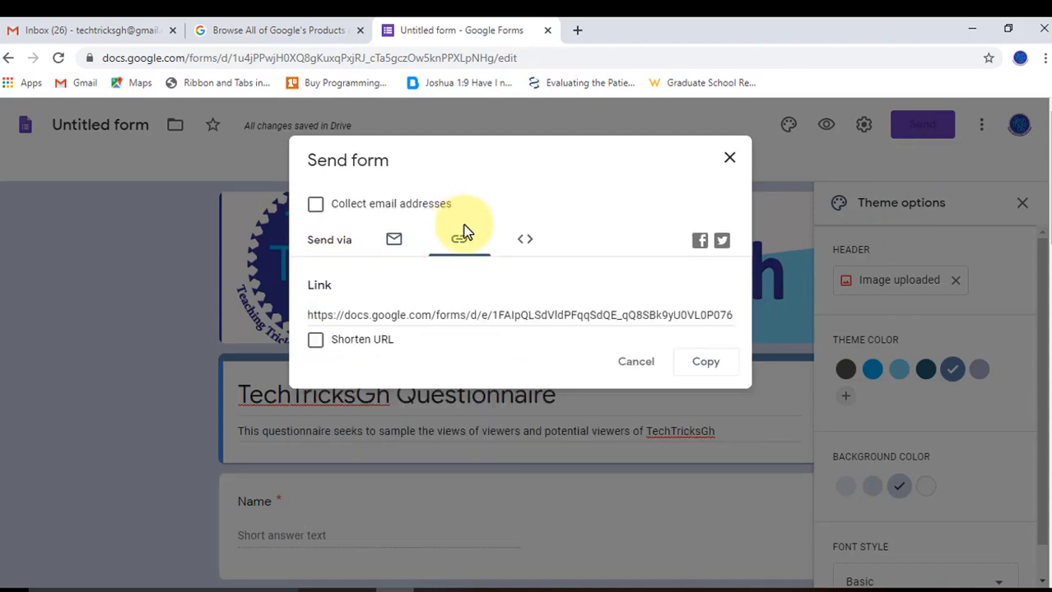
left_click(316, 339)
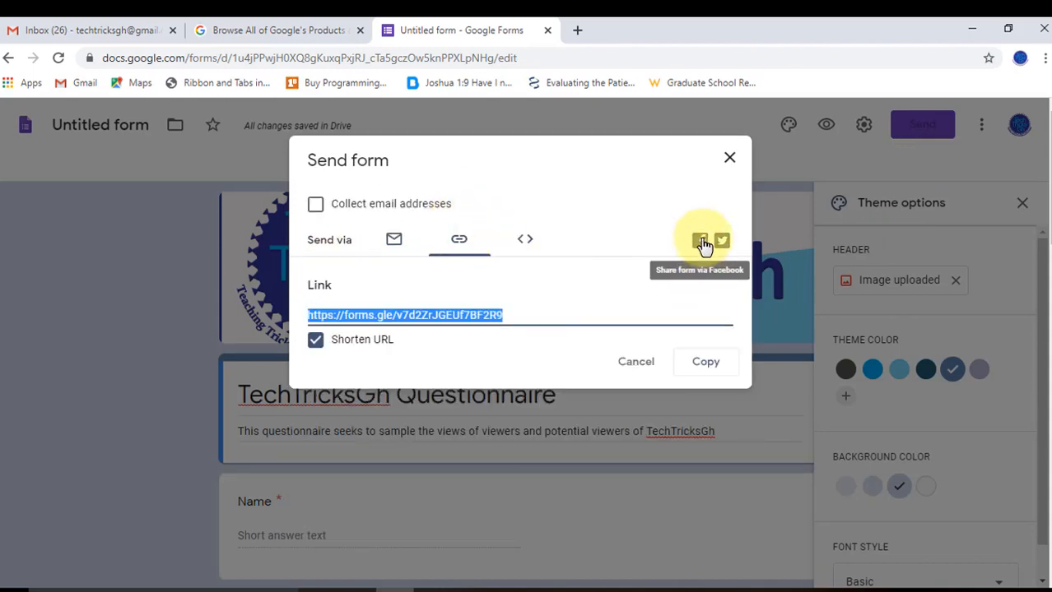
mouse_move(640, 365)
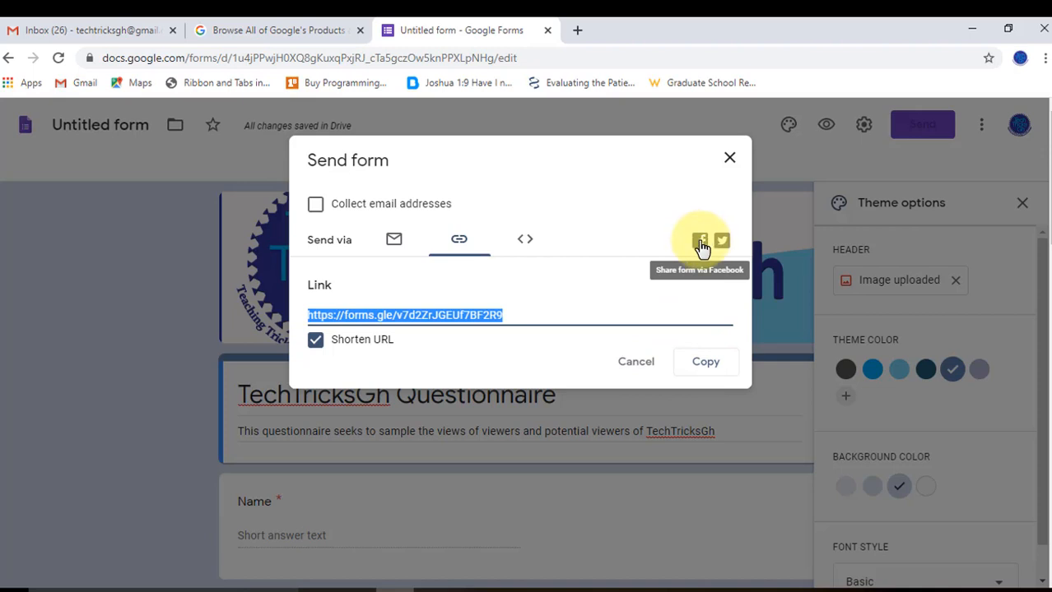
left_click(700, 240)
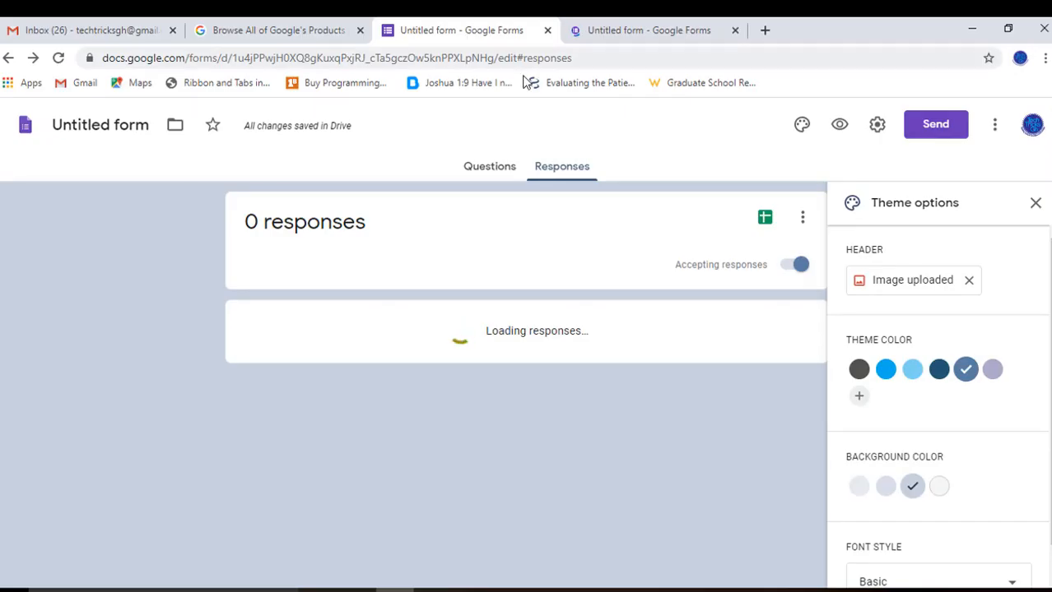
left_click(471, 166)
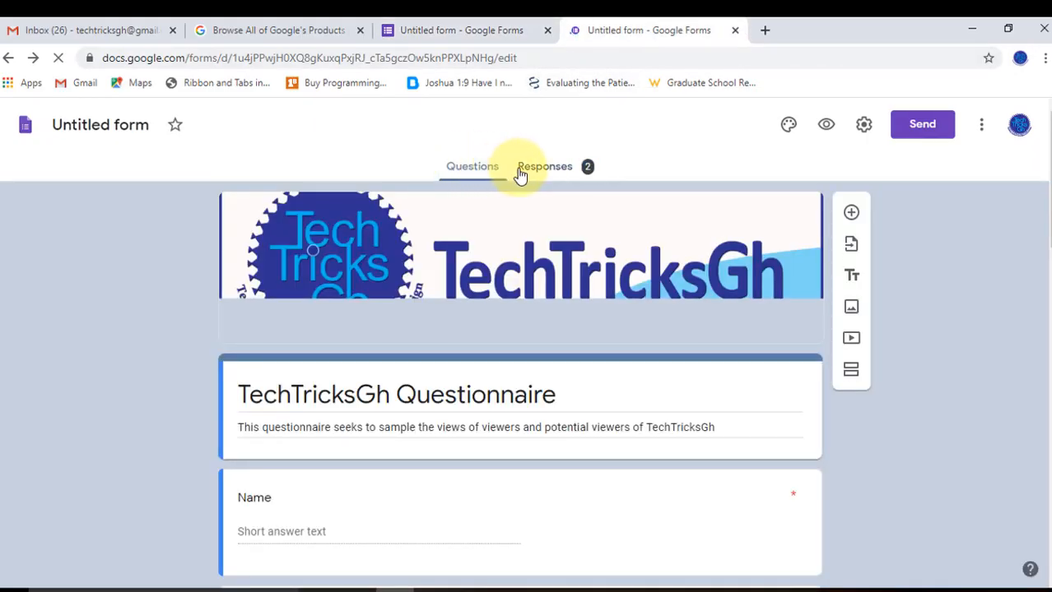
scroll("down", 3)
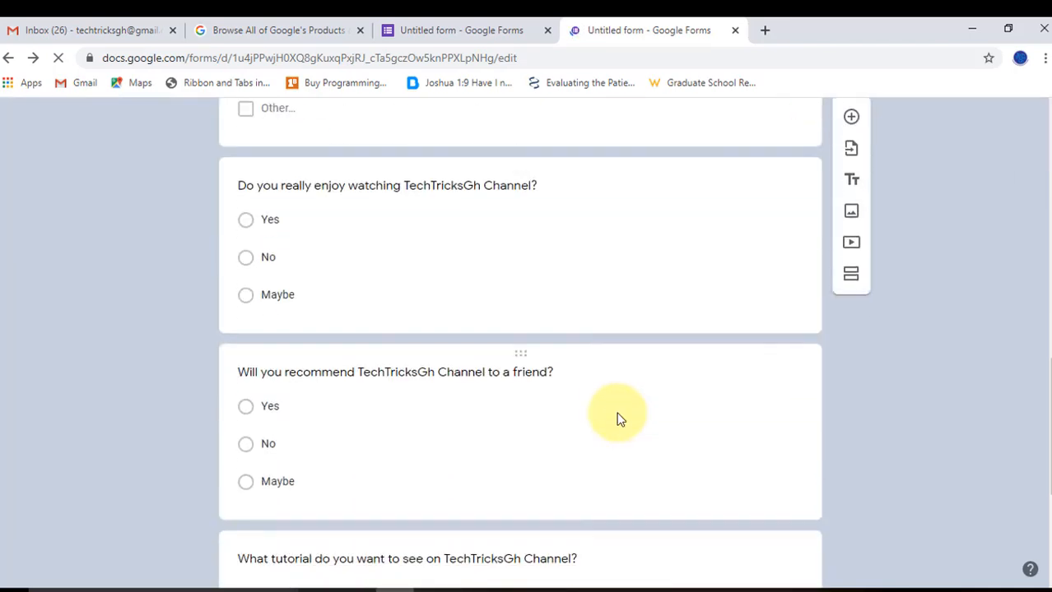
scroll("up", 3)
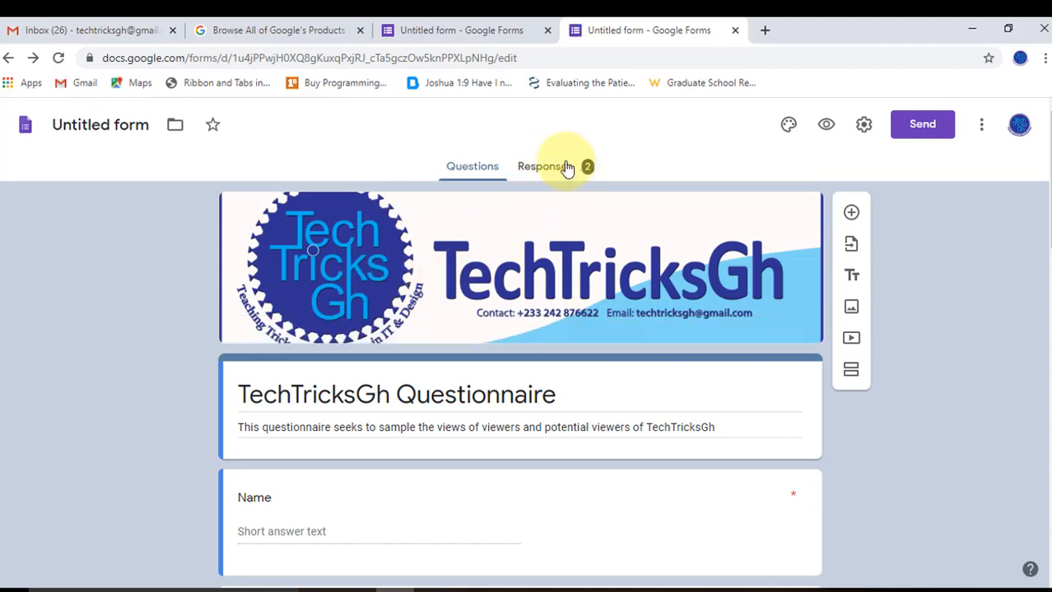
left_click(543, 164)
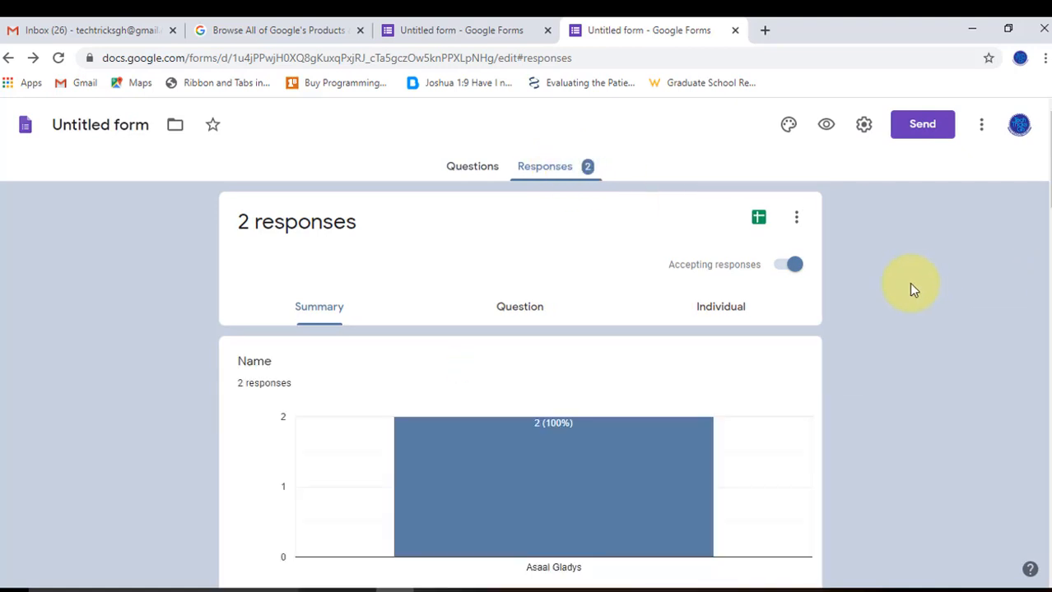
mouse_move(320, 312)
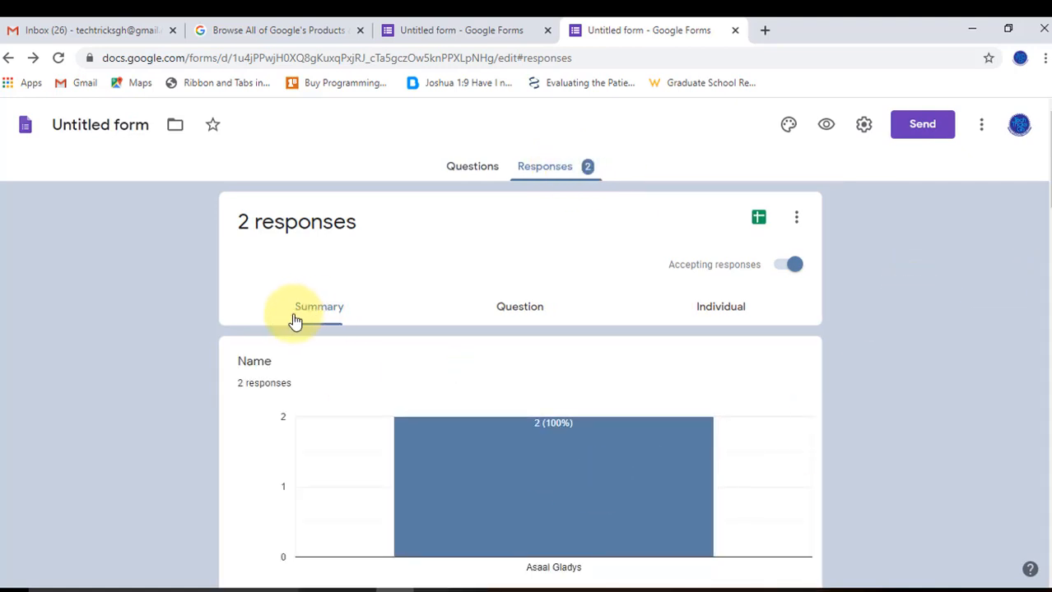
scroll("down", 3)
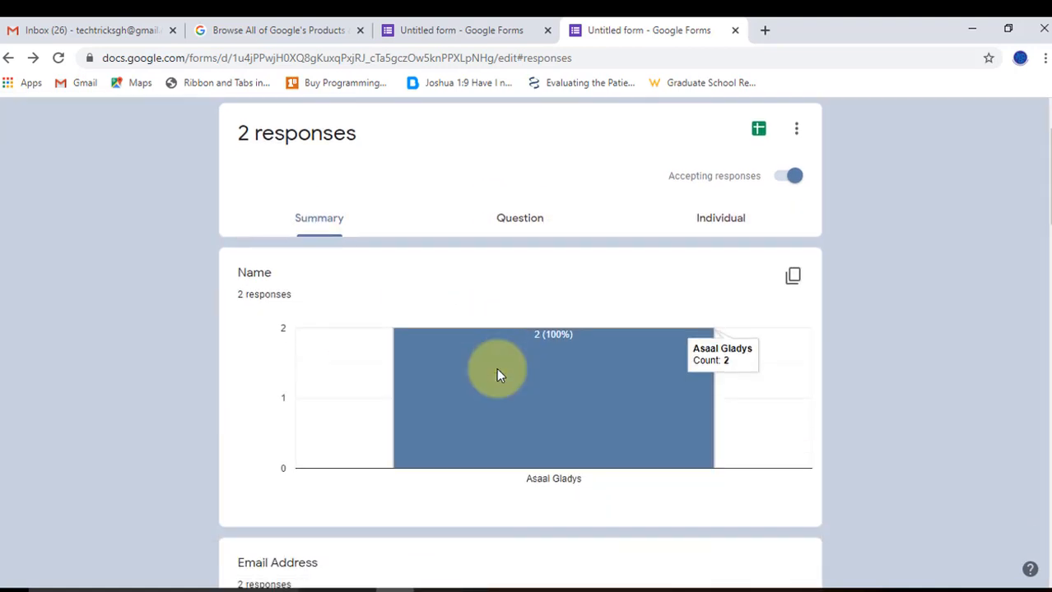
scroll("down", 3)
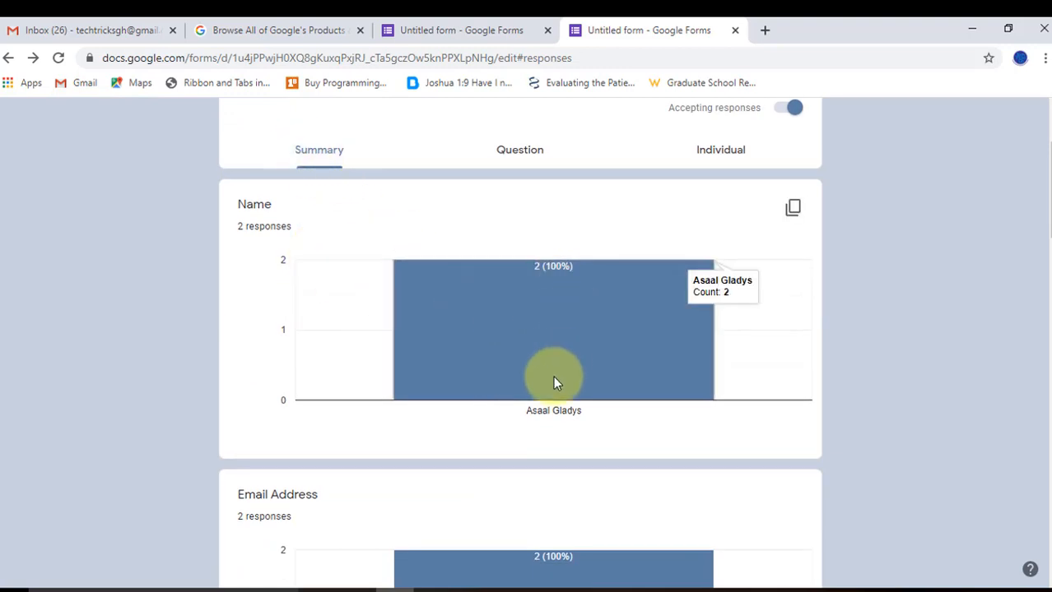
scroll("down", 3)
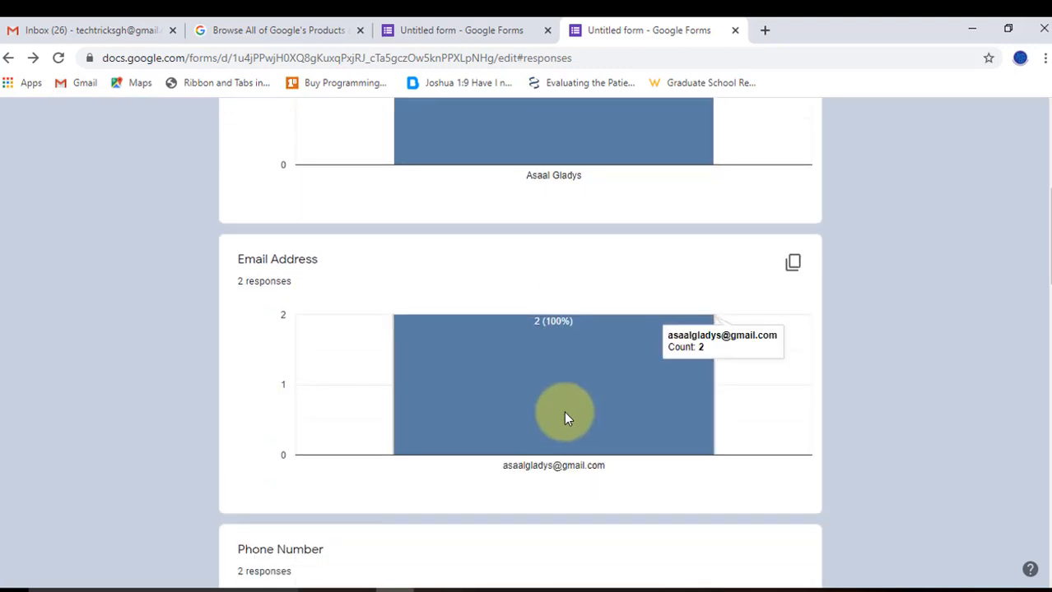
scroll("down", 3)
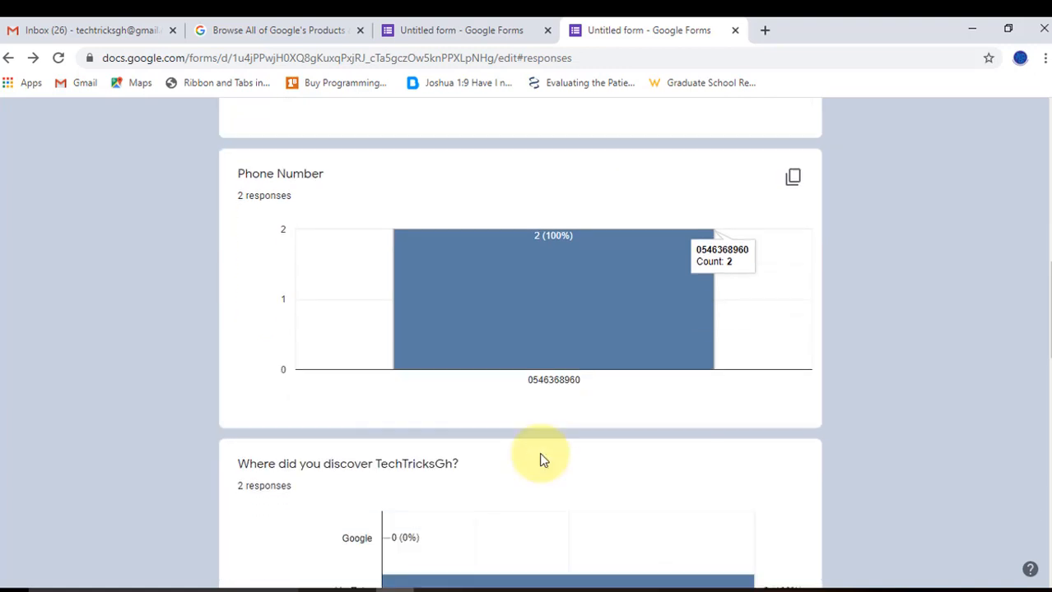
scroll("down", 3)
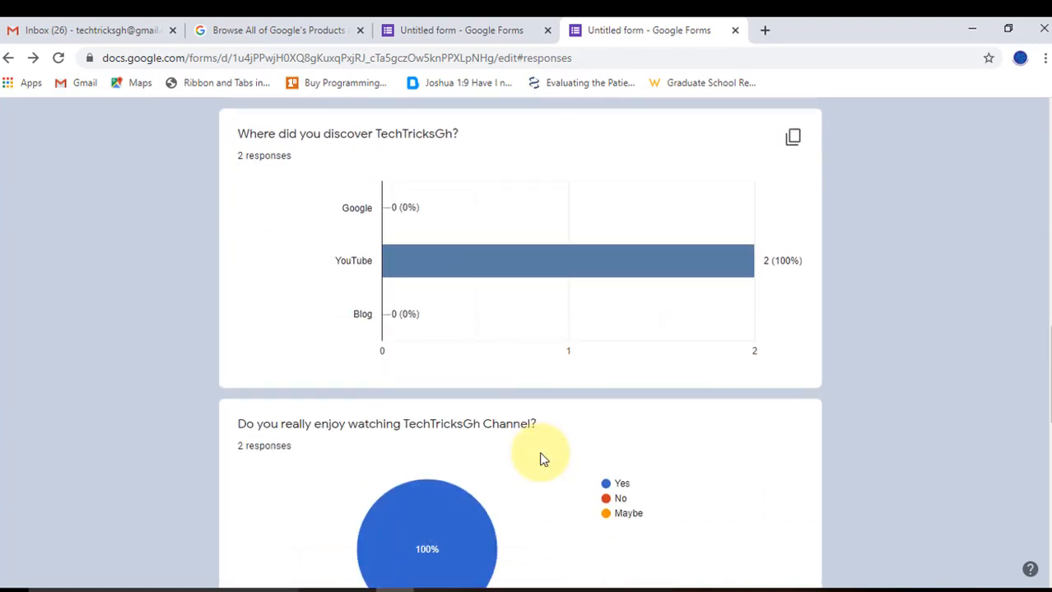
scroll("down", 3)
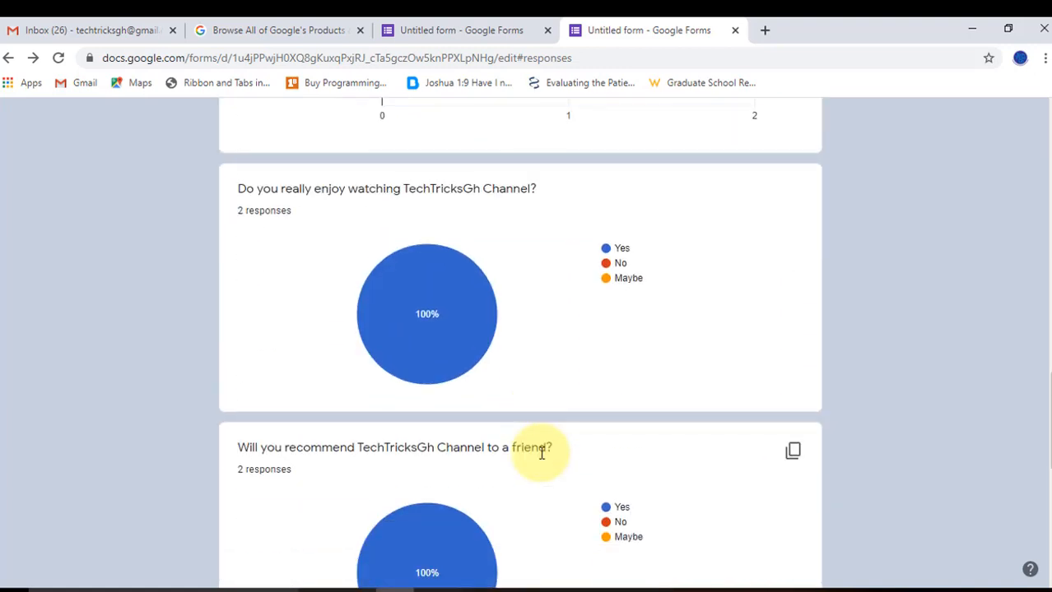
scroll("down", 3)
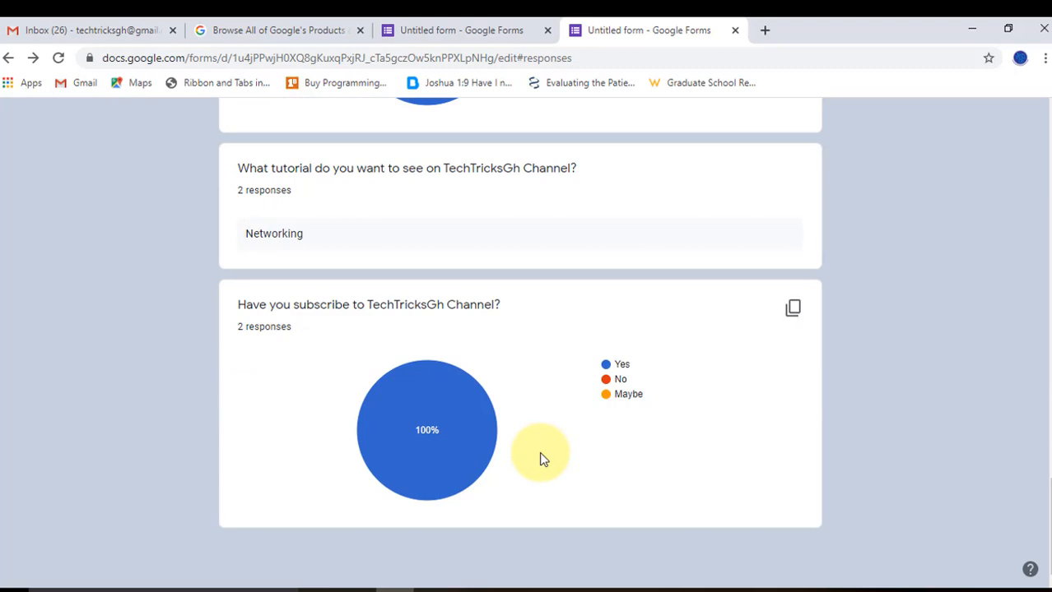
scroll("down", 3)
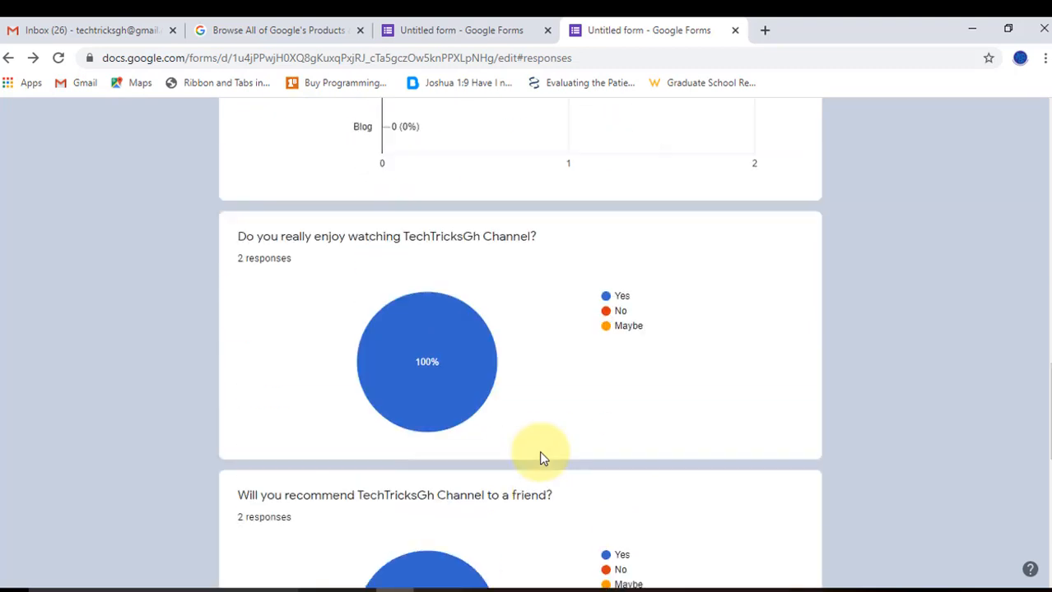
scroll("up", 3)
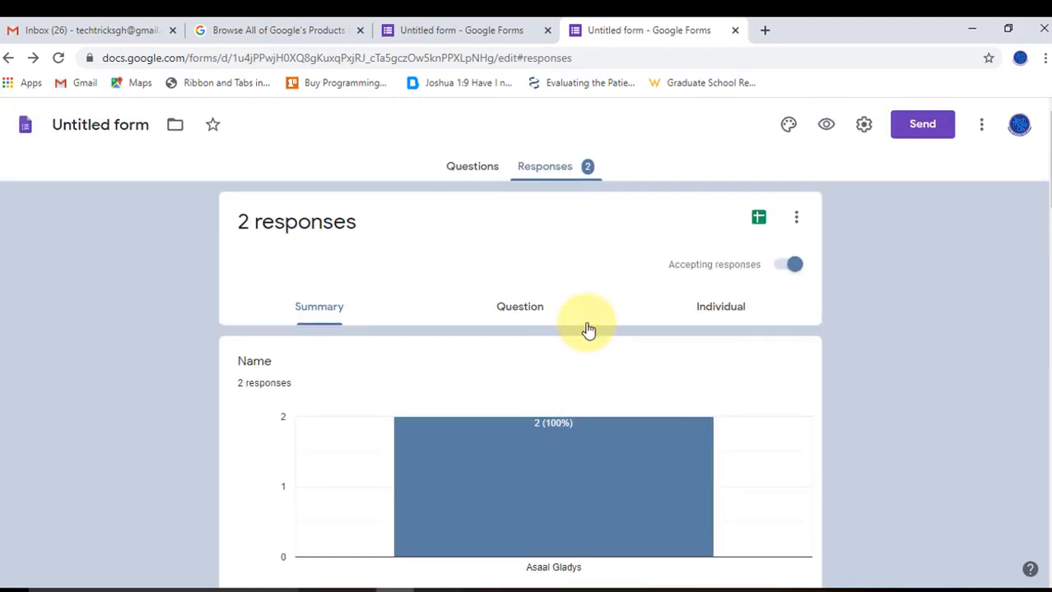
Step: Step through per-question answers from Email Address to the subscription question, 8 of 8
left_click(520, 306)
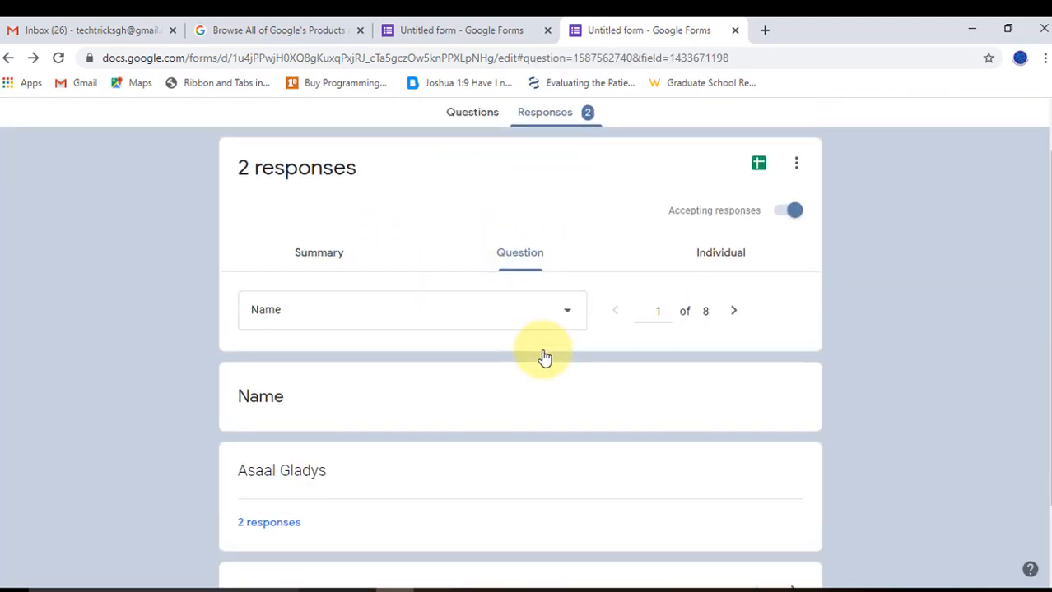
scroll("down", 3)
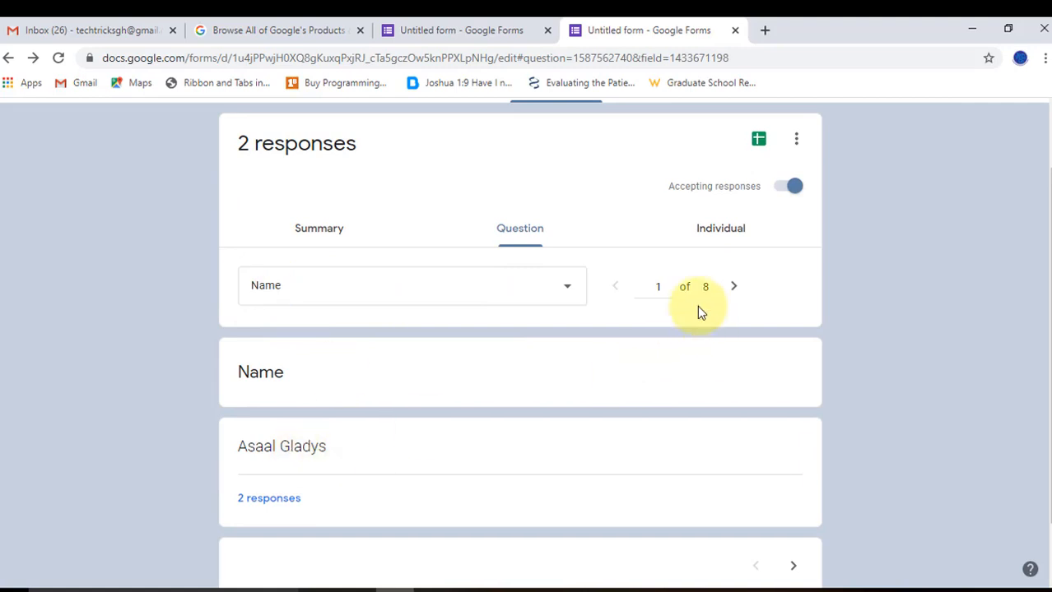
left_click(733, 287)
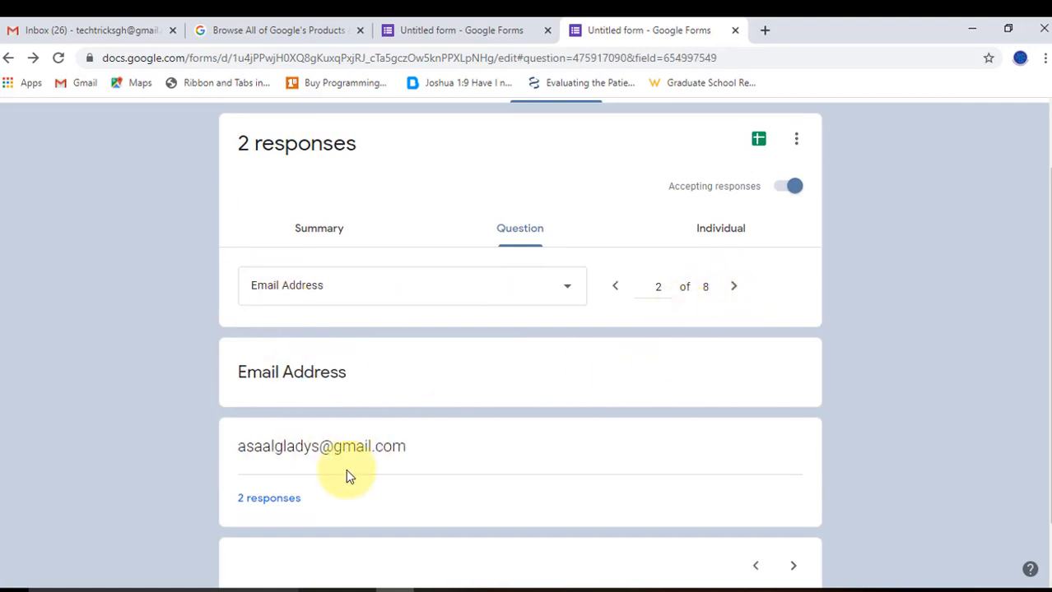
left_click(732, 287)
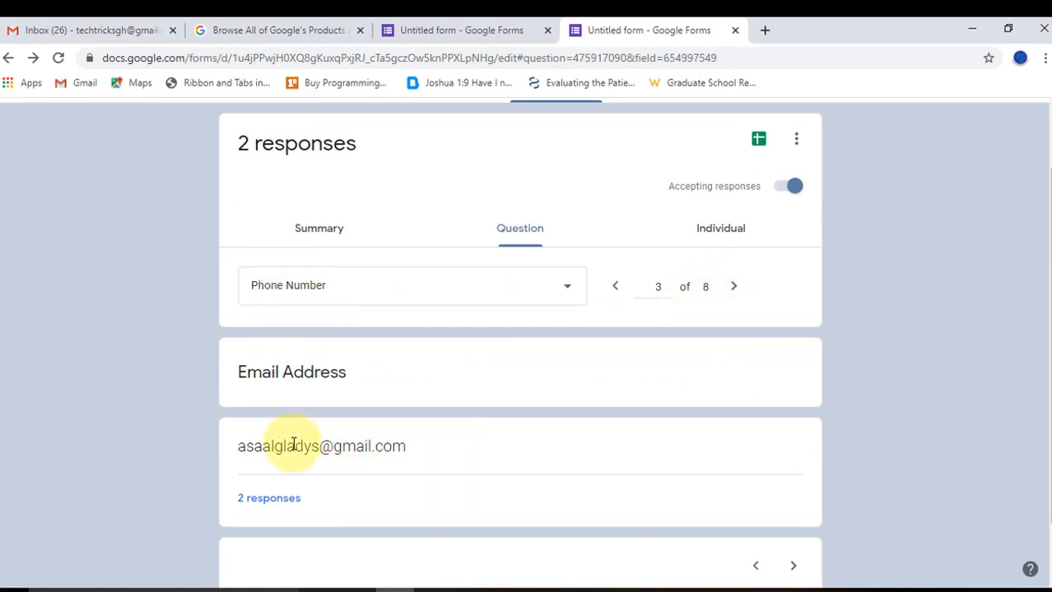
left_click(734, 286)
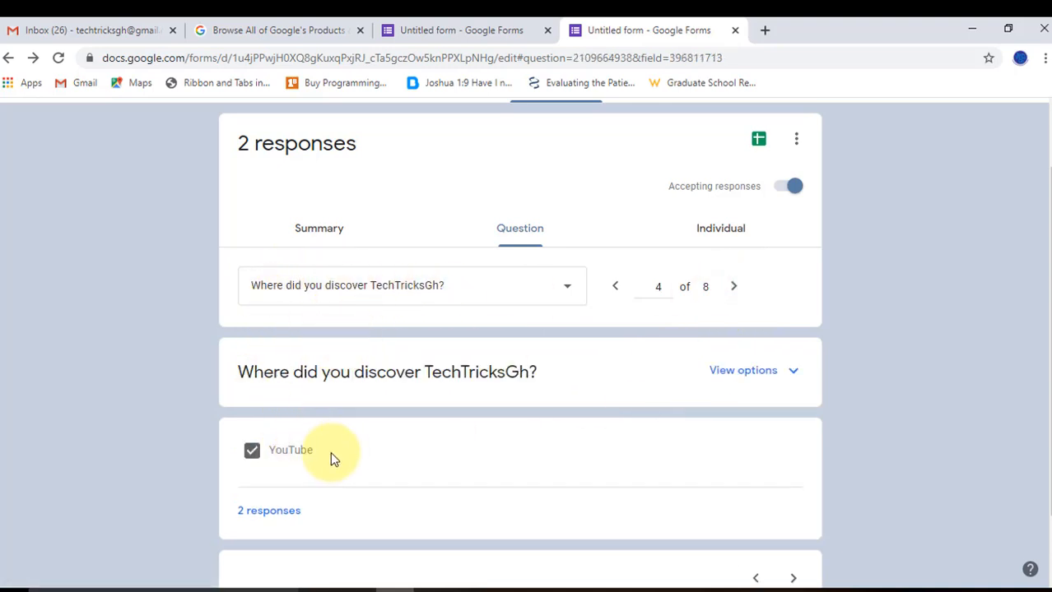
left_click(732, 286)
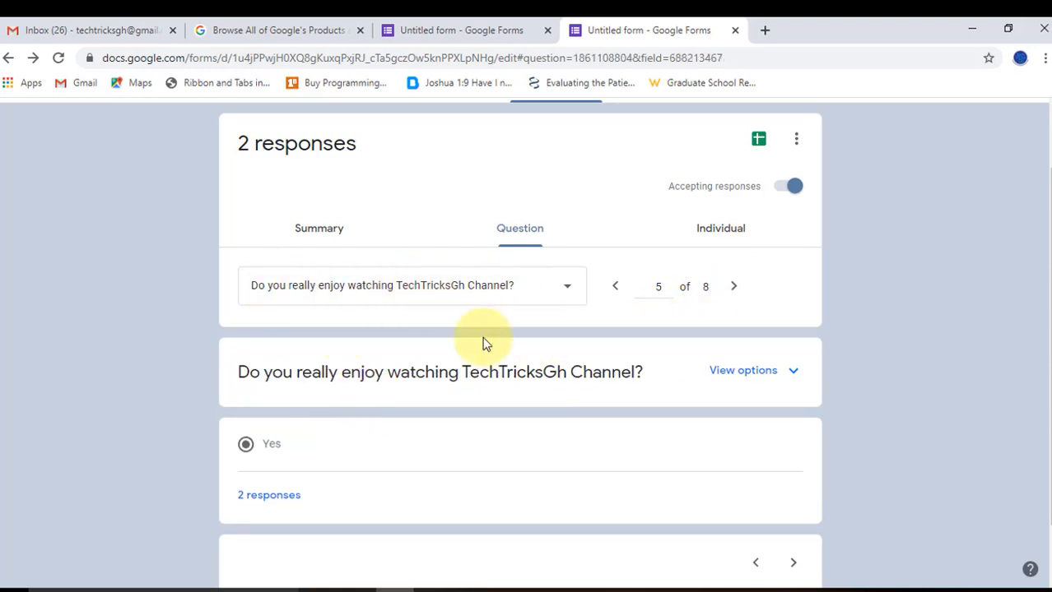
mouse_move(487, 415)
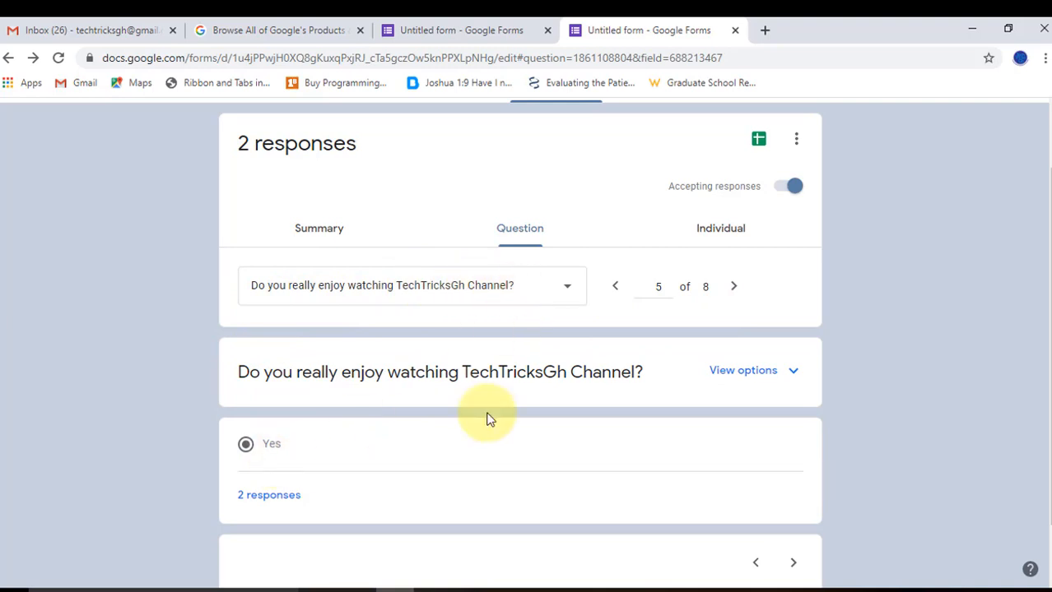
left_click(732, 287)
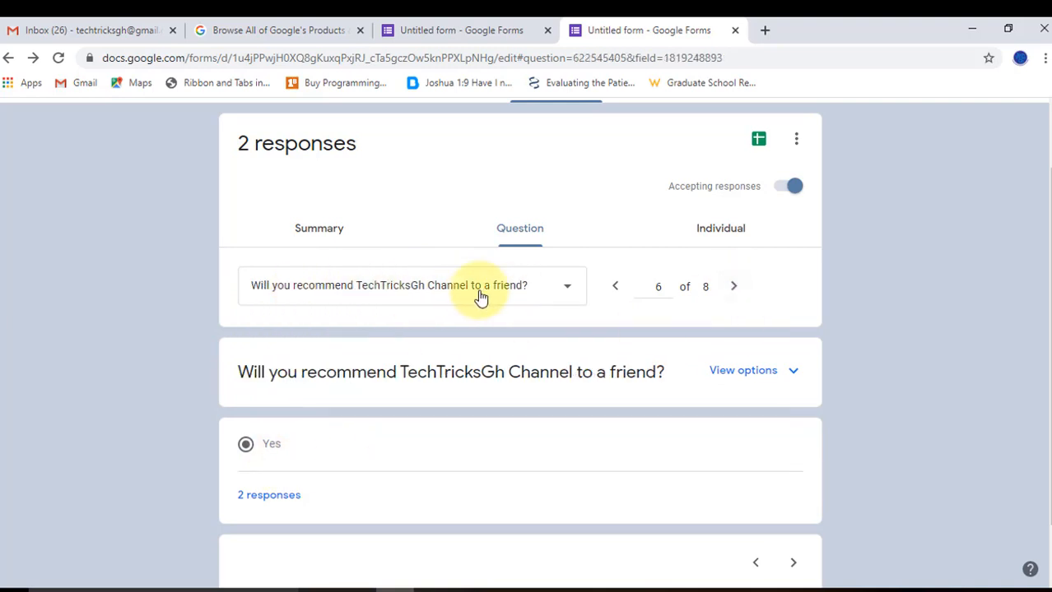
left_click(732, 286)
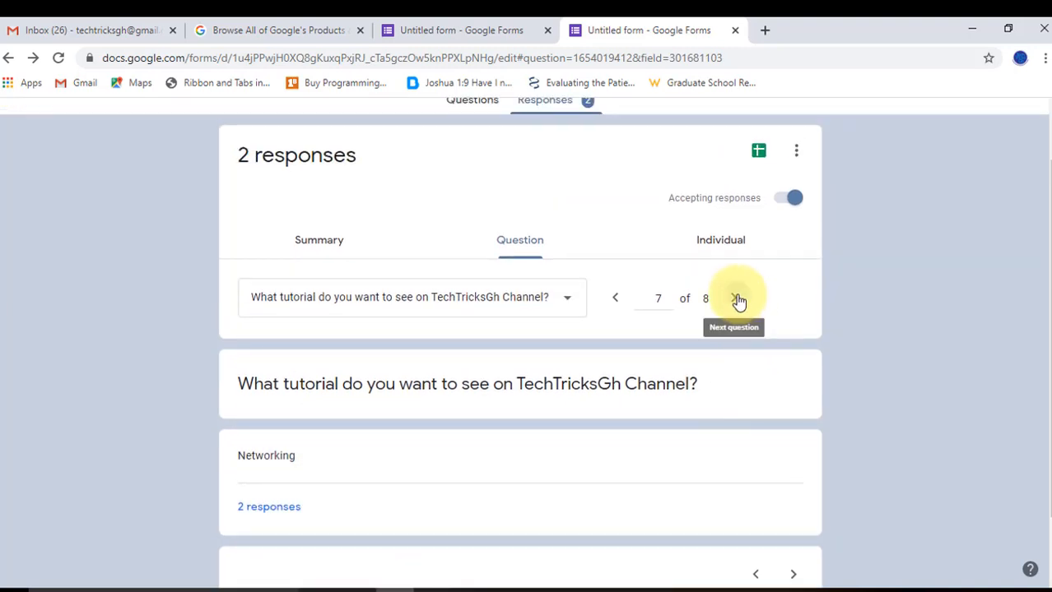
left_click(733, 298)
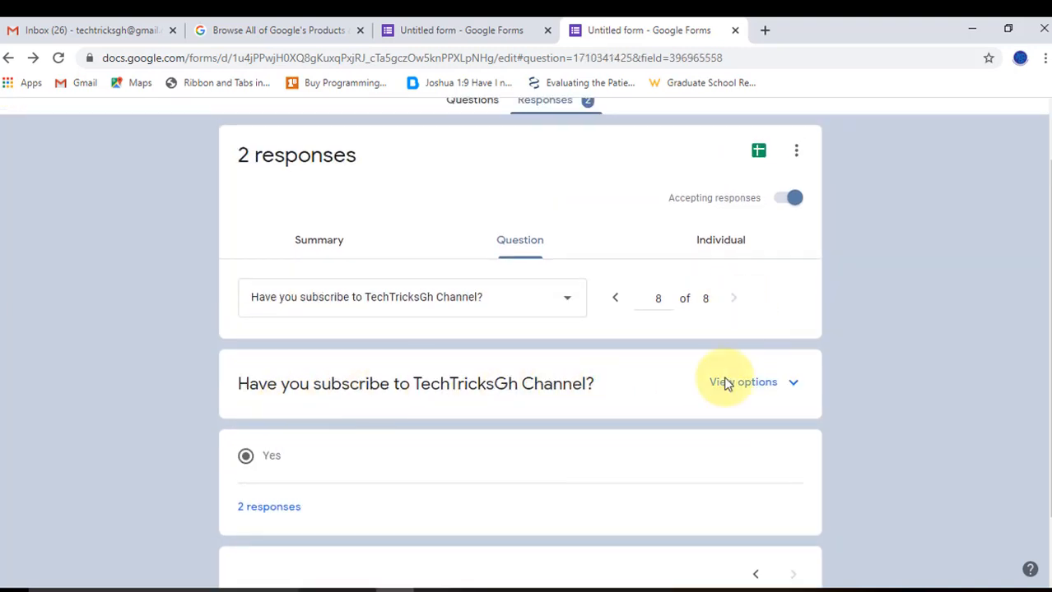
Step: View response 1 of 2 in full under the Individual responses view
left_click(721, 240)
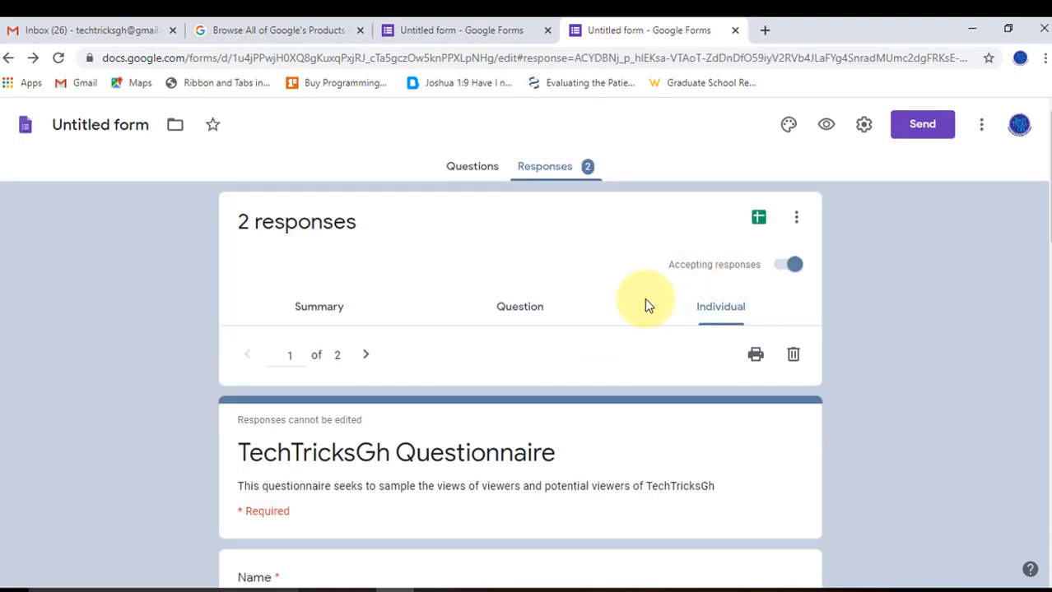
scroll("down", 3)
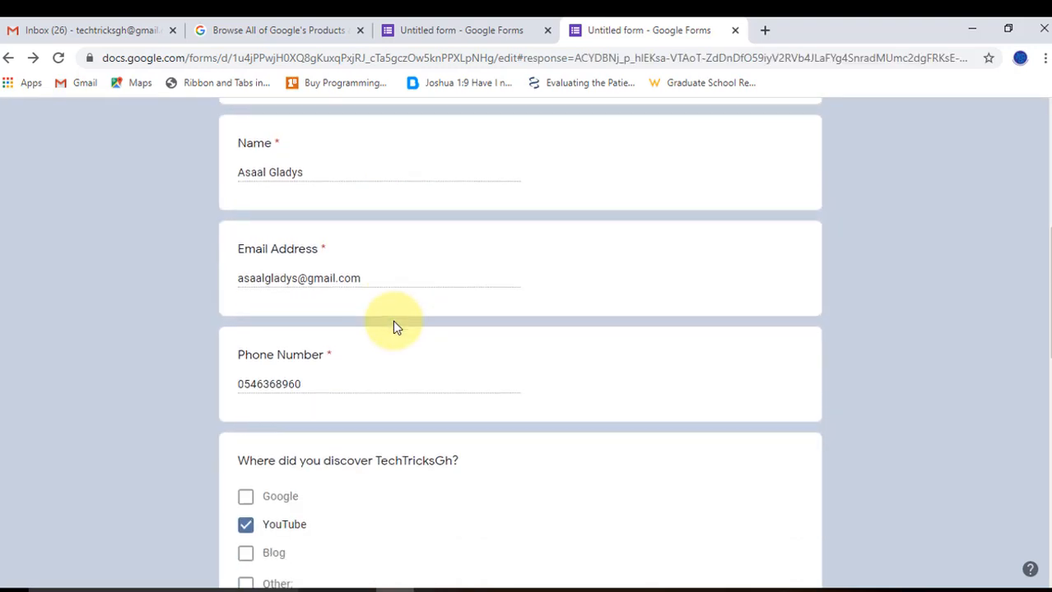
scroll("down", 3)
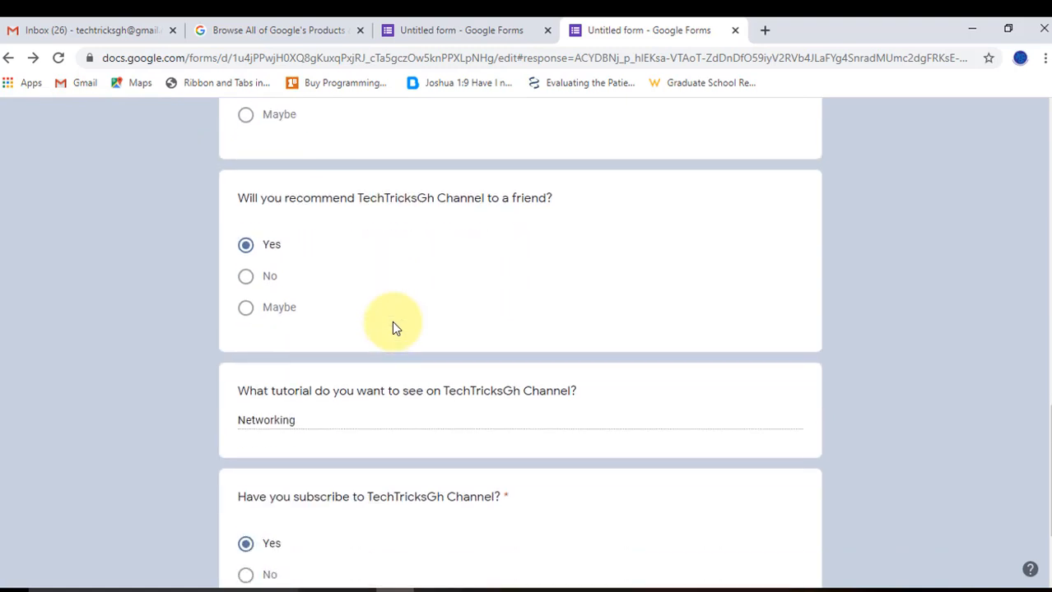
scroll("up", 3)
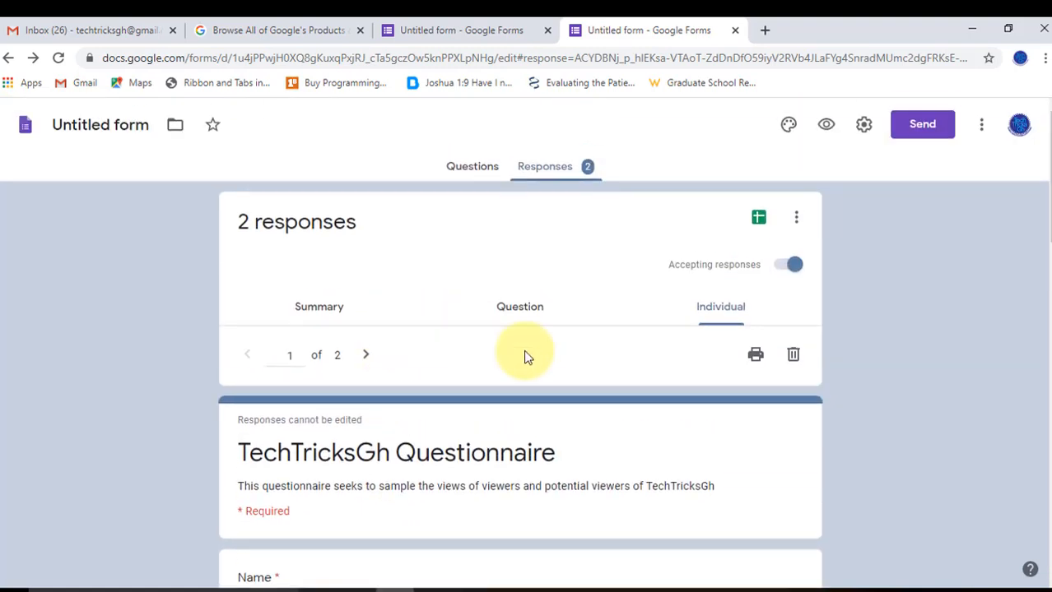
mouse_move(757, 217)
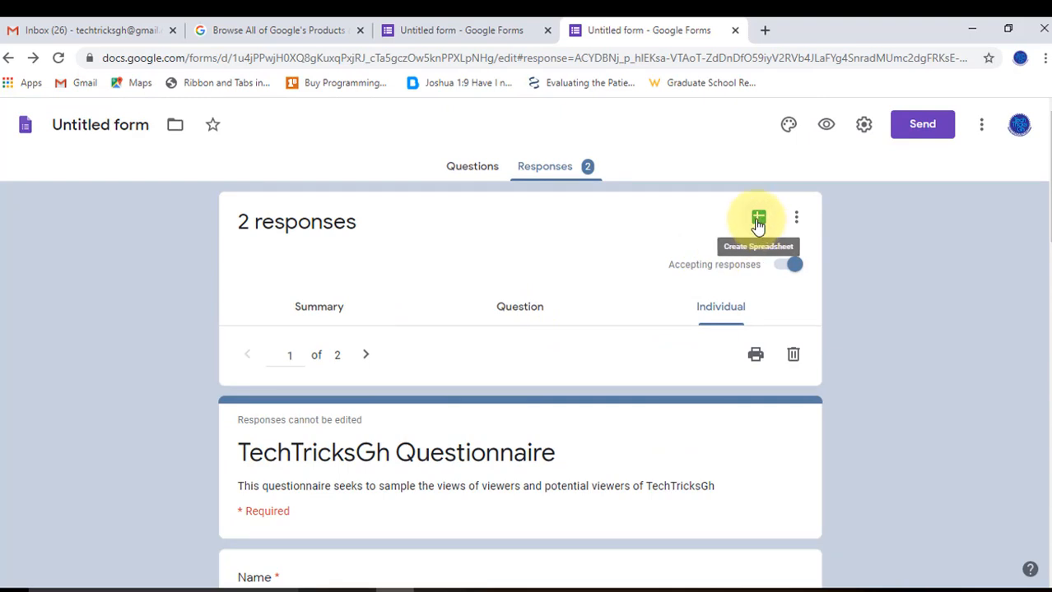
Step: Create a new response spreadsheet for the form and open it in Google Sheets
left_click(757, 217)
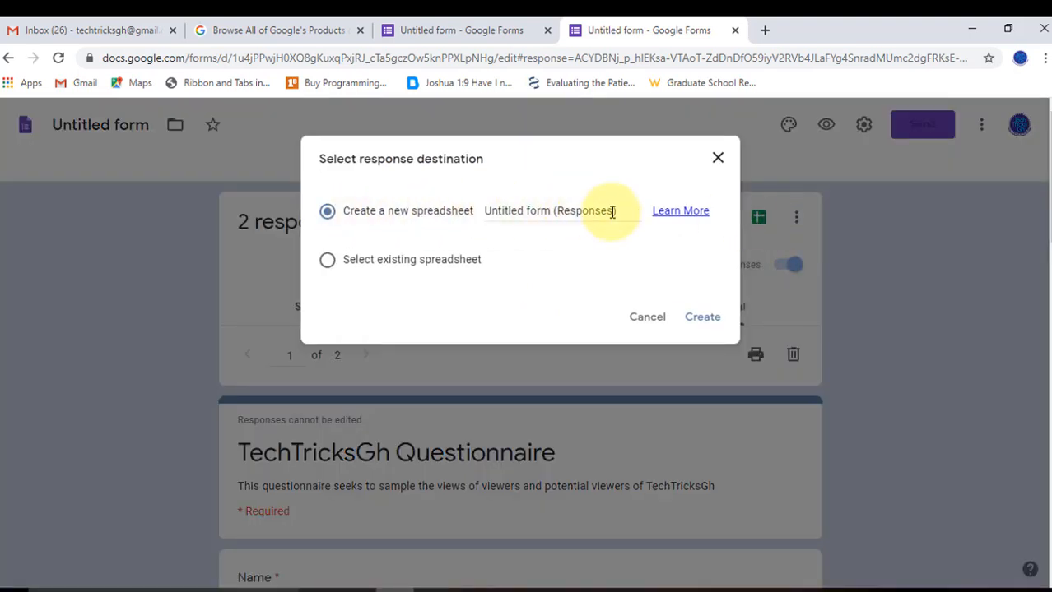
mouse_move(372, 267)
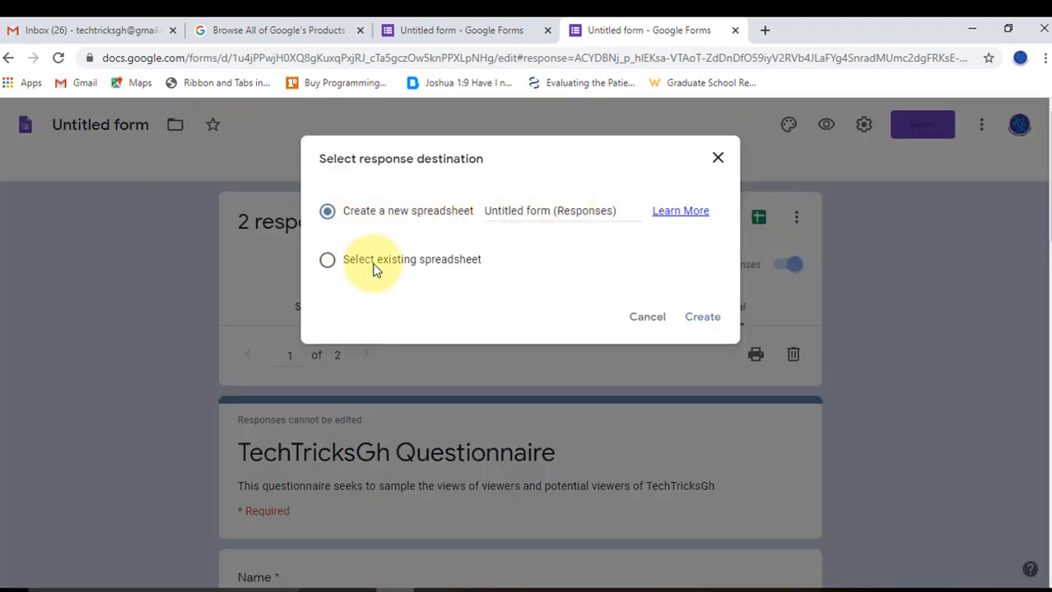
left_click(701, 316)
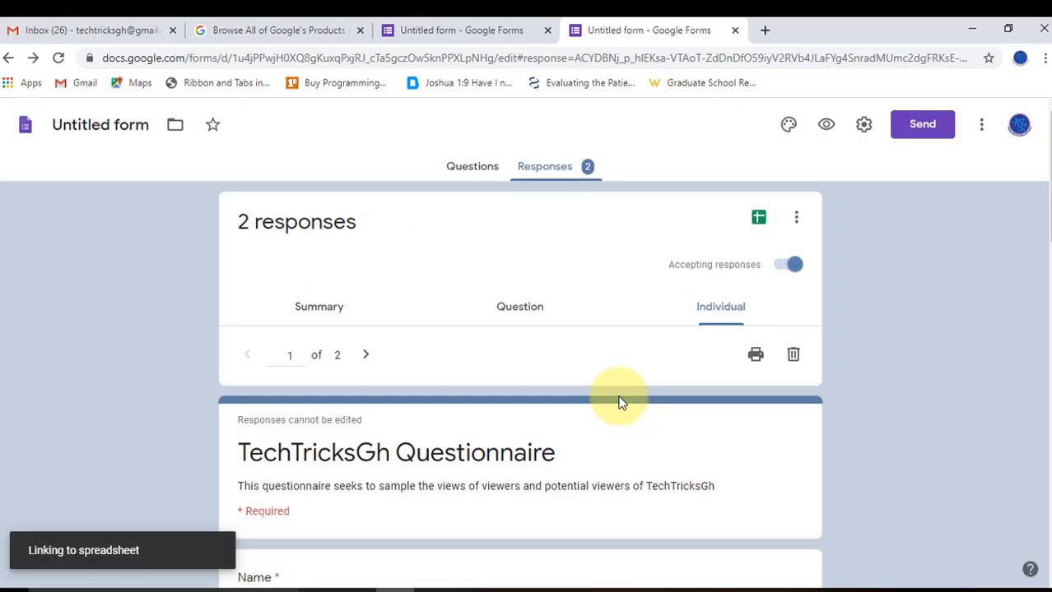
left_click(757, 217)
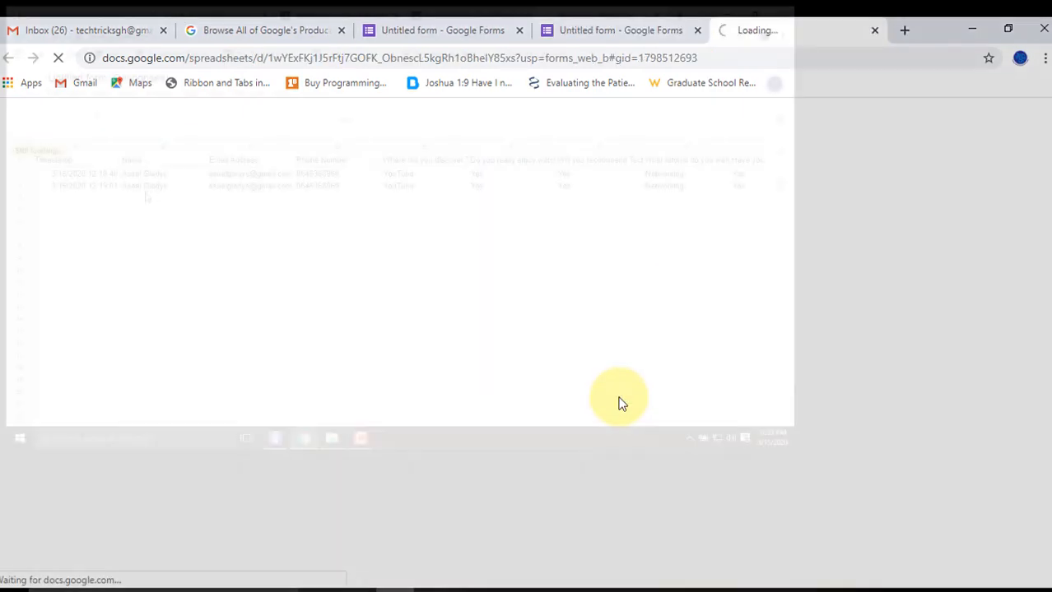